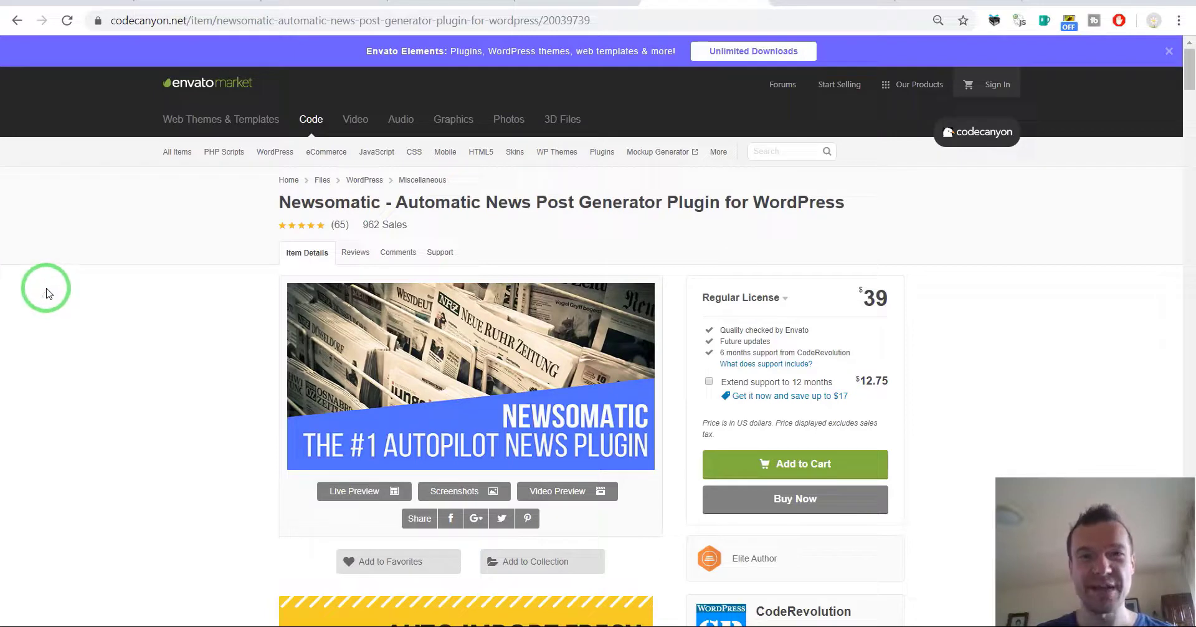
mouse_move(57, 283)
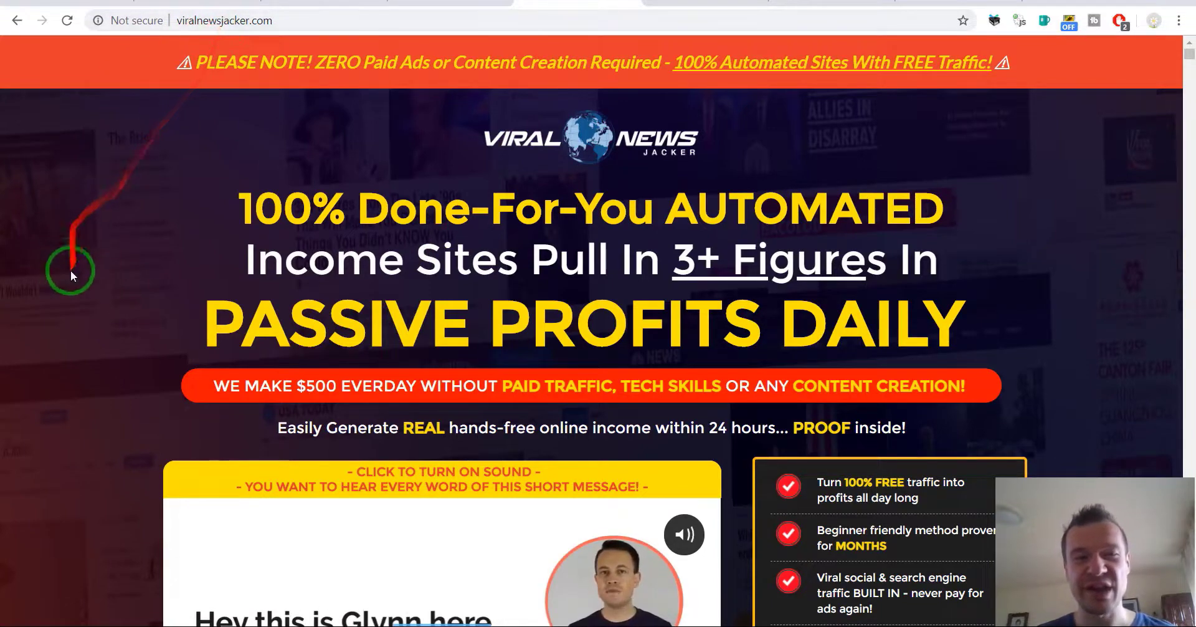
Scroll down the viralnewsjacker.com sales page to compare it with the Newsomatic listing
scroll(down, 3)
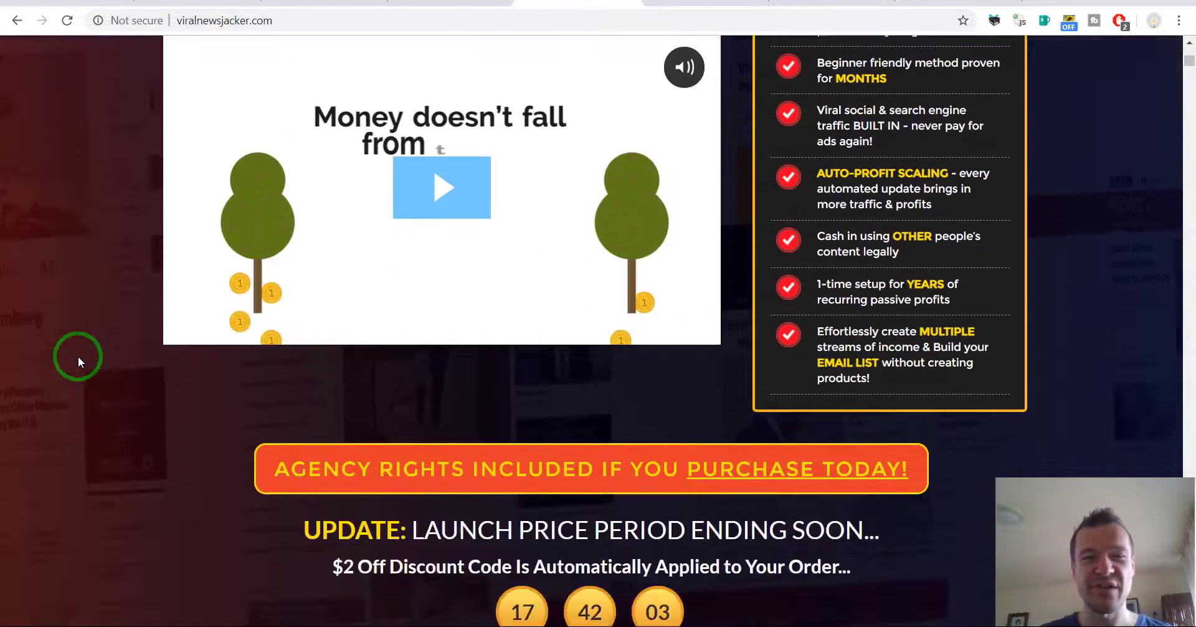
scroll(down, 3)
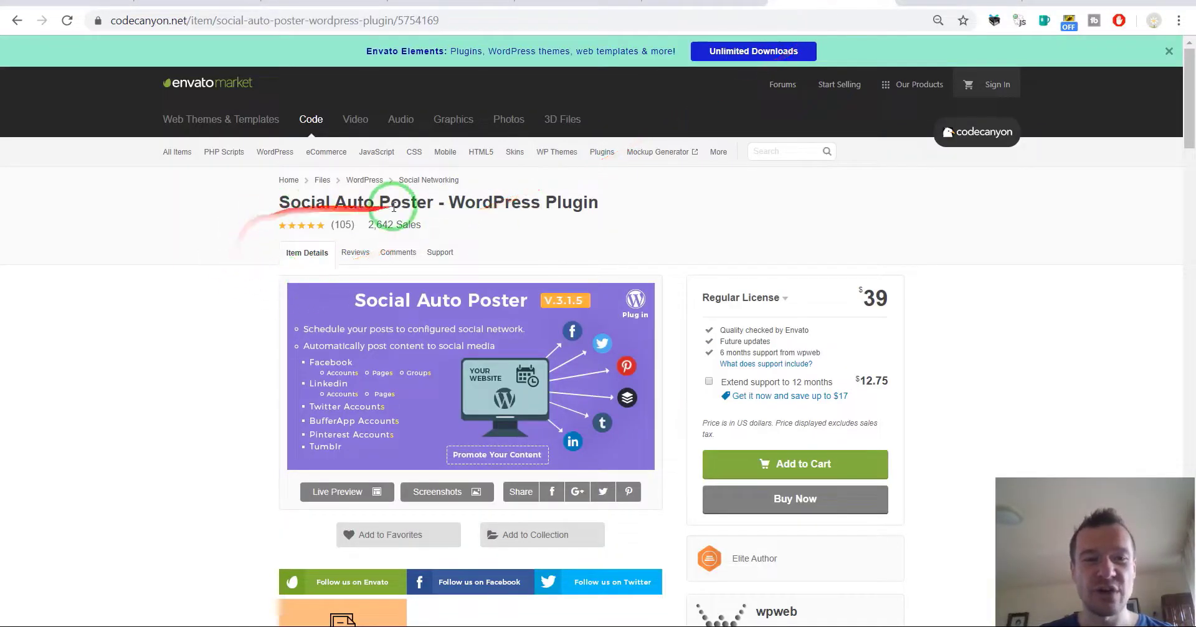
Scroll the Social Auto Poster listing down to its description and author details
scroll(down, 3)
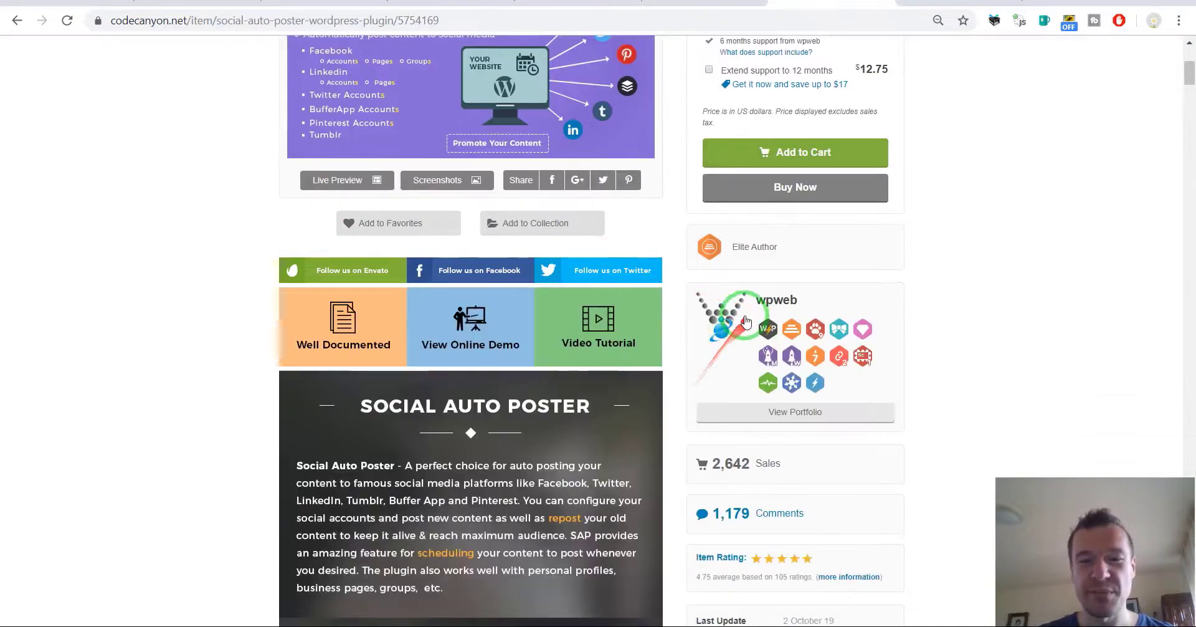
mouse_move(777, 302)
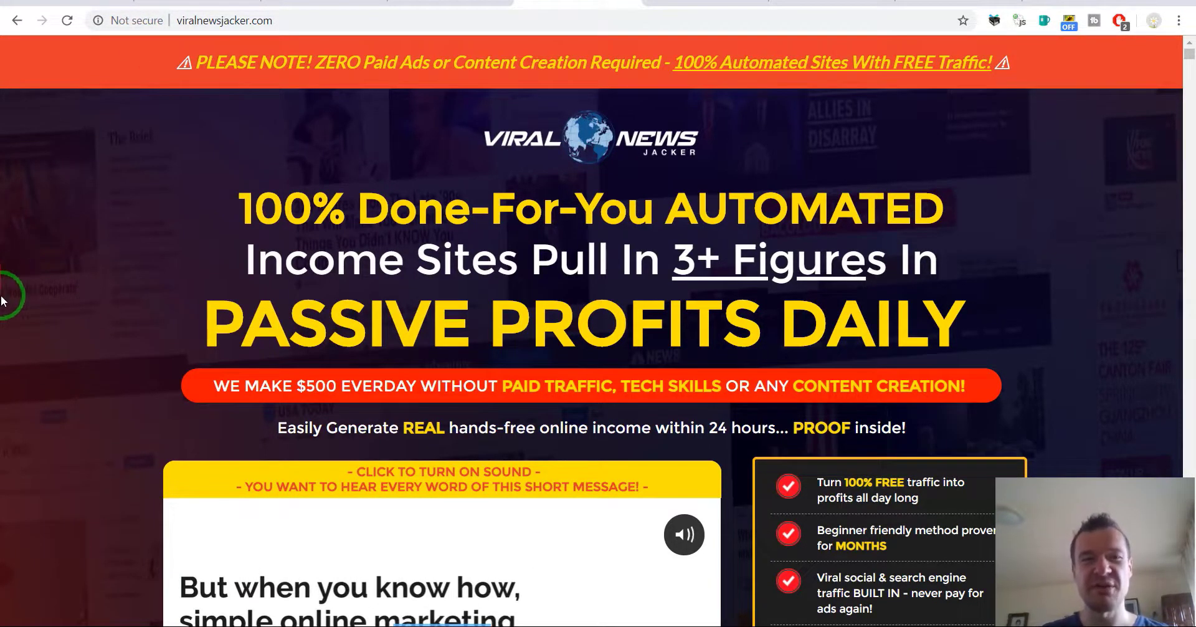
Scroll the sales pitch down to the 'Click Here For Instant Access' button and countdown timer
scroll(down, 3)
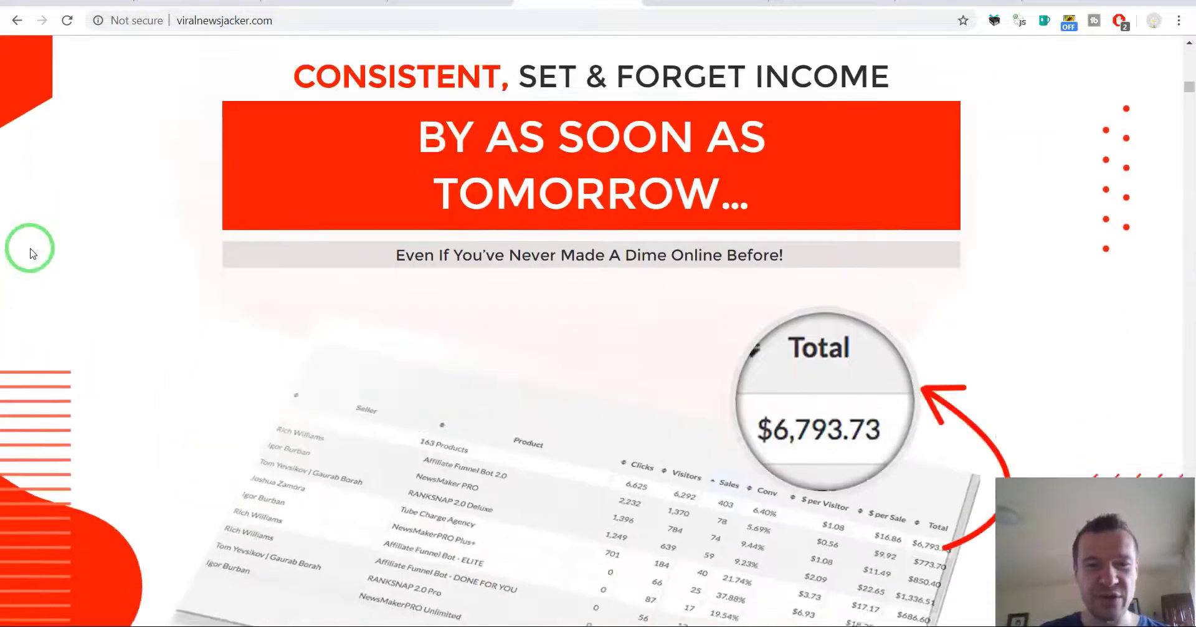
scroll(down, 3)
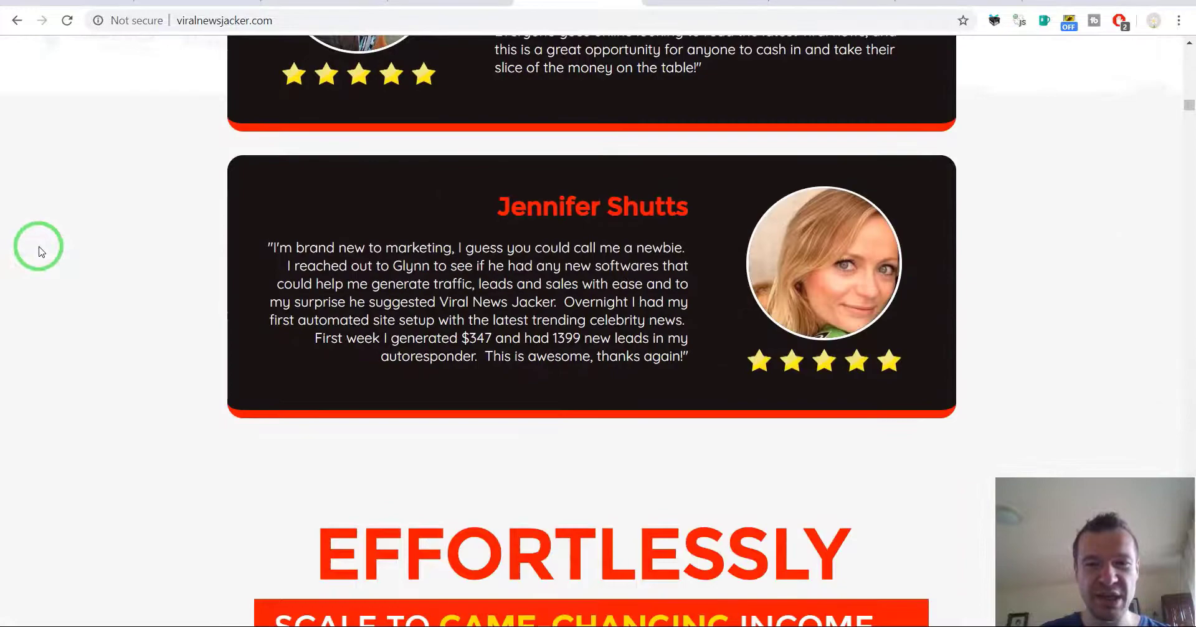
scroll(up, 3)
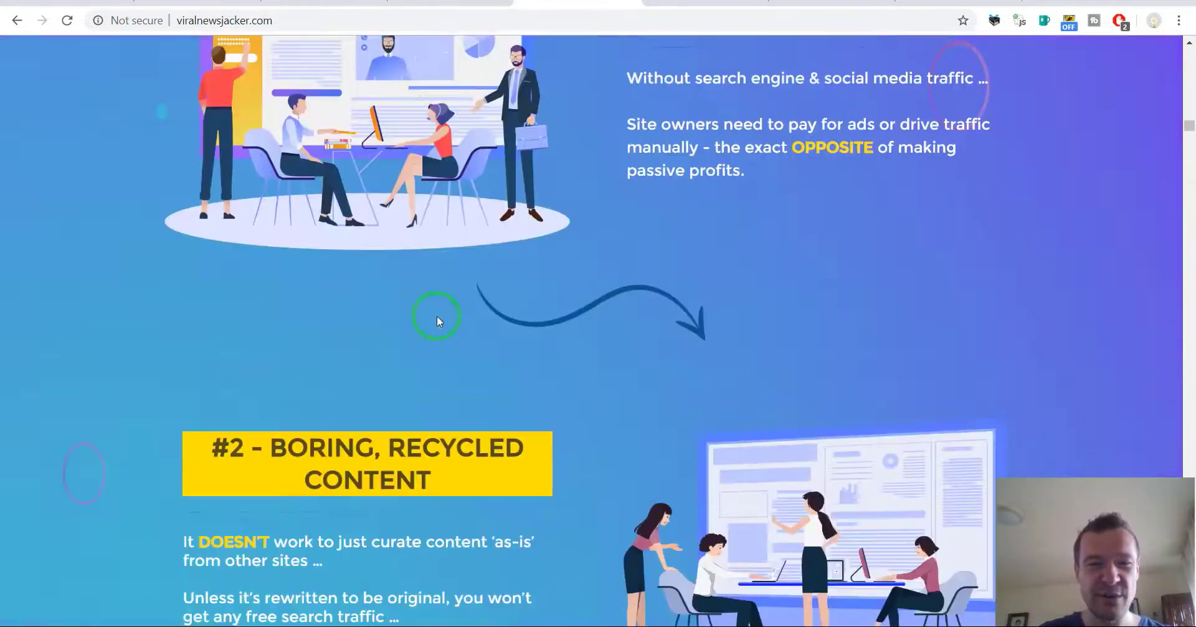
scroll(down, 3)
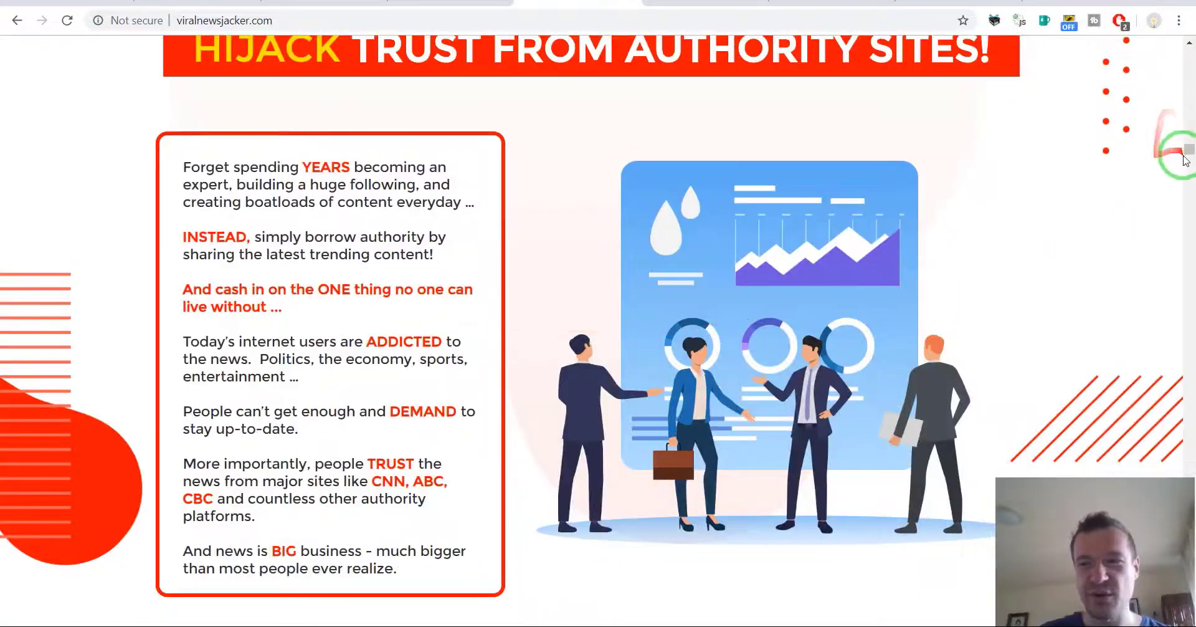
scroll(down, 3)
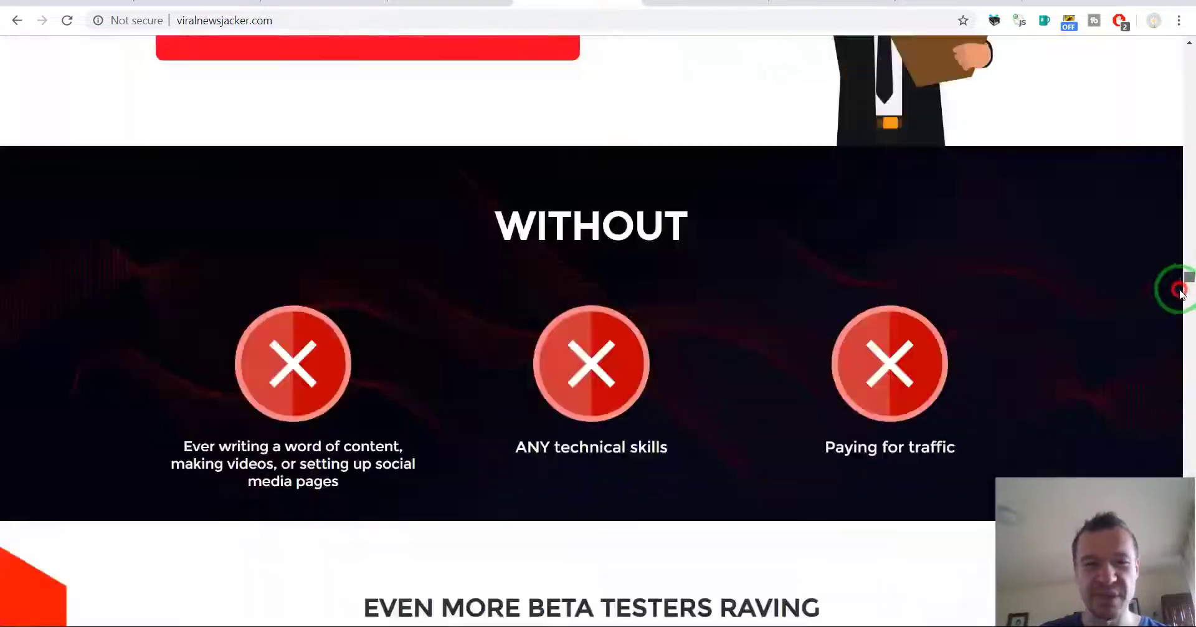
scroll(down, 3)
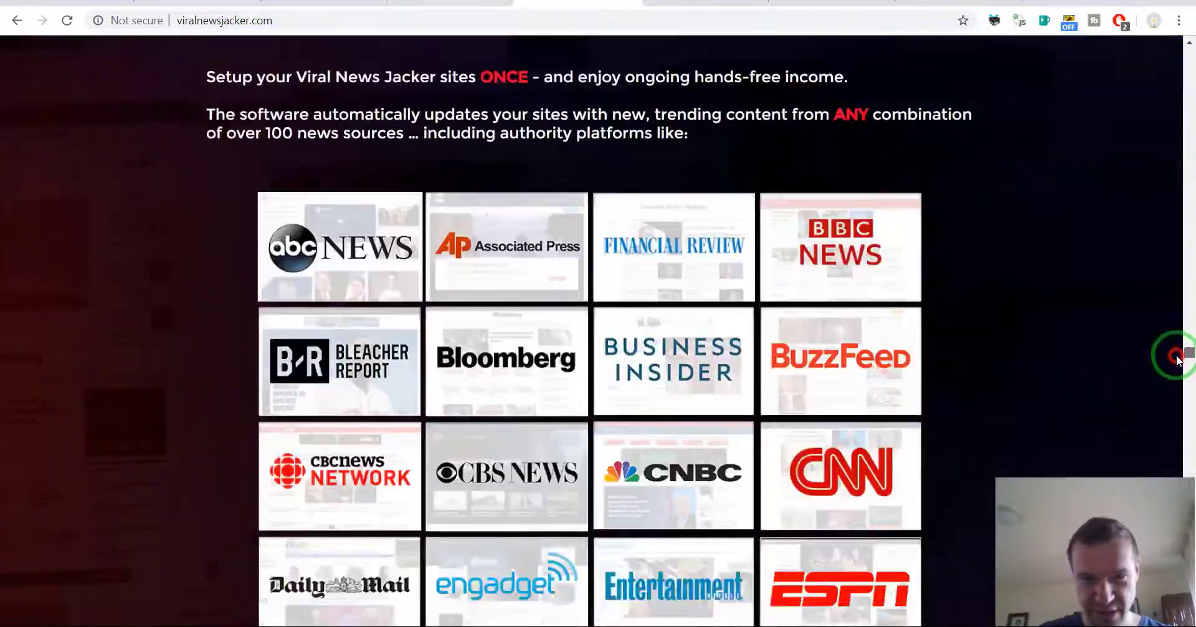
scroll(down, 3)
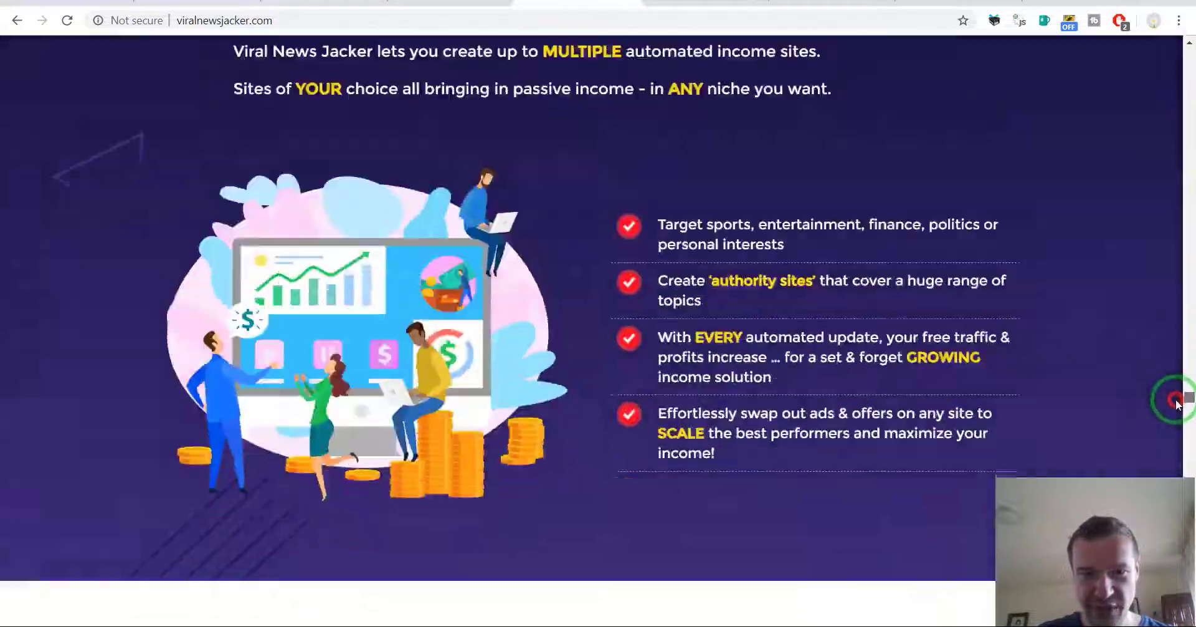
scroll(down, 3)
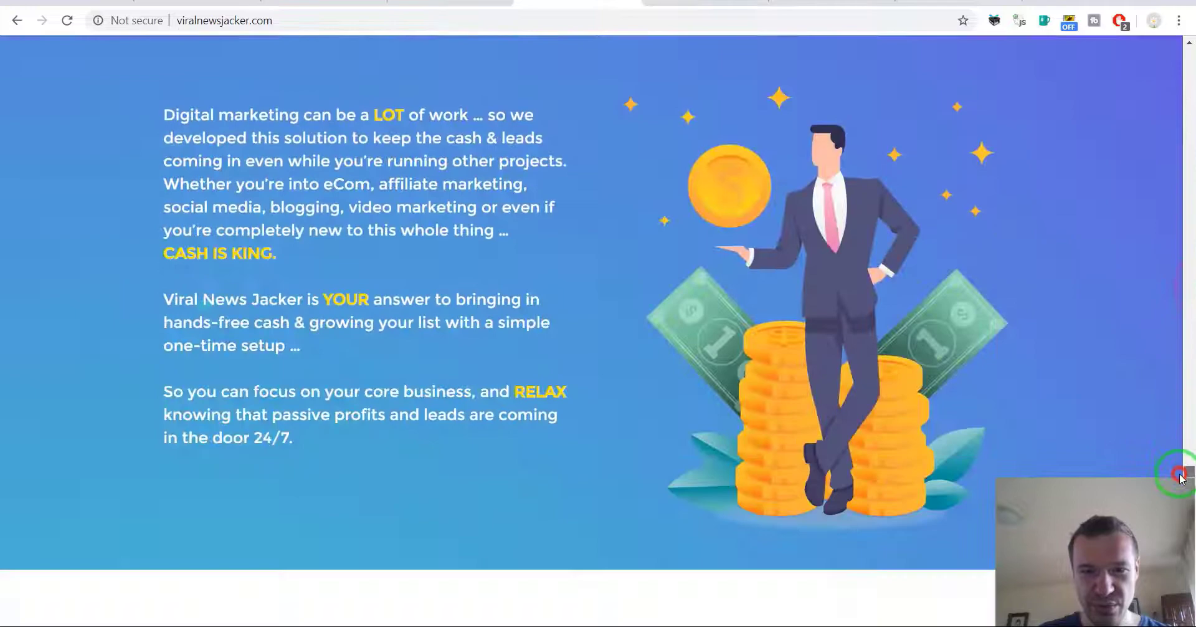
scroll(down, 3)
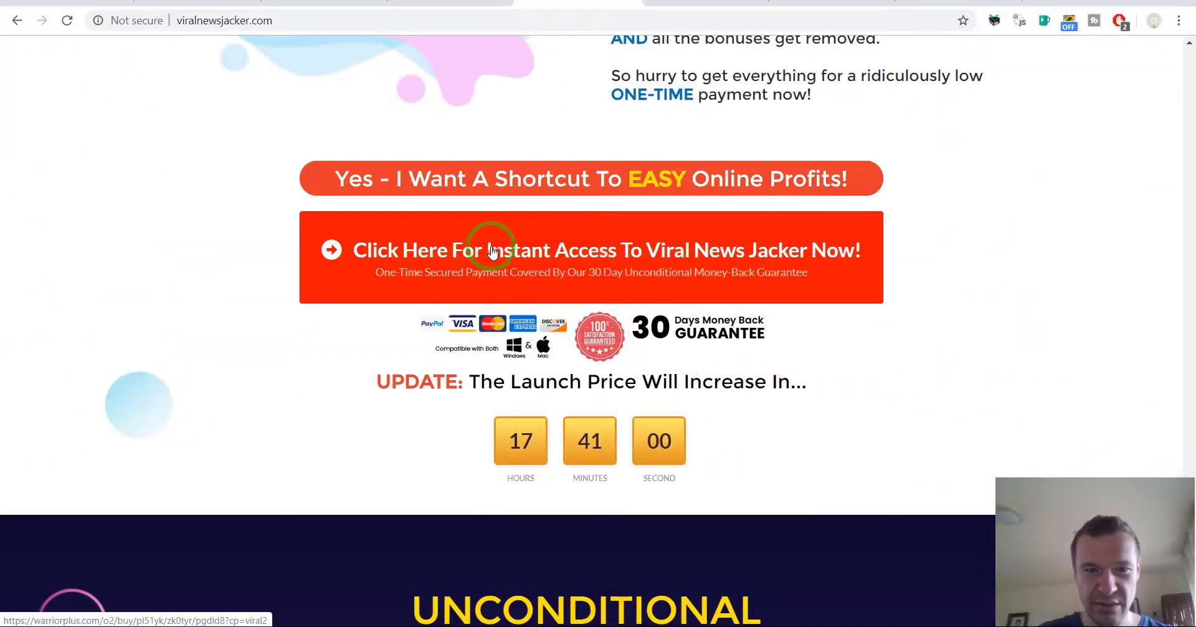
Open the Warrior+Plus checkout for ViralNewsJacker PRO at $24.97 via the instant-access button
click(491, 250)
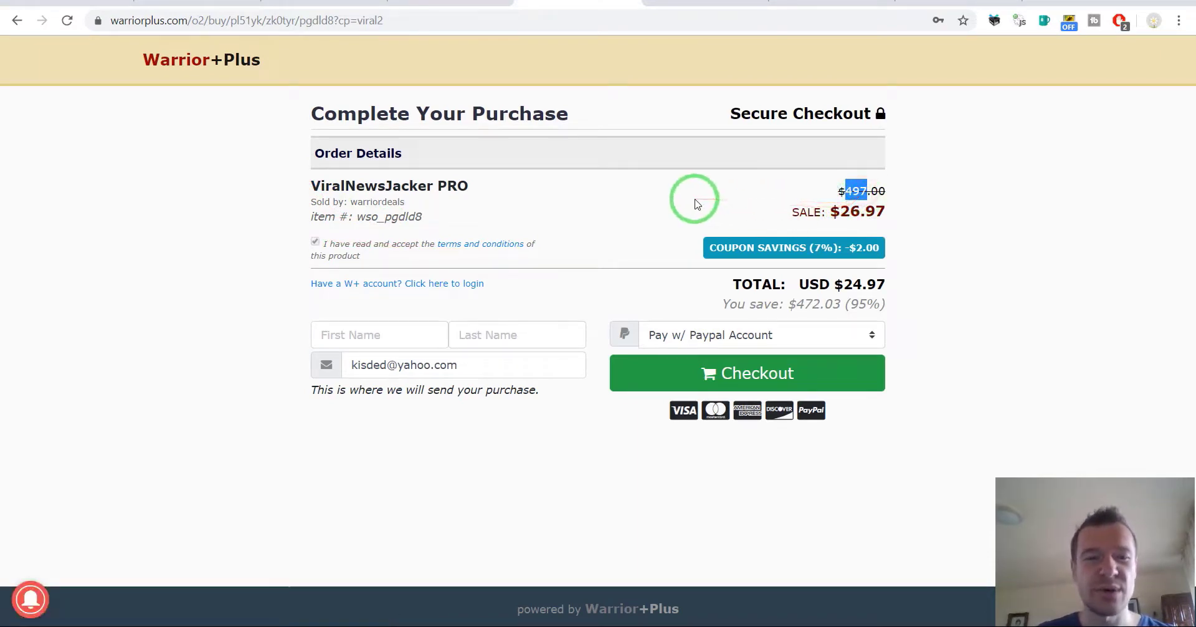
mouse_move(628, 223)
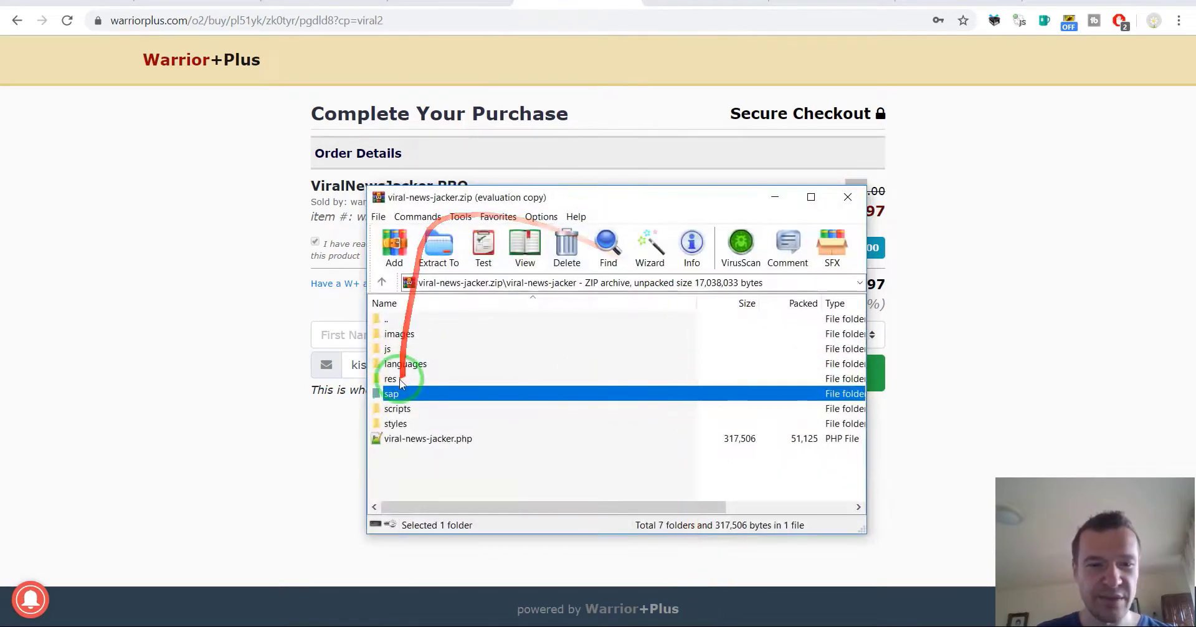
click(382, 282)
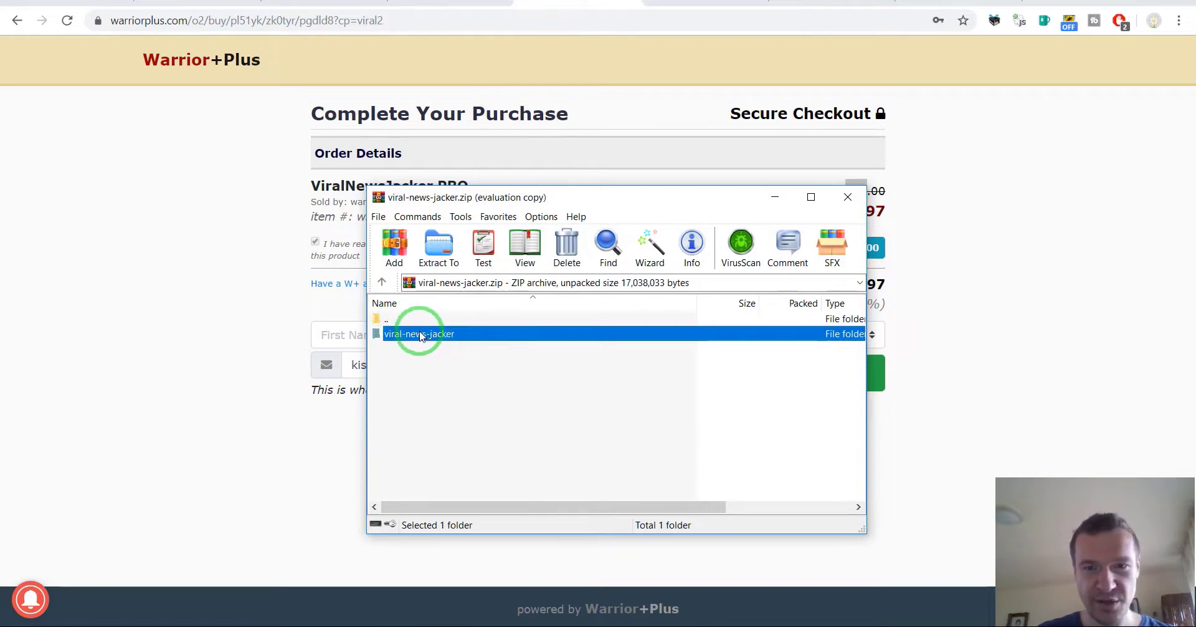
double_click(419, 333)
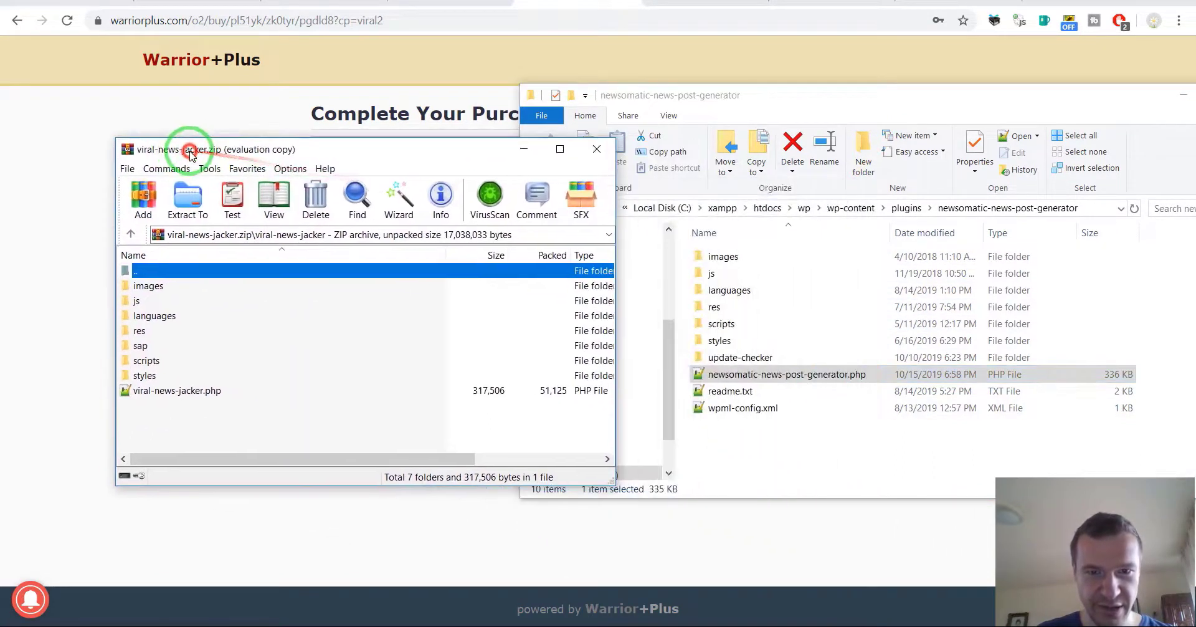
mouse_move(236, 288)
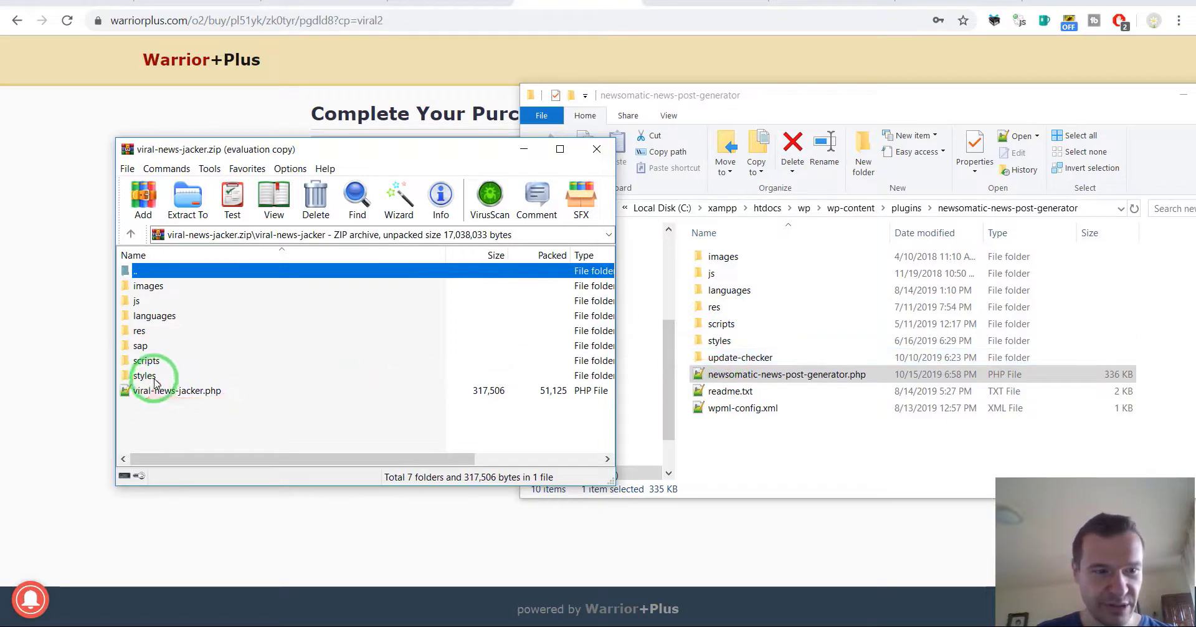
click(141, 345)
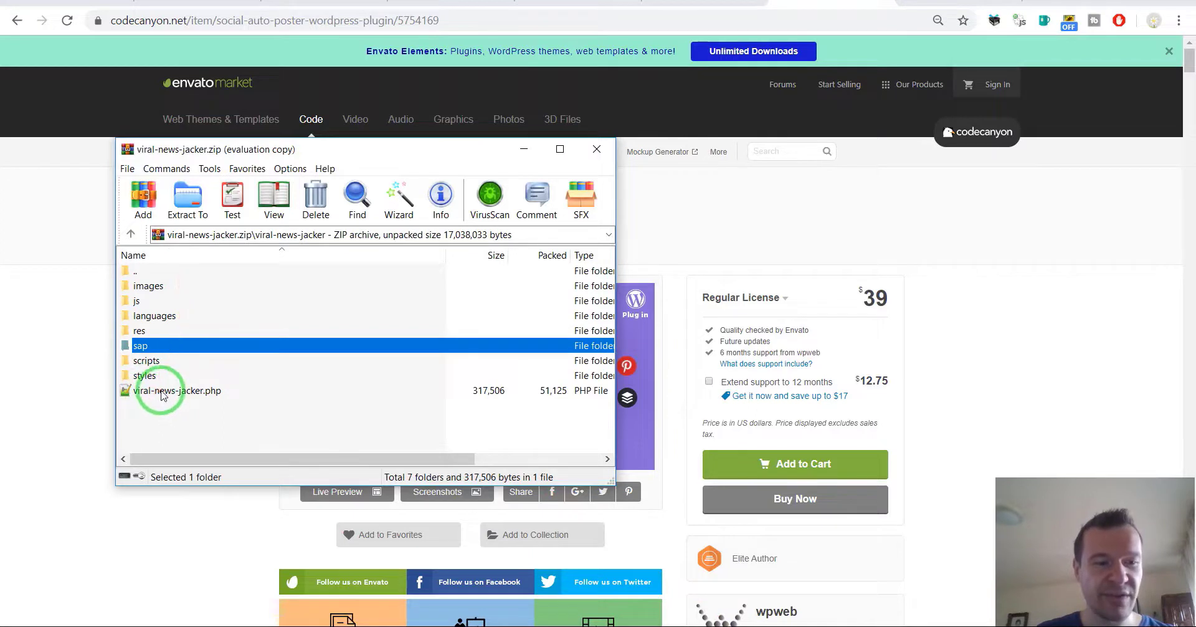
mouse_move(153, 392)
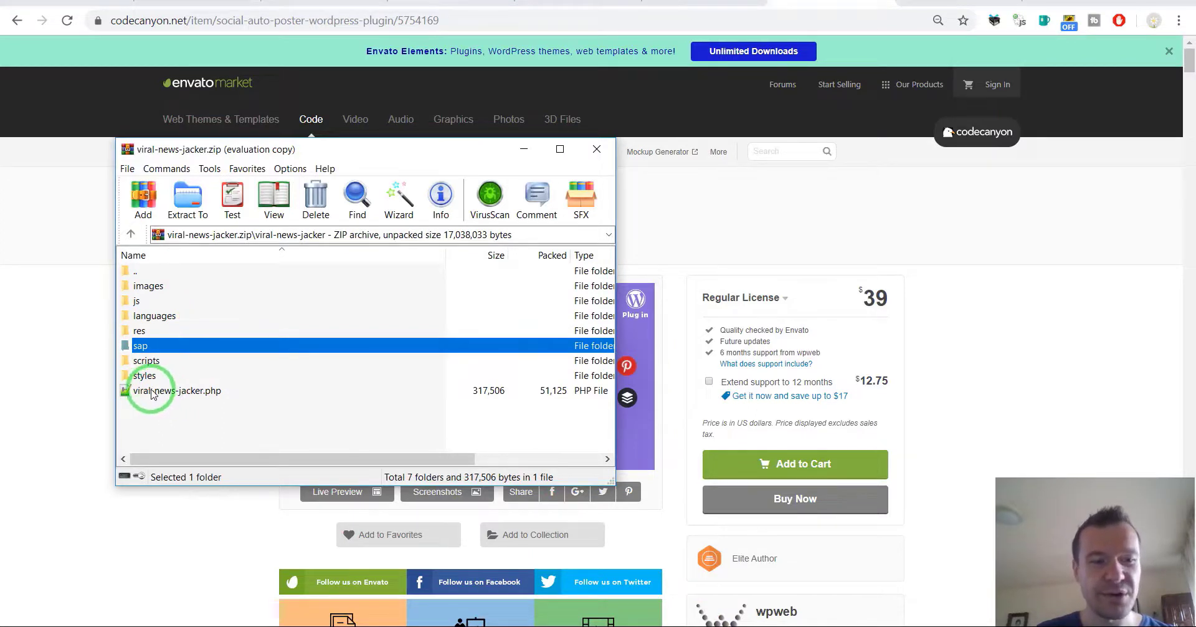
Open viral-news-jacker.php in Notepad++ and step through successive 'newsomatic_' search matches
double_click(176, 390)
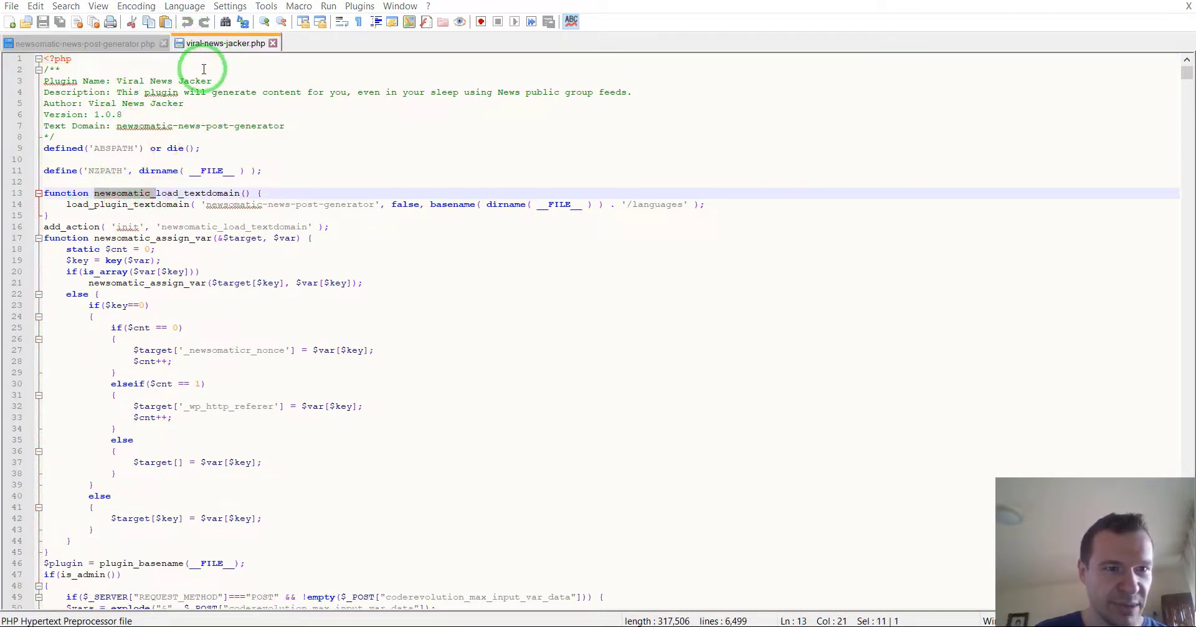
key(Ctrl+f)
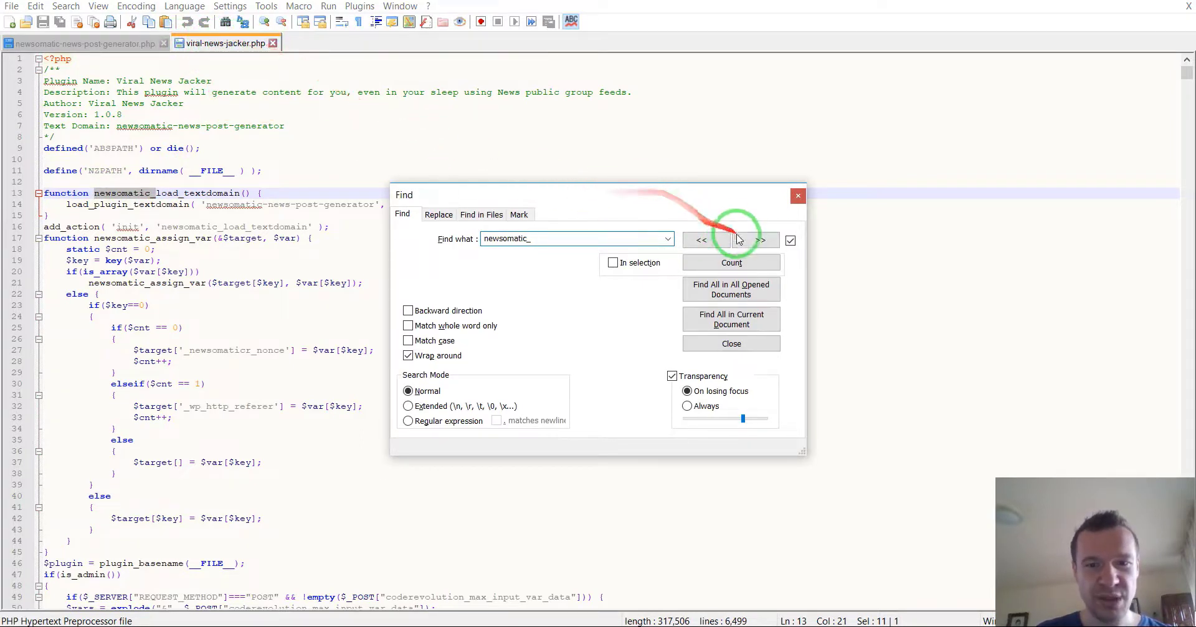
click(739, 239)
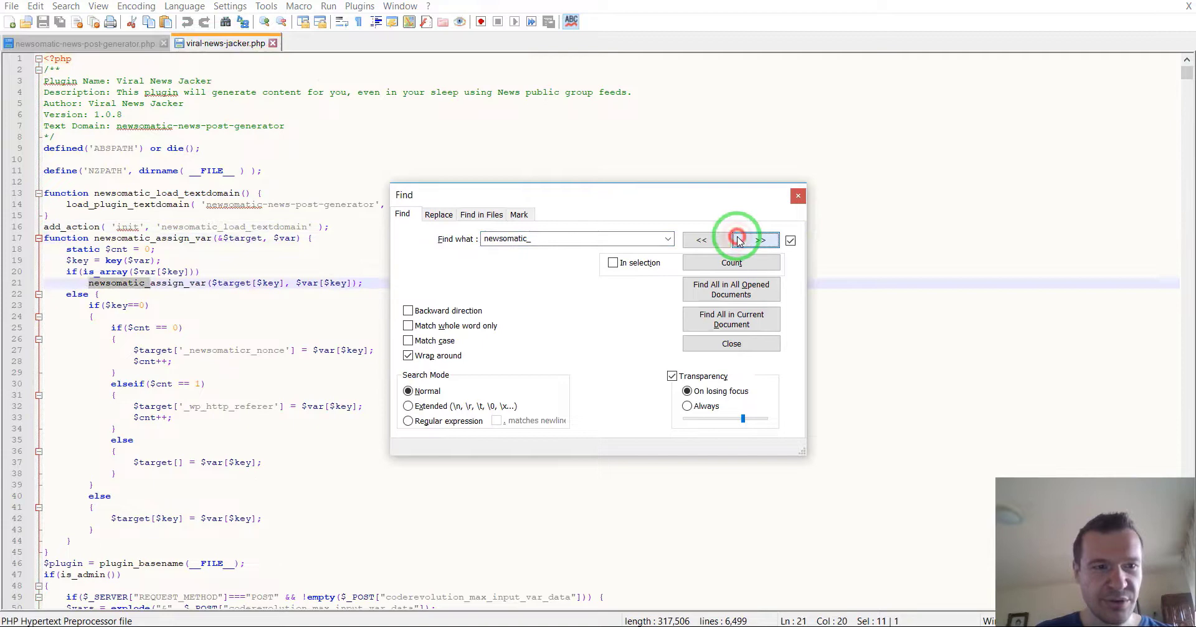
click(739, 240)
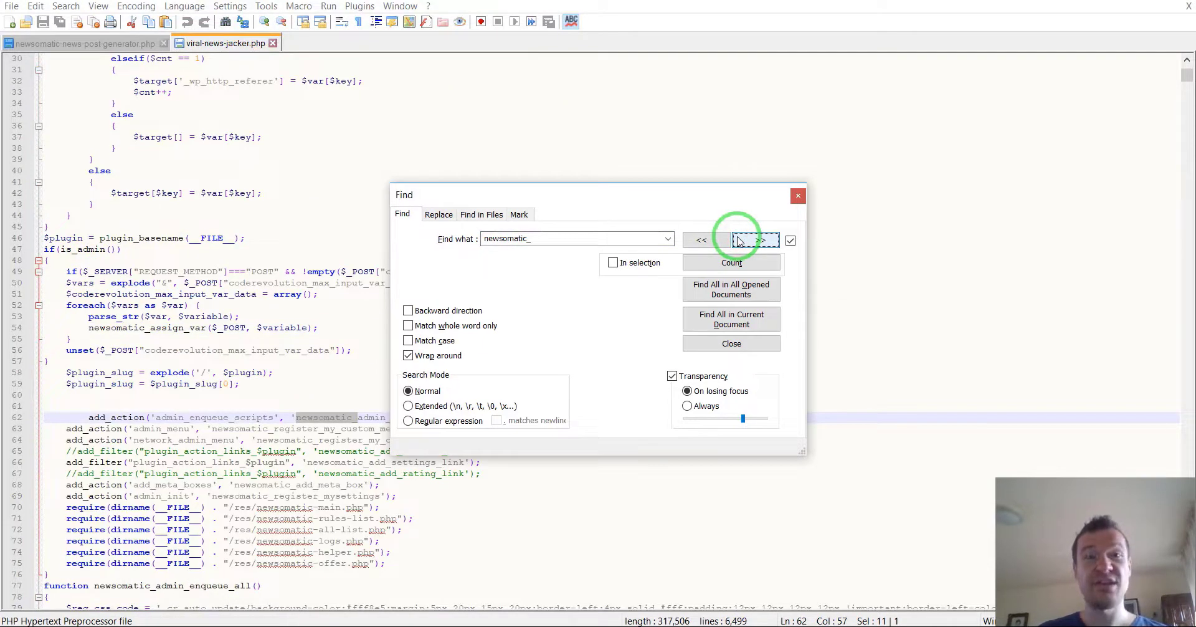
click(731, 262)
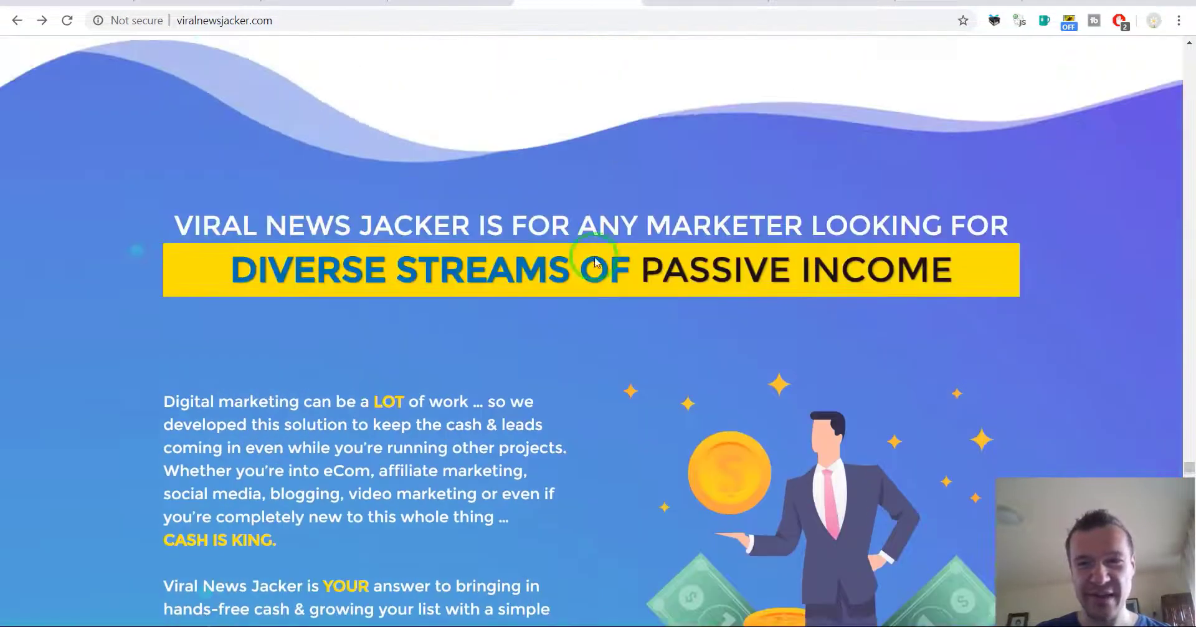
Scroll up and down the Viral News Jacker sales page
scroll(down, 3)
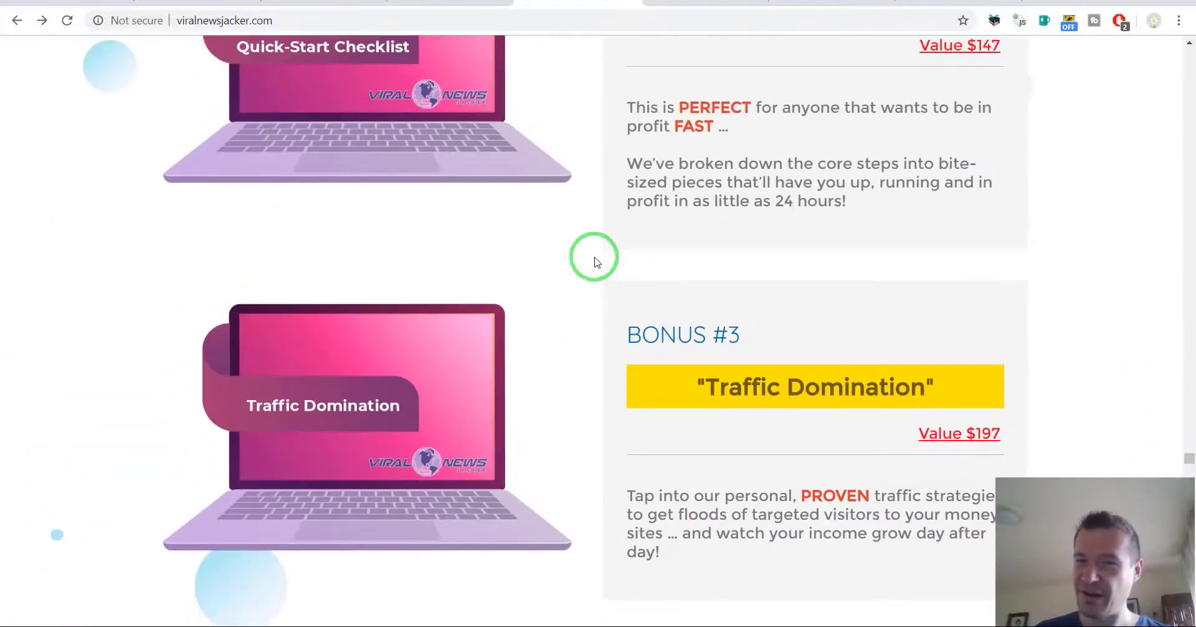
scroll(up, 3)
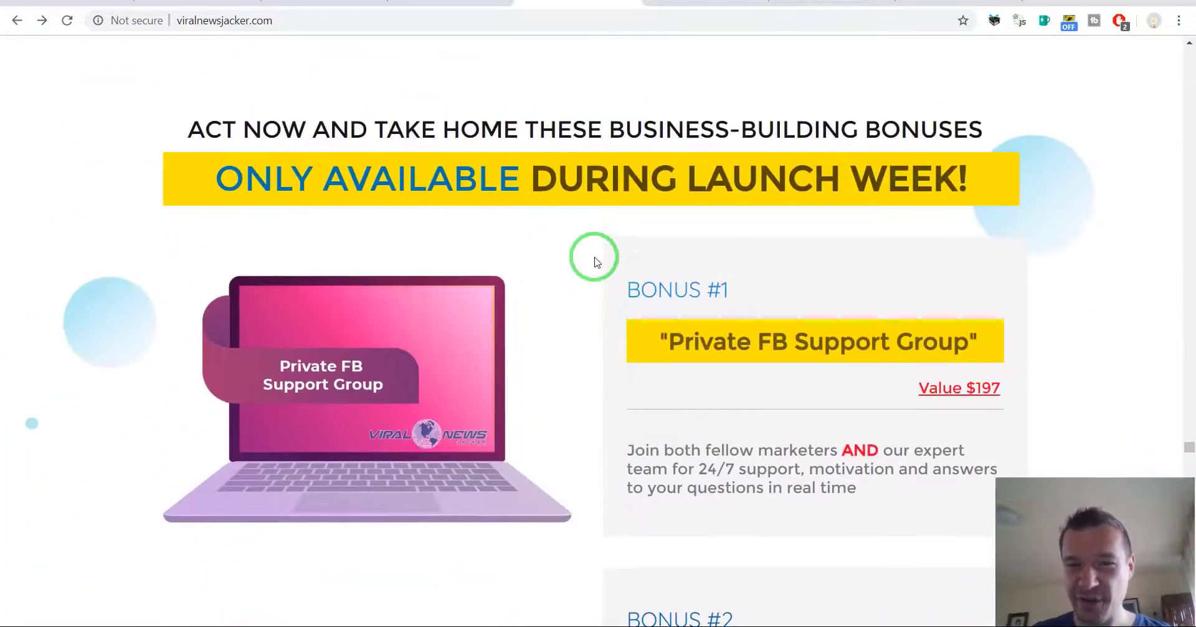
scroll(up, 3)
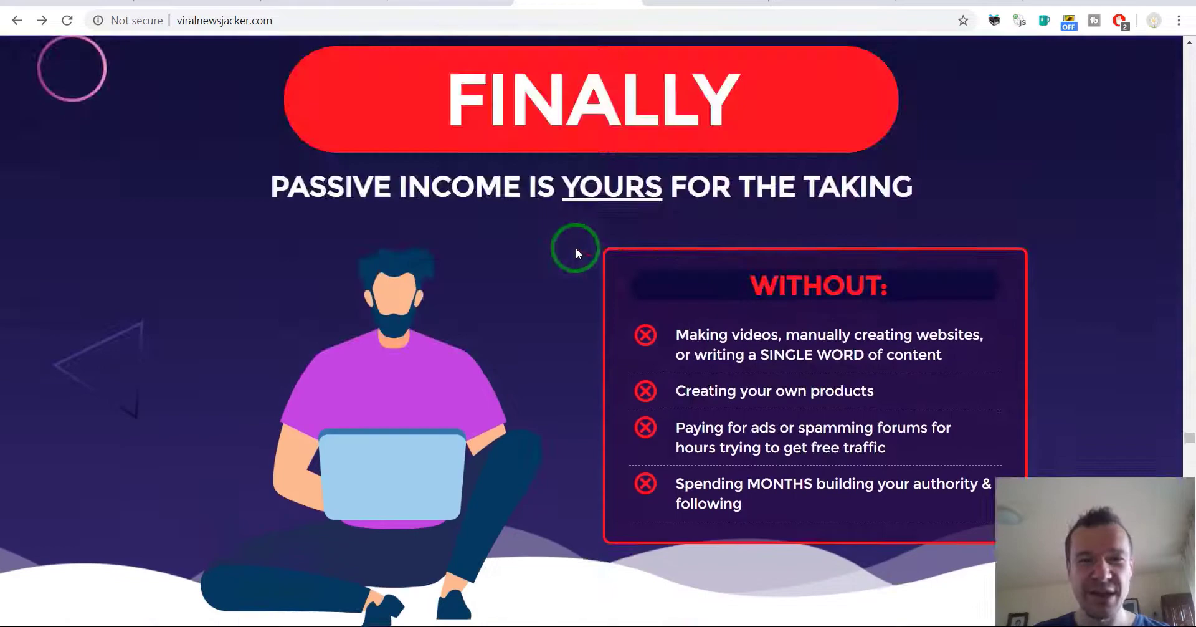
scroll(down, 3)
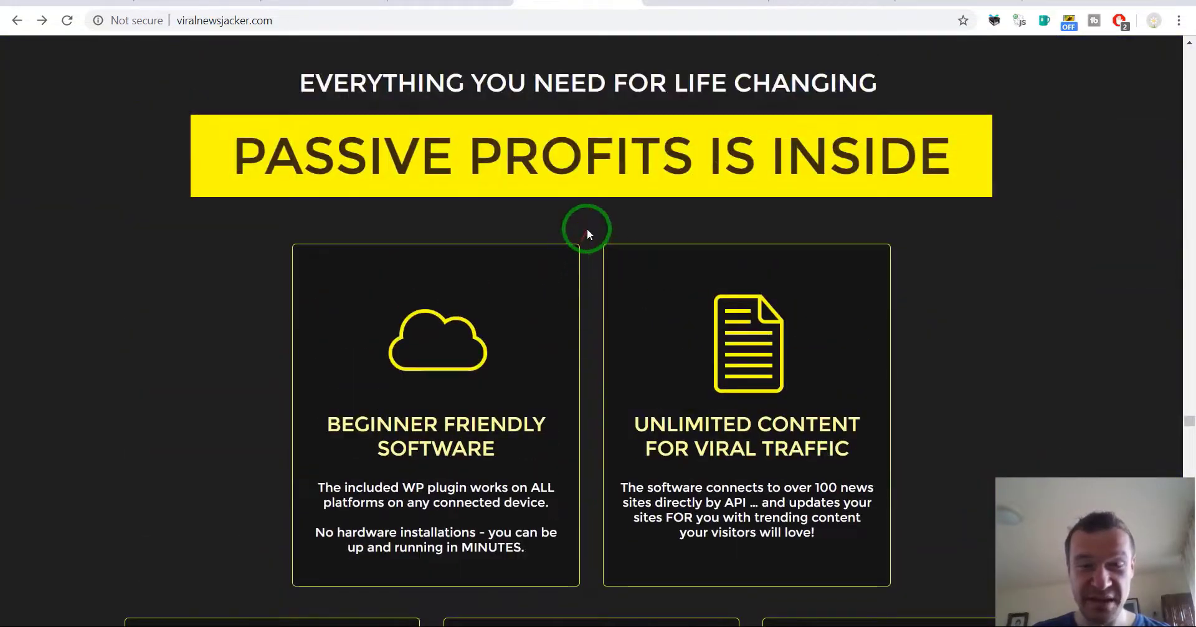
scroll(down, 3)
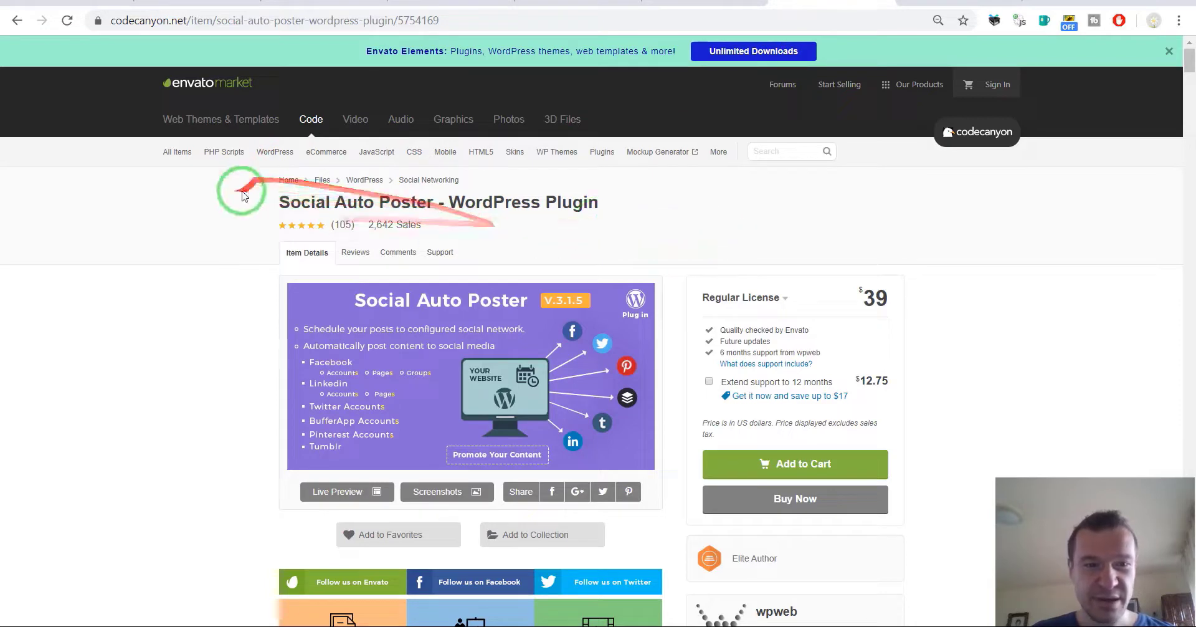
scroll(down, 3)
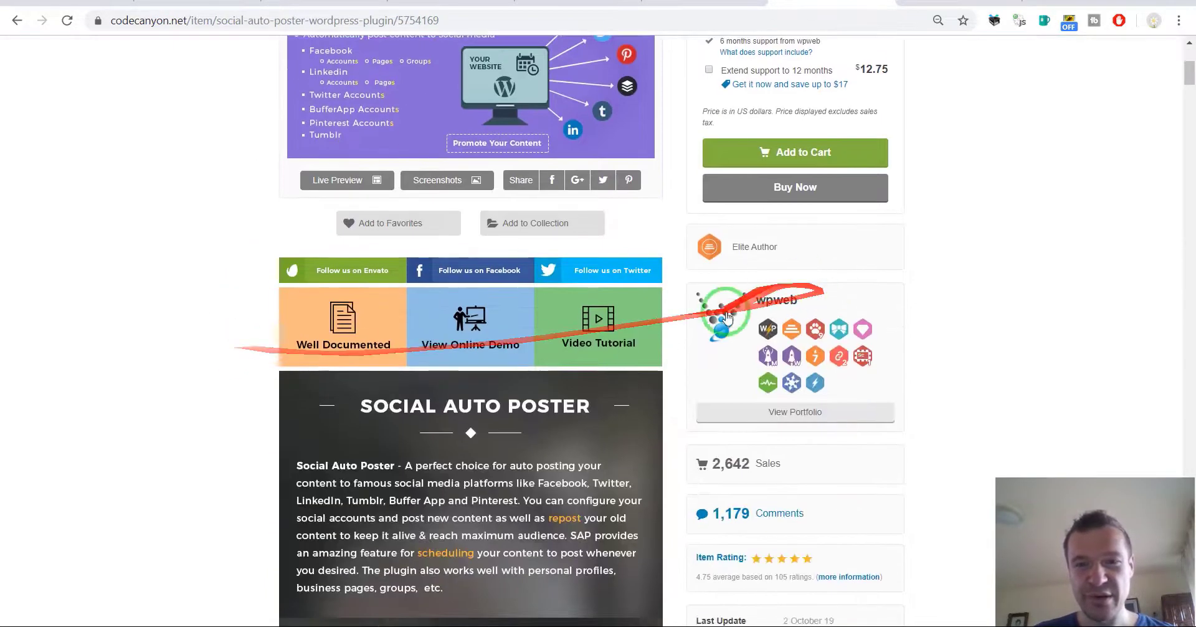
mouse_move(223, 271)
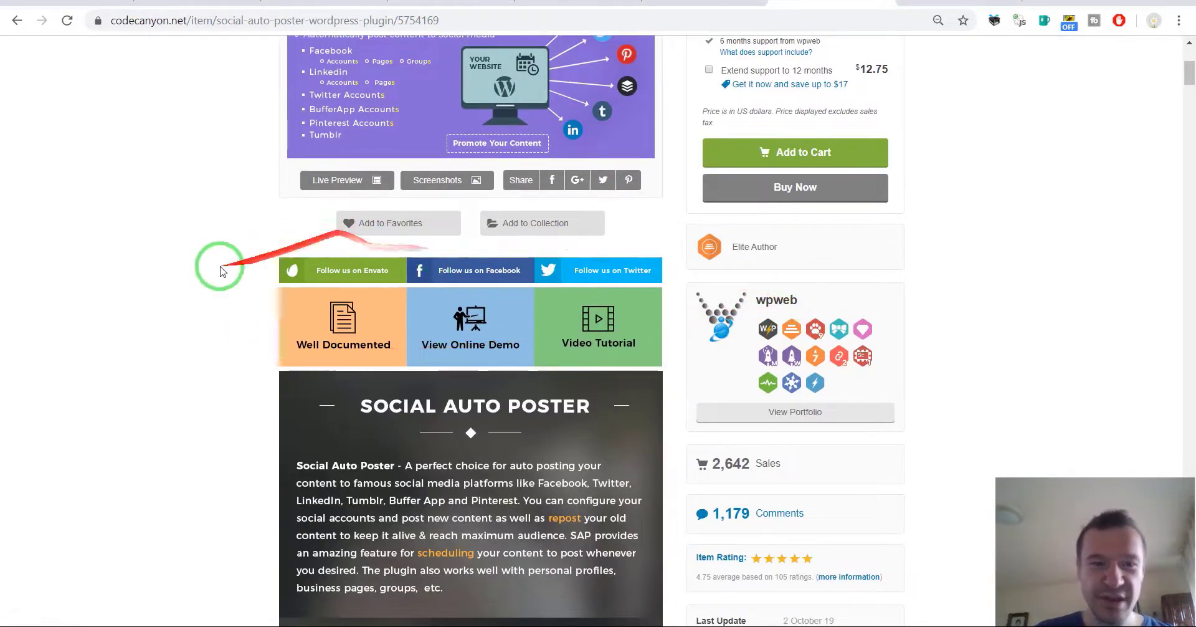
mouse_move(183, 282)
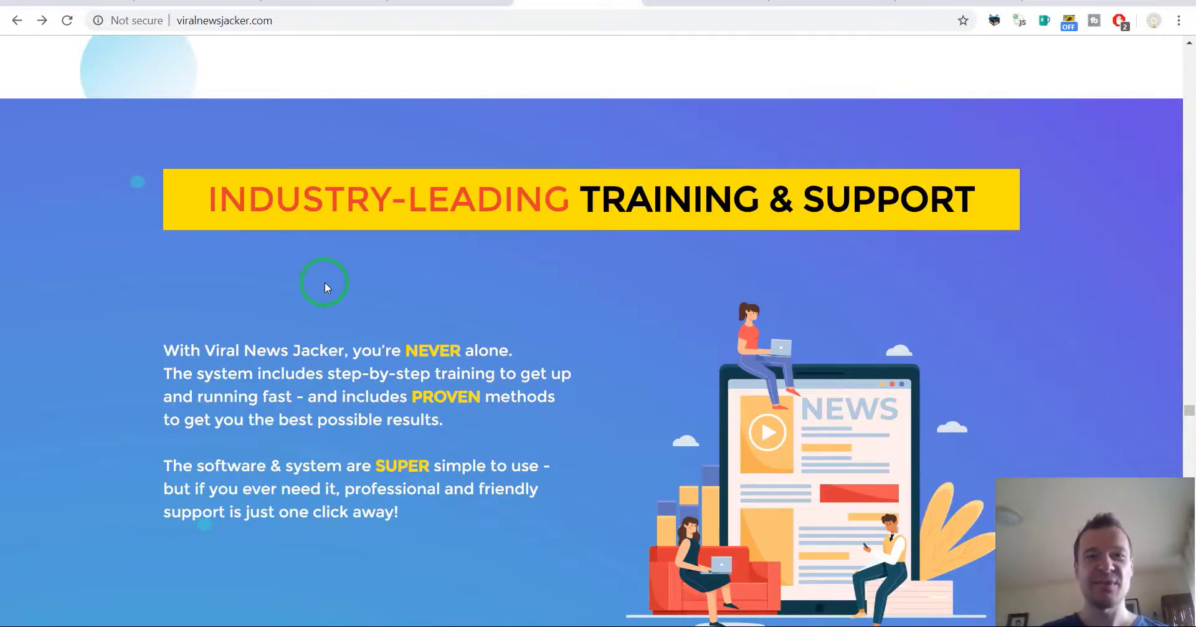
Scroll through the CodeCanyon Social Auto Poster listing before returning to the code
scroll(down, 3)
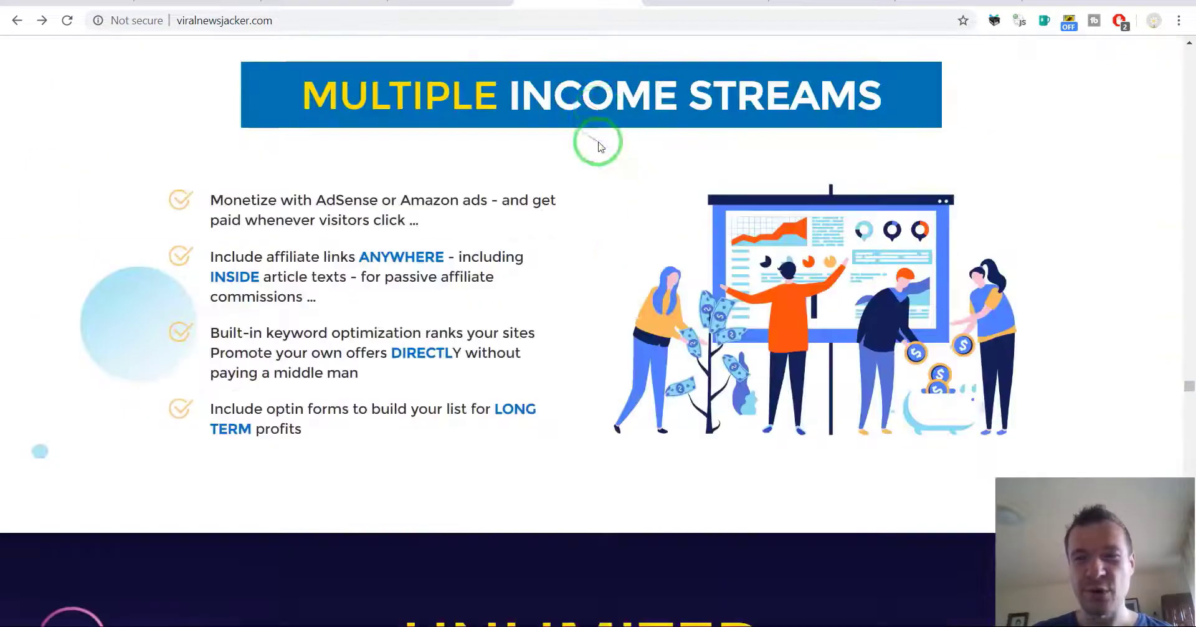
scroll(down, 3)
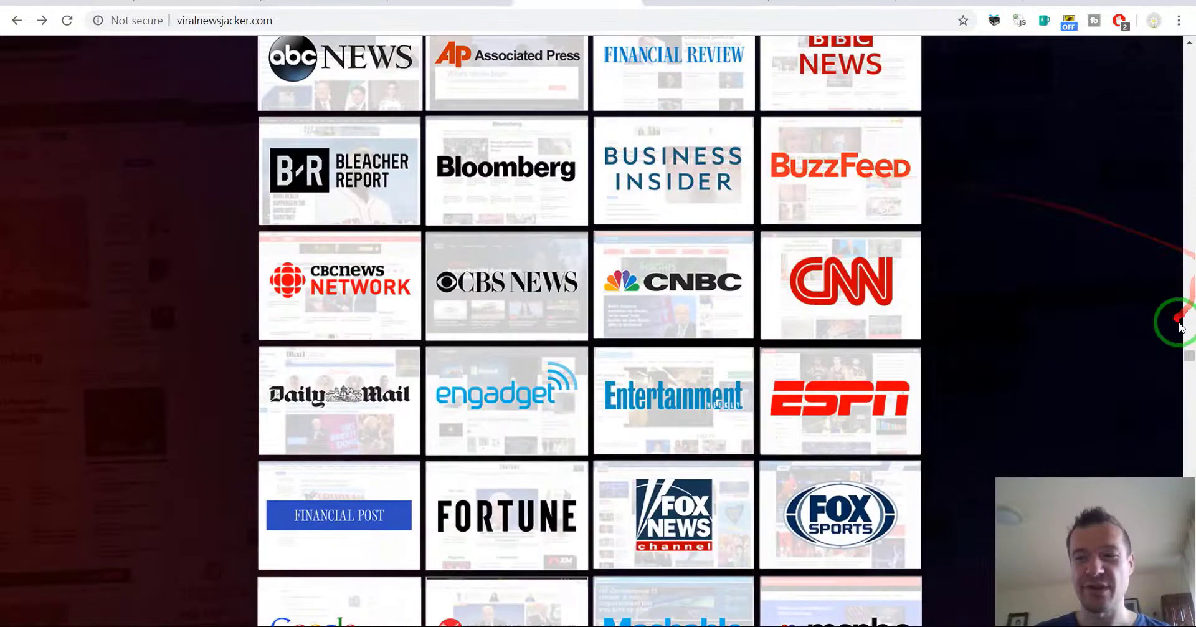
scroll(down, 3)
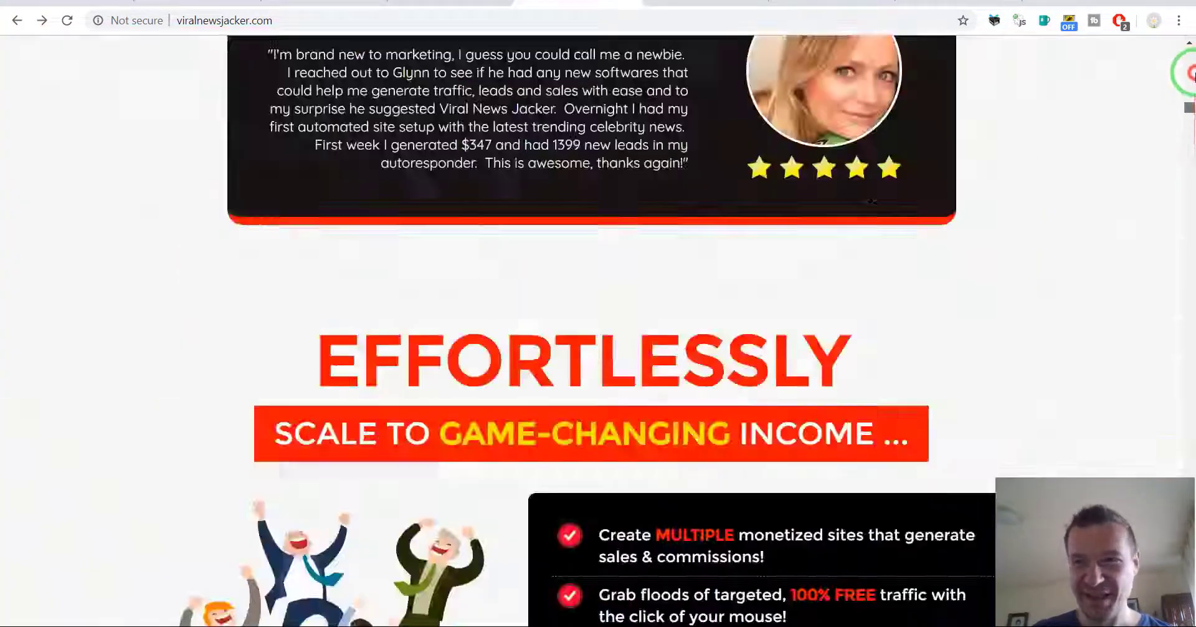
scroll(up, 3)
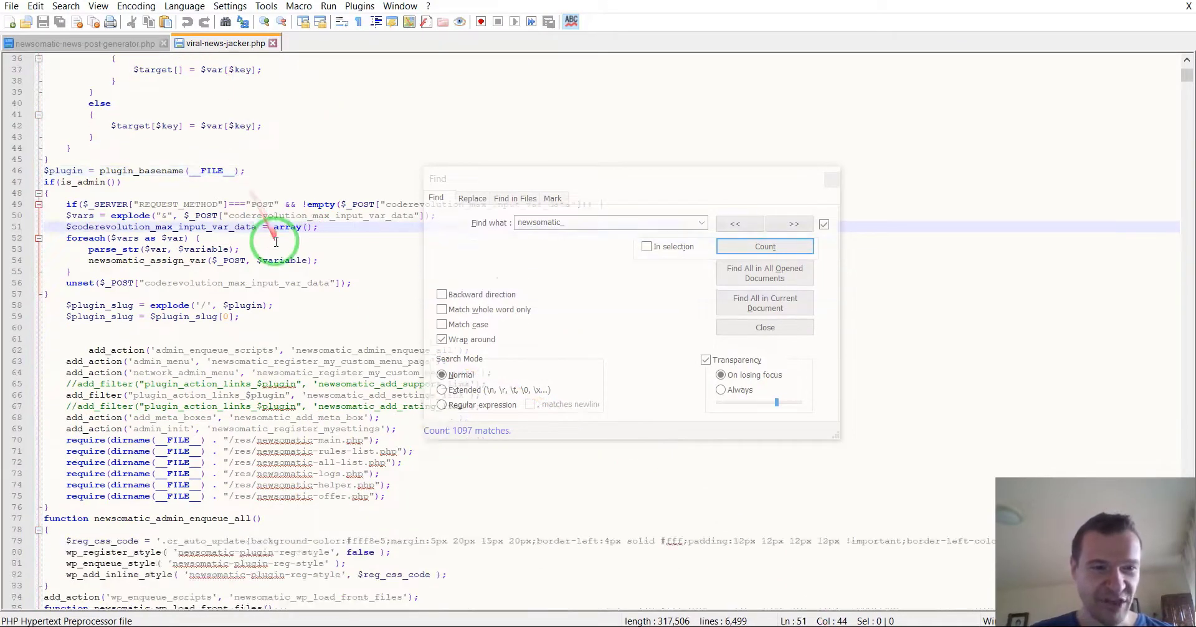
Open rating.js from the archive's js folder in the editor, then look inside the styles folder
scroll(down, 3)
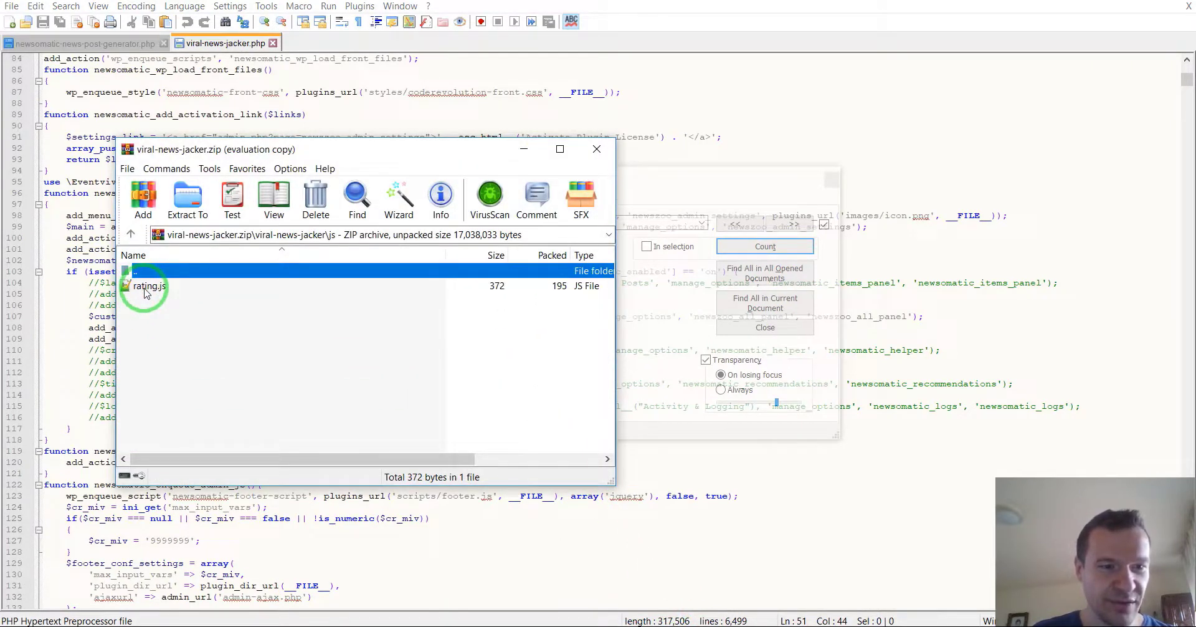
double_click(147, 286)
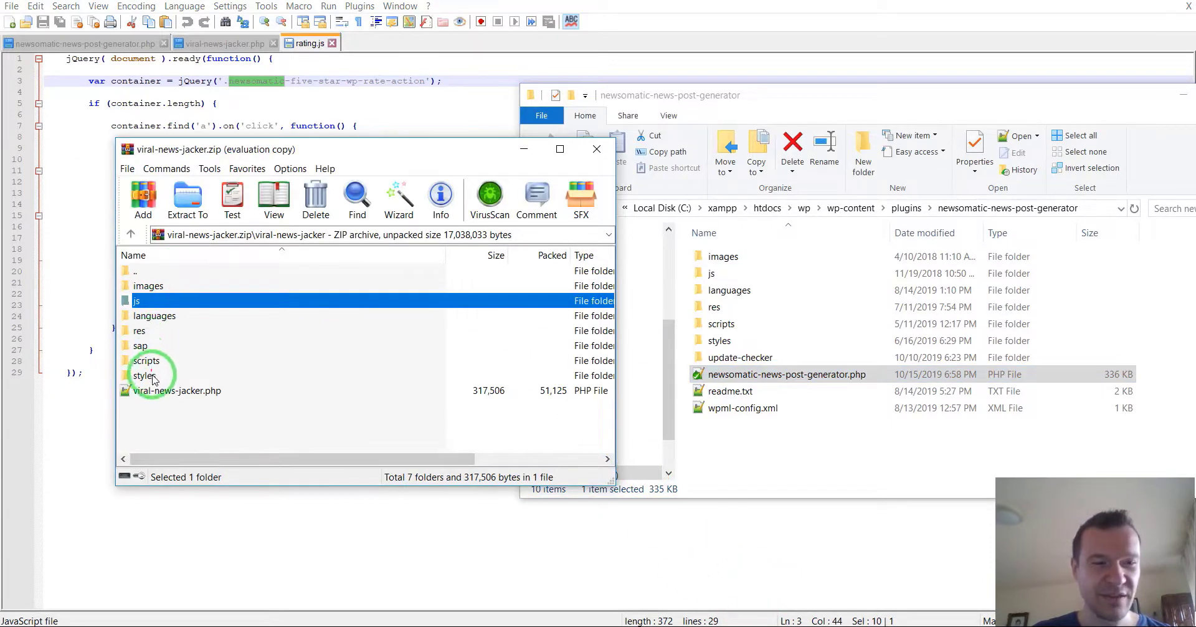
double_click(145, 376)
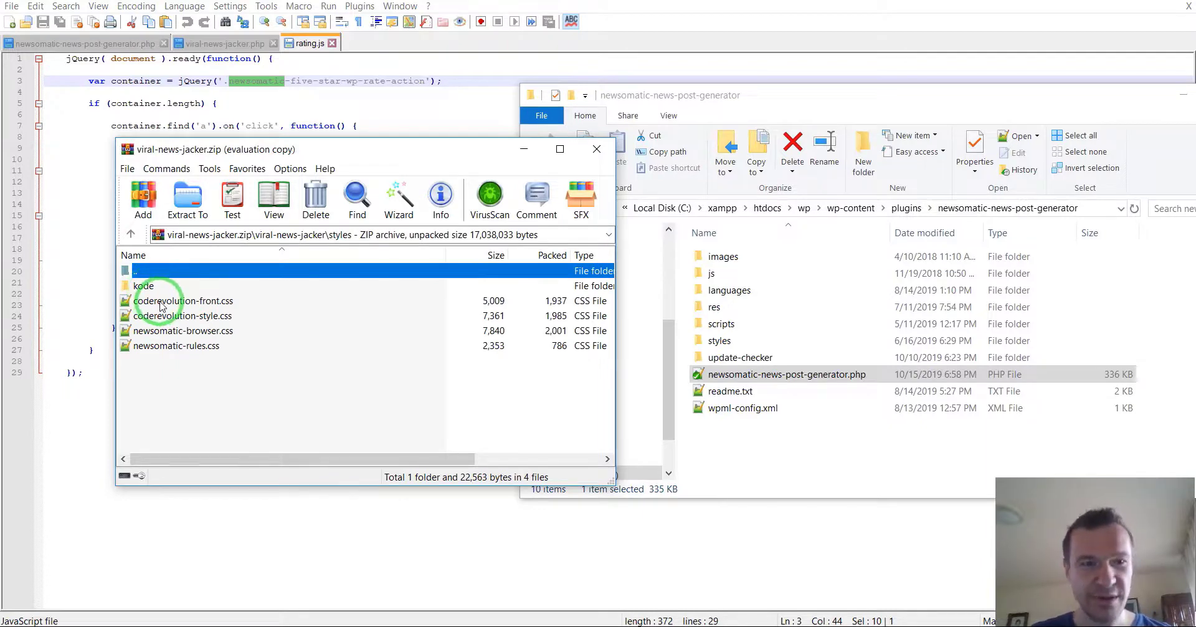
click(161, 345)
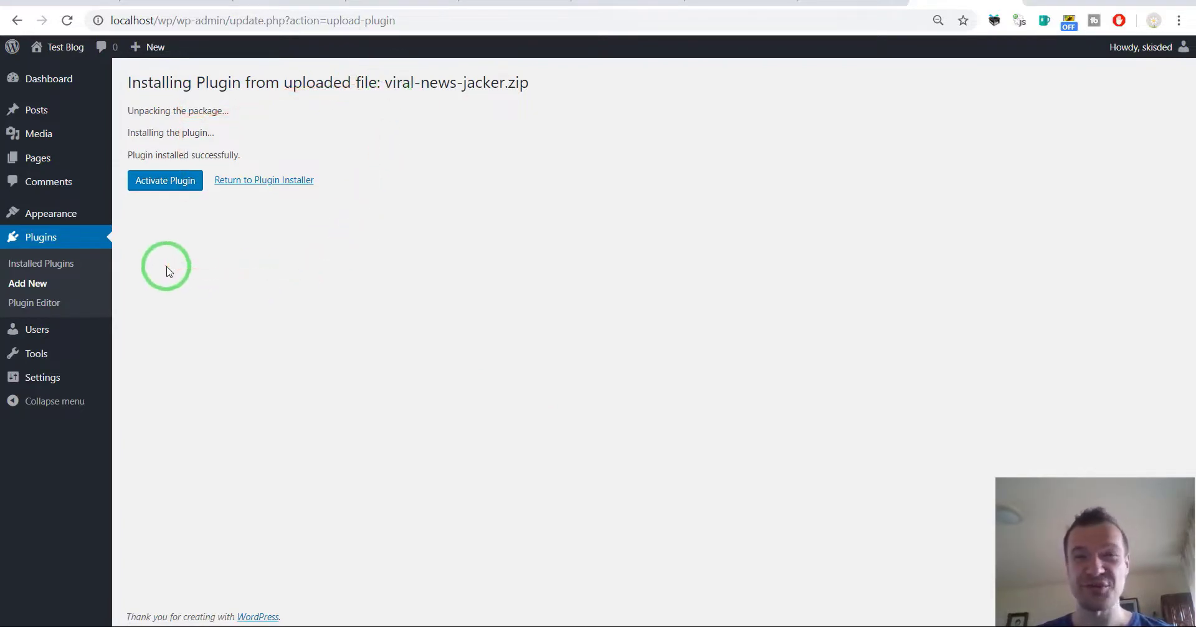
Go from the install confirmation to the Installed Plugins page
click(40, 237)
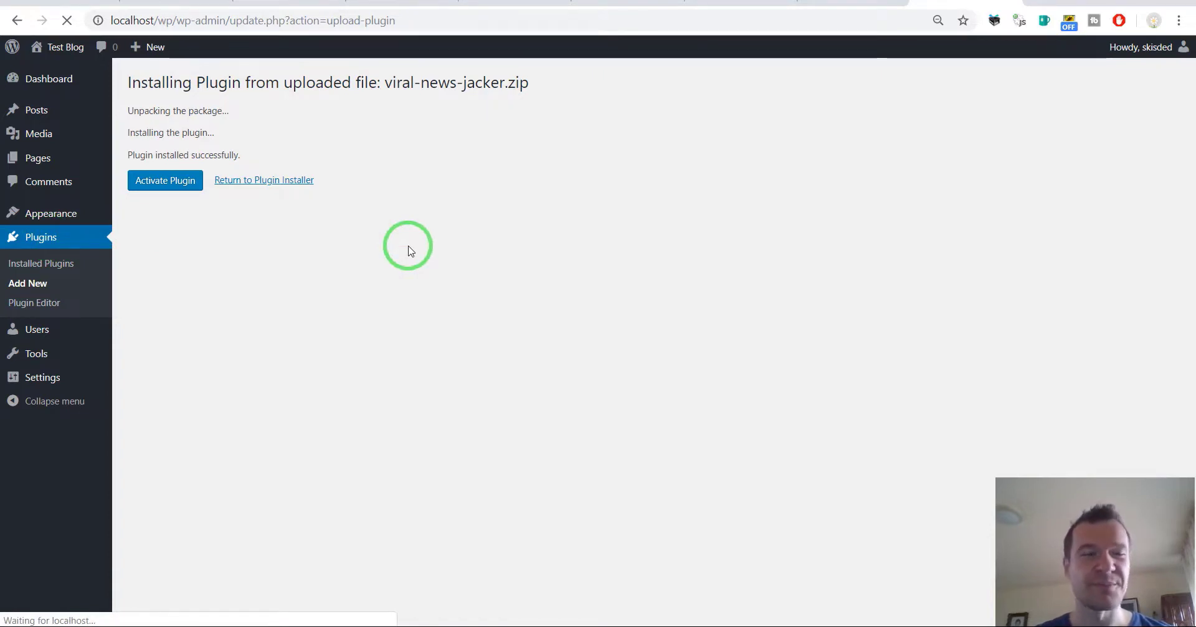
mouse_move(341, 219)
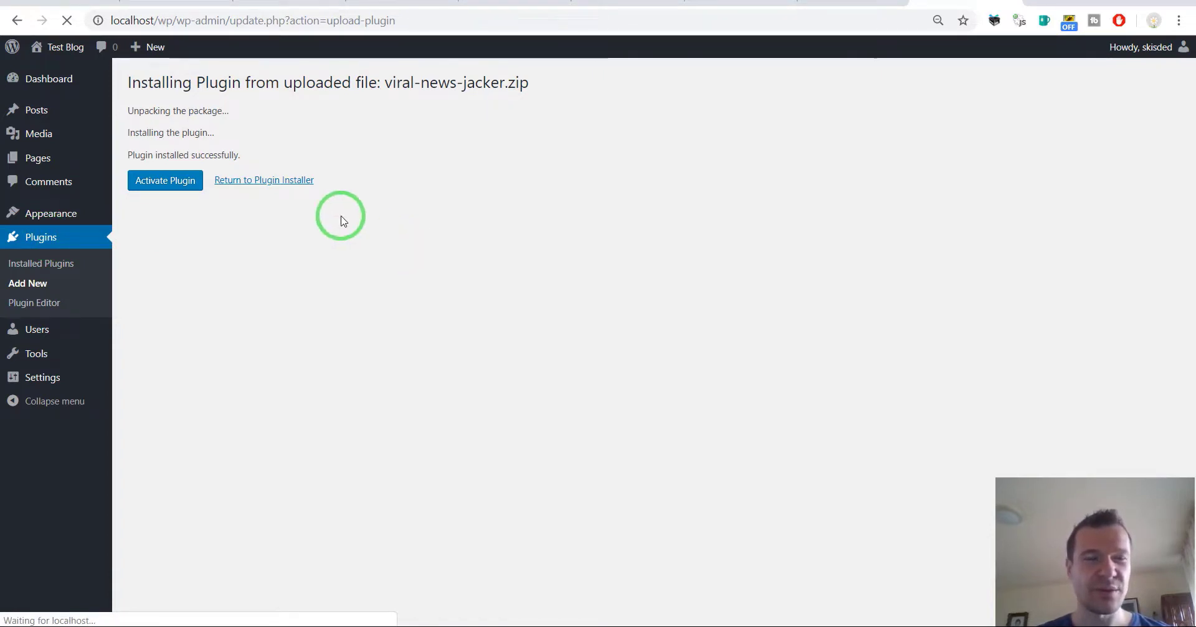
click(263, 180)
text(newsoma)
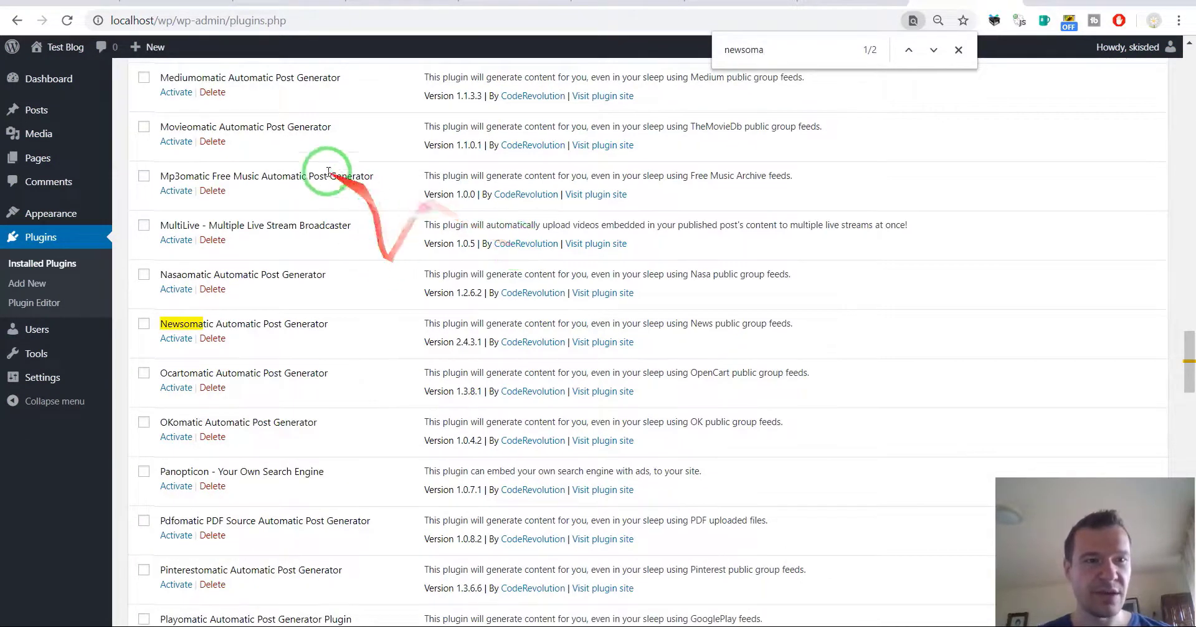
Activate Newsomatic Automatic Post Generator, then start a page search for 'viral'
scroll(down, 3)
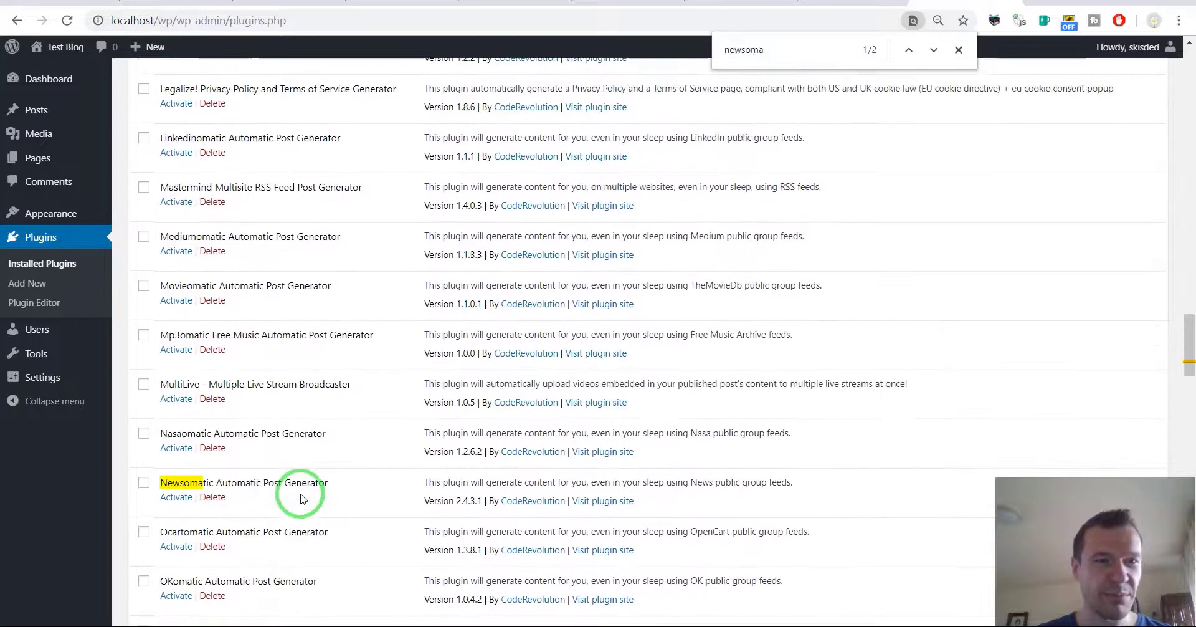
scroll(down, 3)
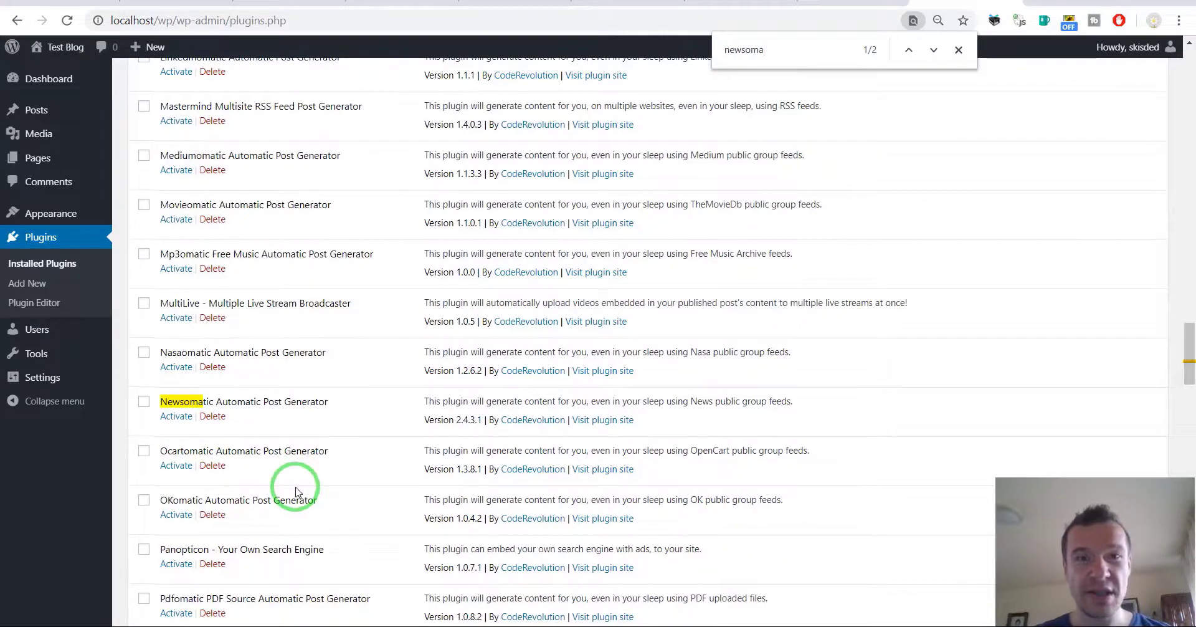
click(176, 416)
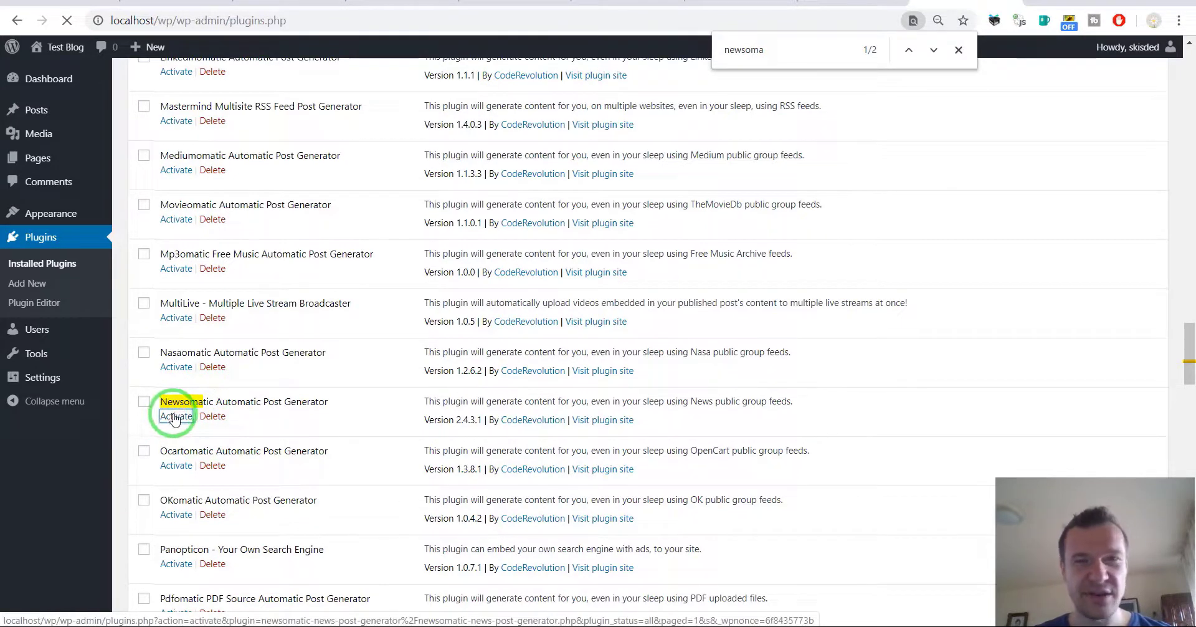
click(176, 416)
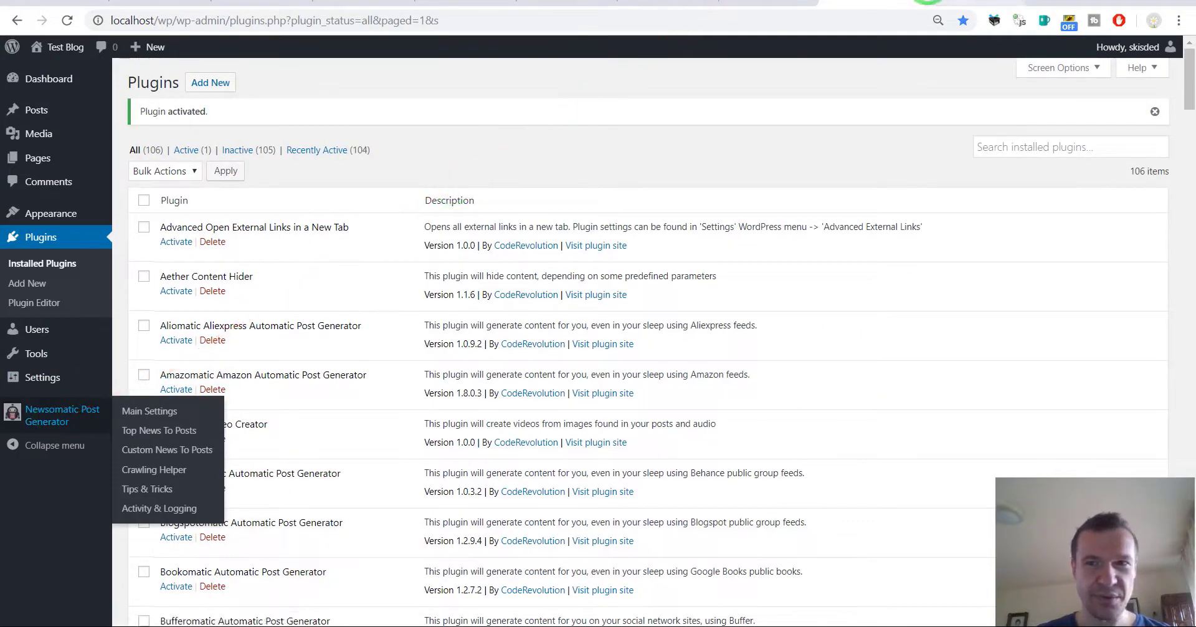
mouse_move(154, 437)
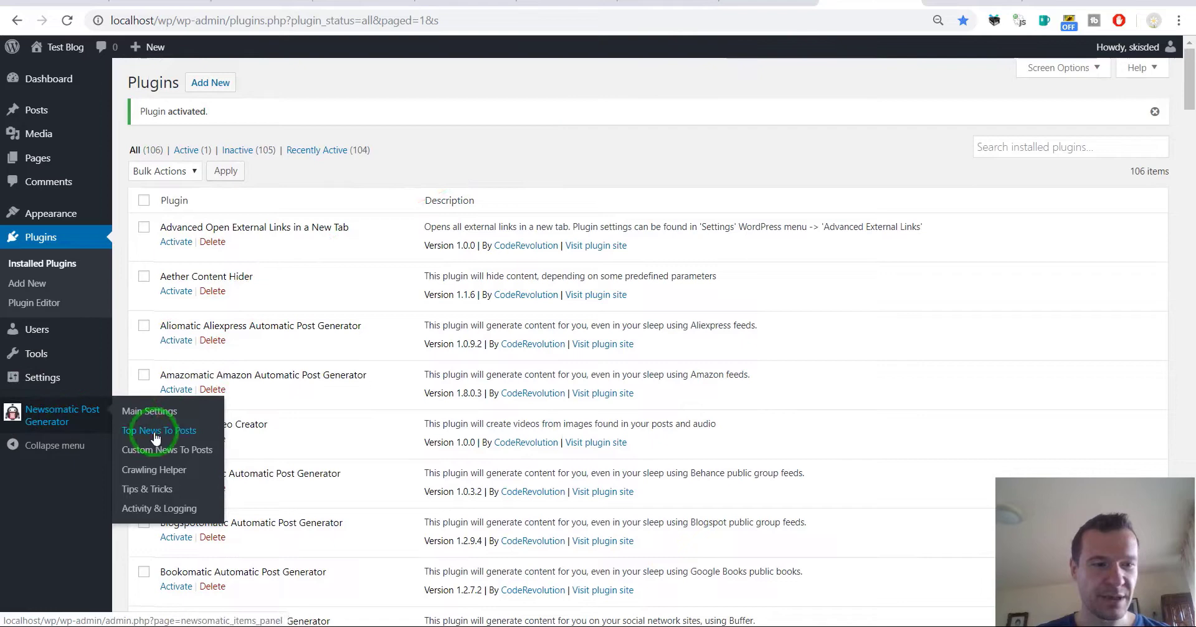
click(159, 430)
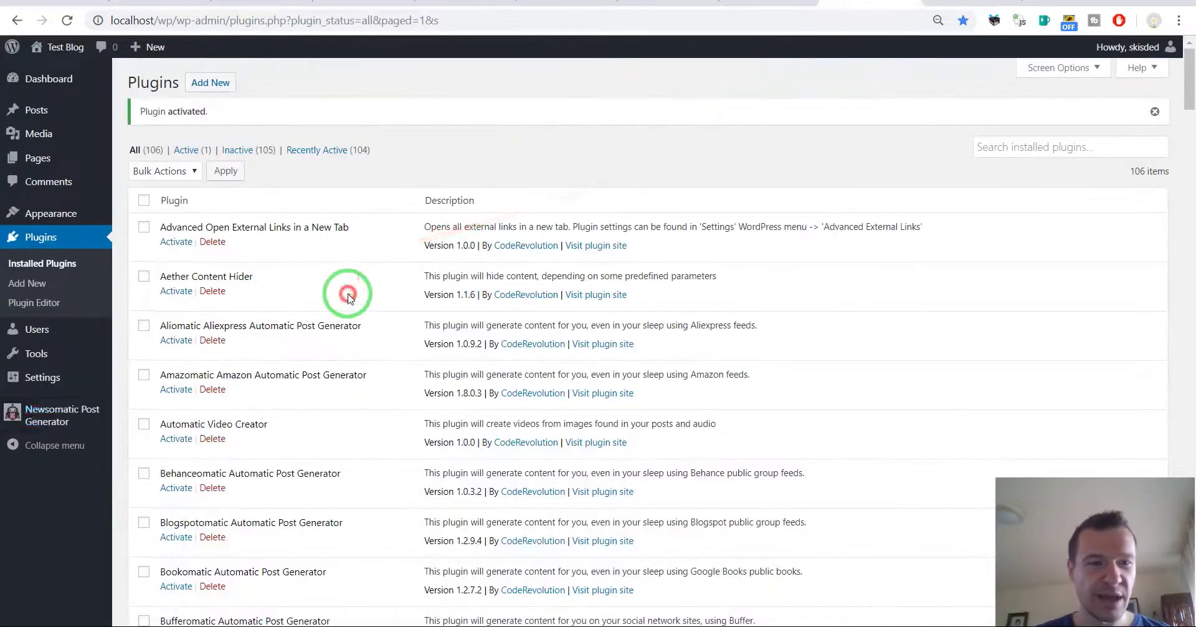
text(viral)
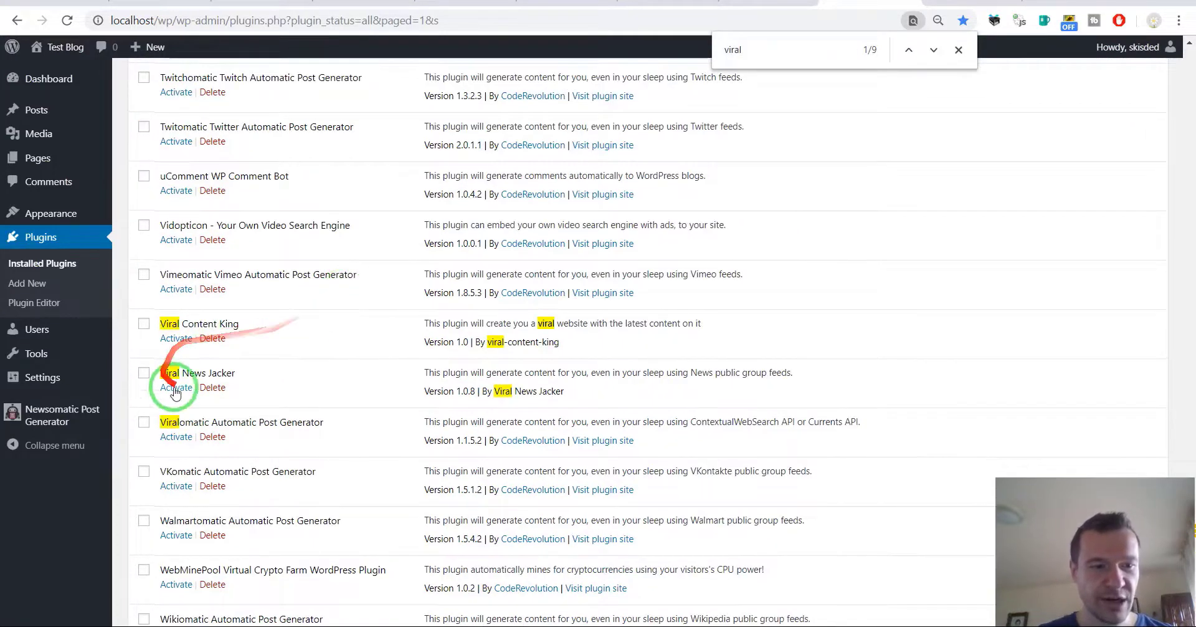
click(176, 387)
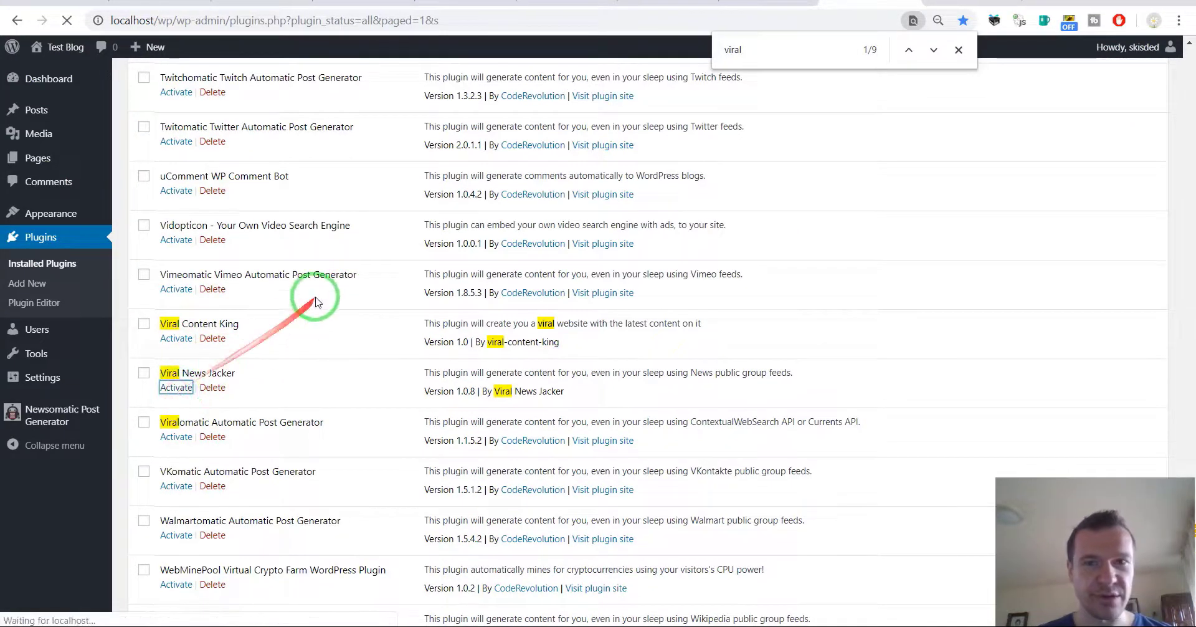
click(176, 387)
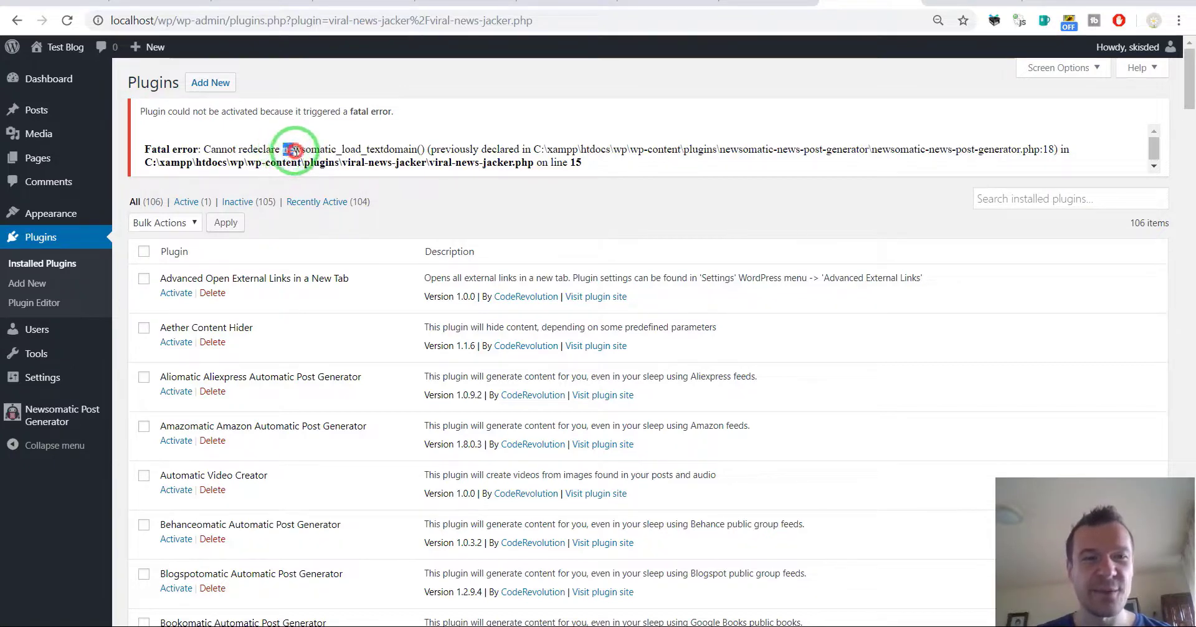
drag(293, 149, 411, 156)
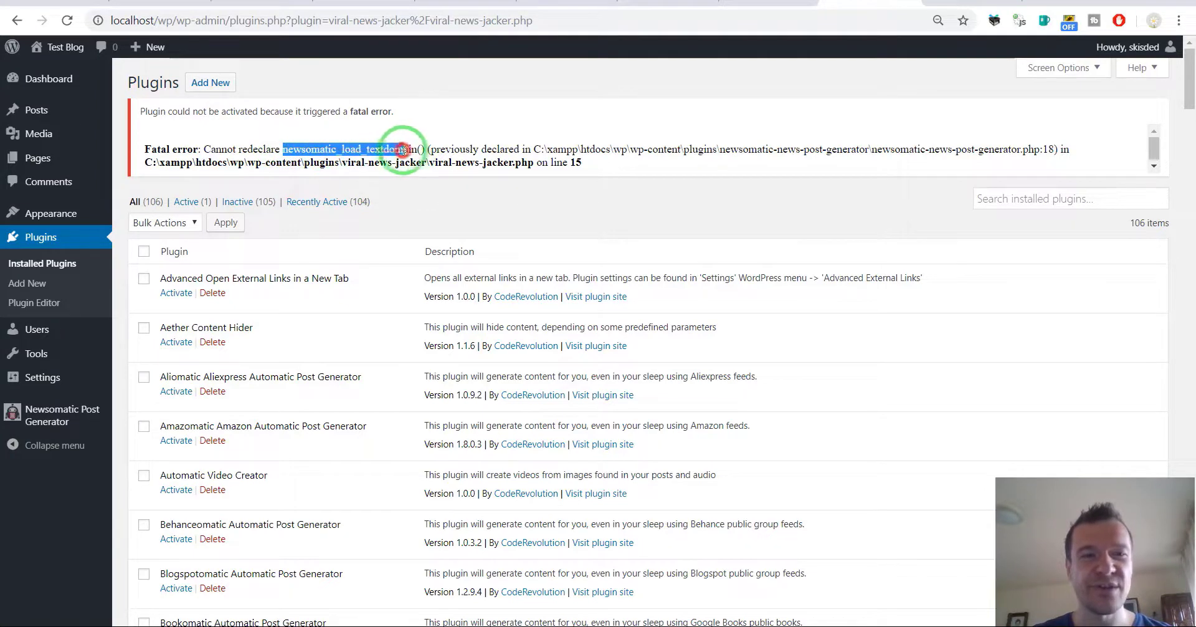
click(414, 165)
text(newsoma)
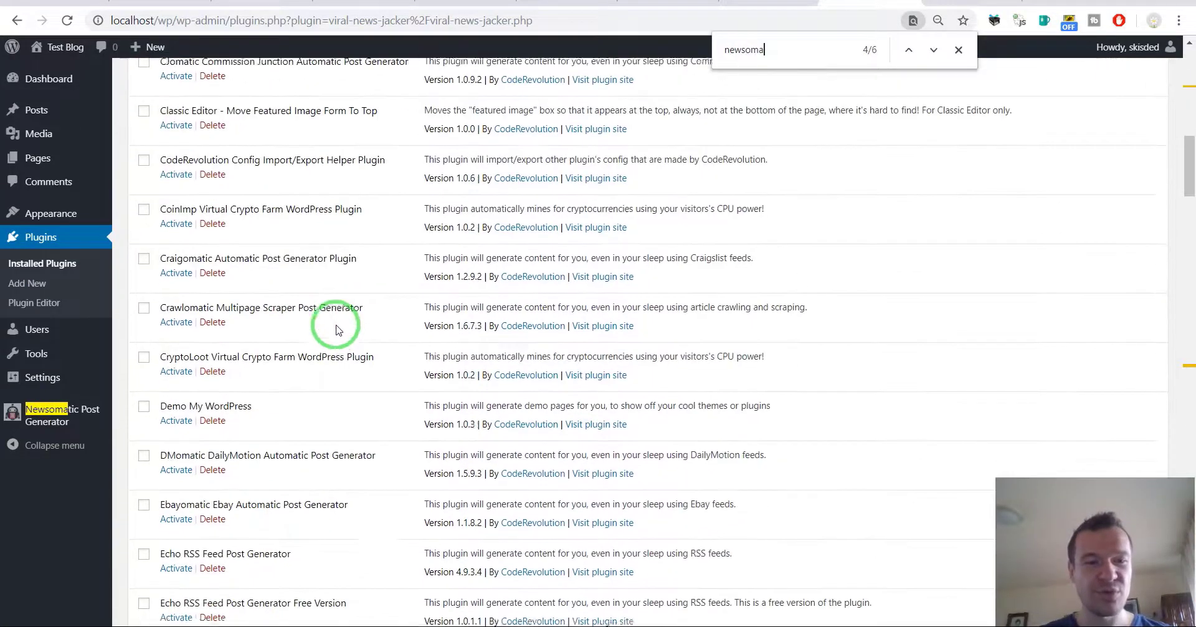
Deactivate Newsomatic and activate Viral News Jacker, landing on its Your Campaigns page
scroll(down, 3)
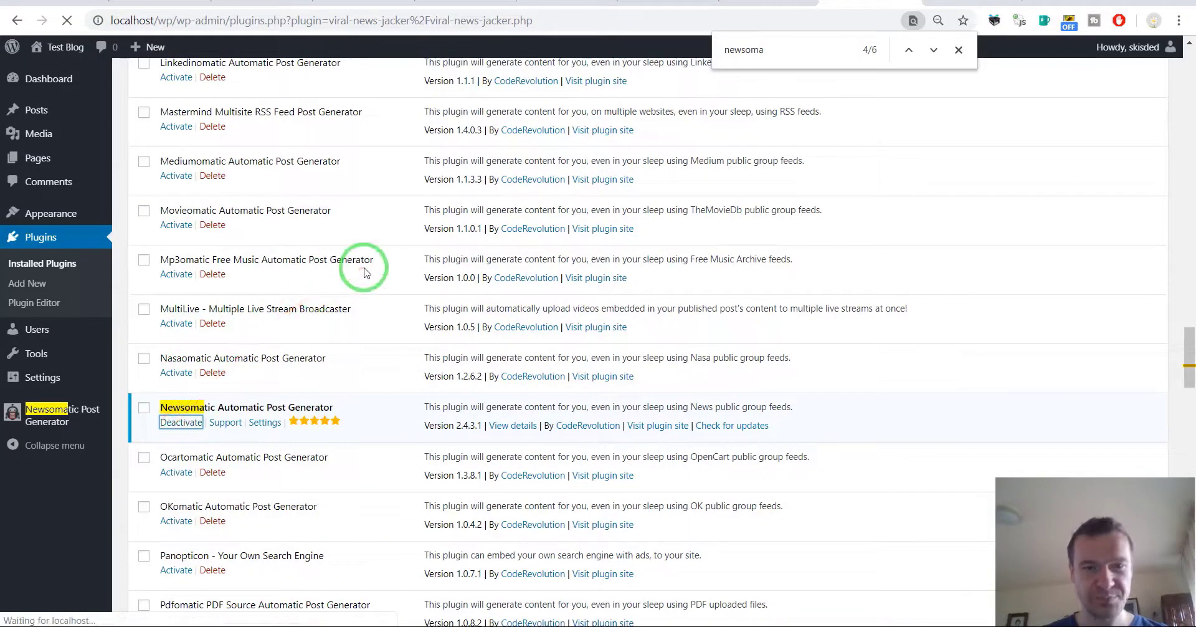
click(180, 422)
text(viral)
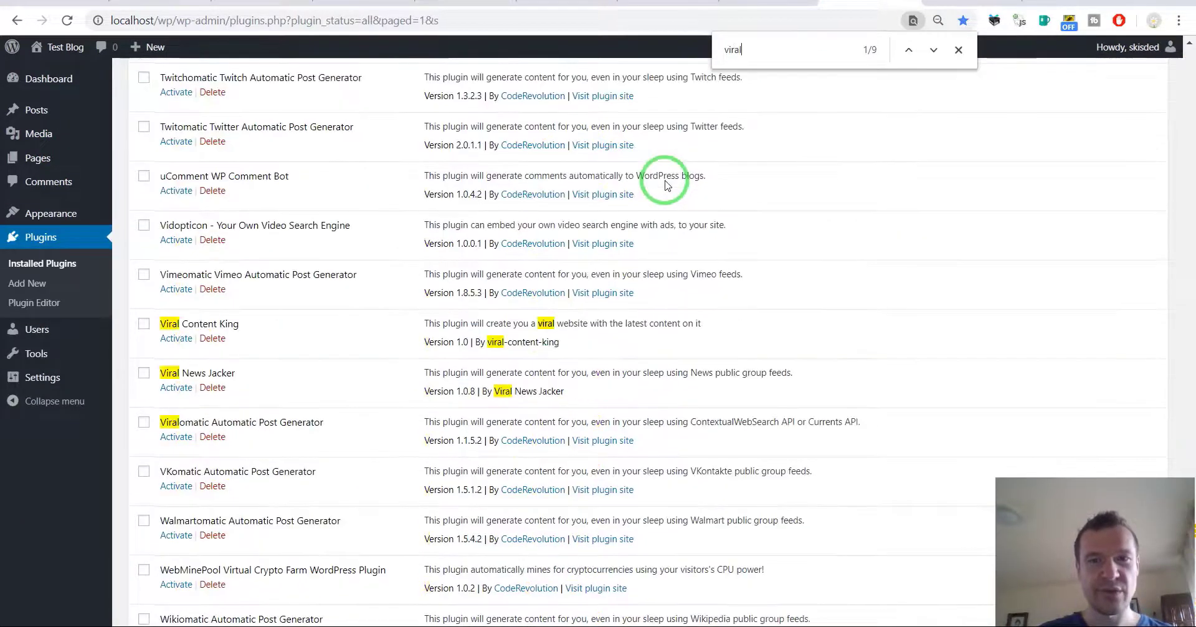
click(176, 387)
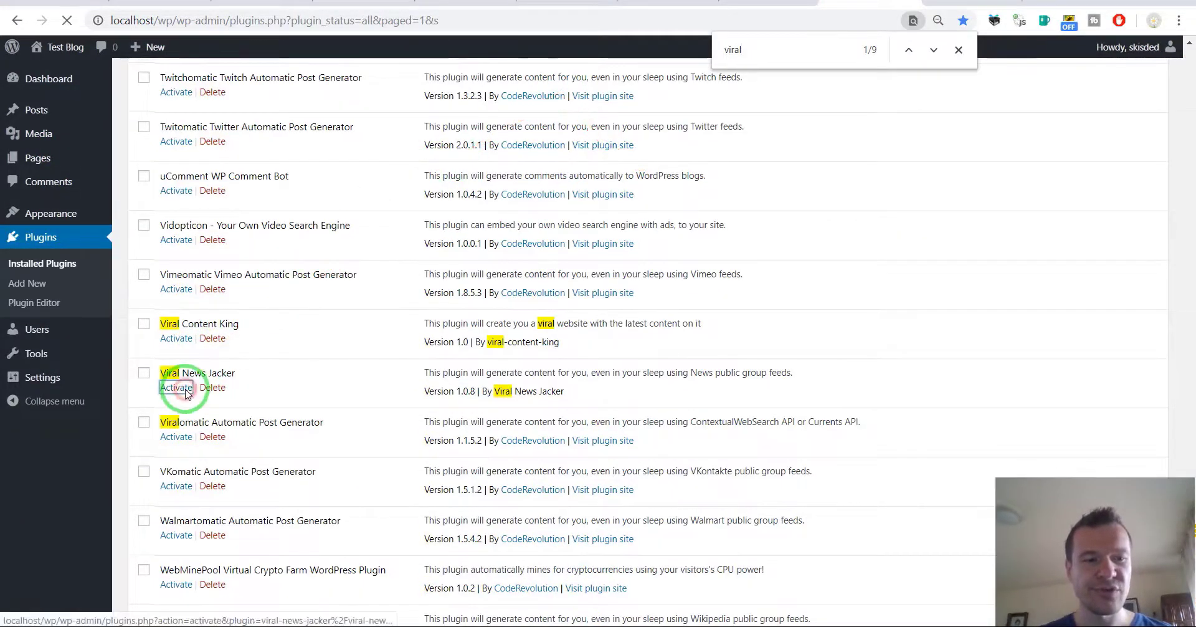
click(176, 387)
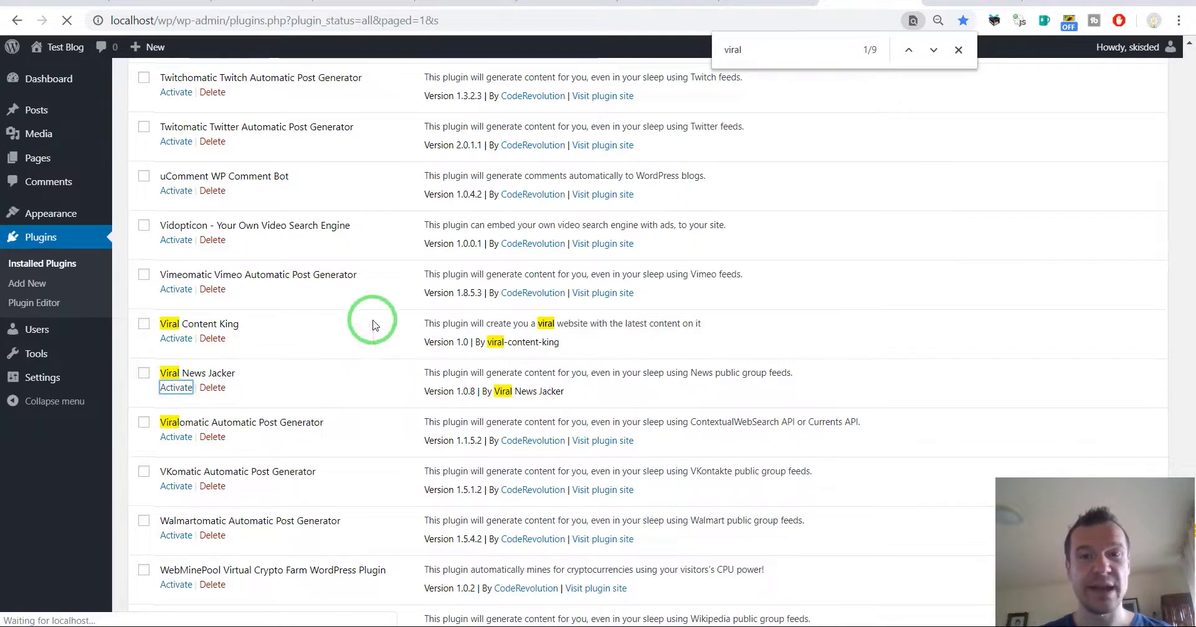
click(175, 387)
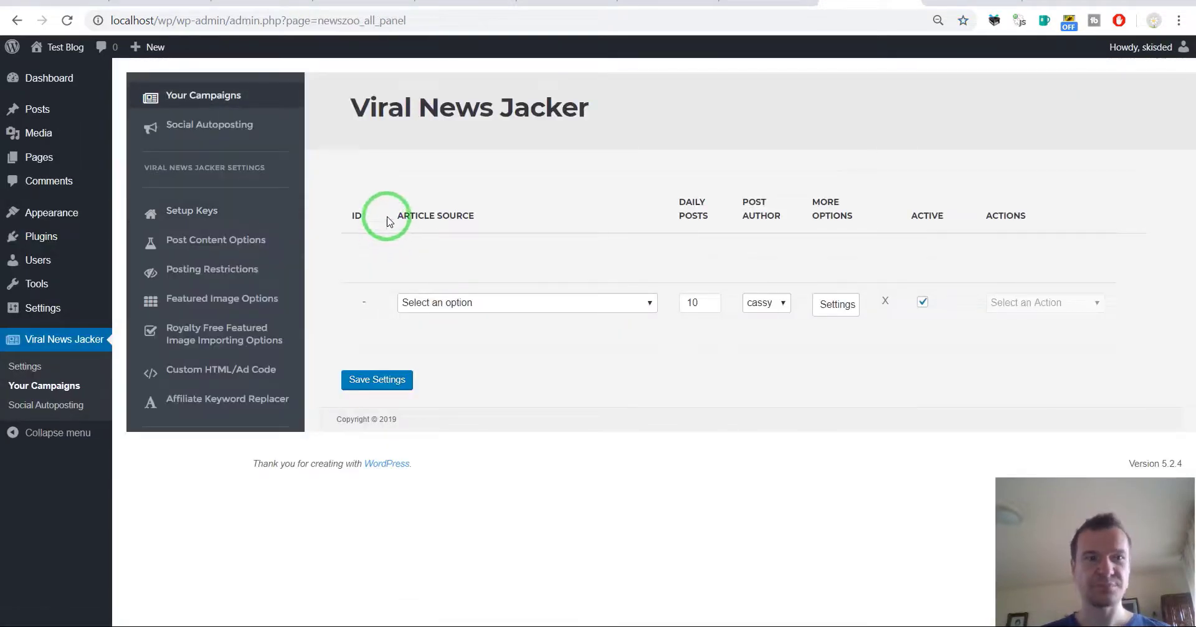
mouse_move(361, 106)
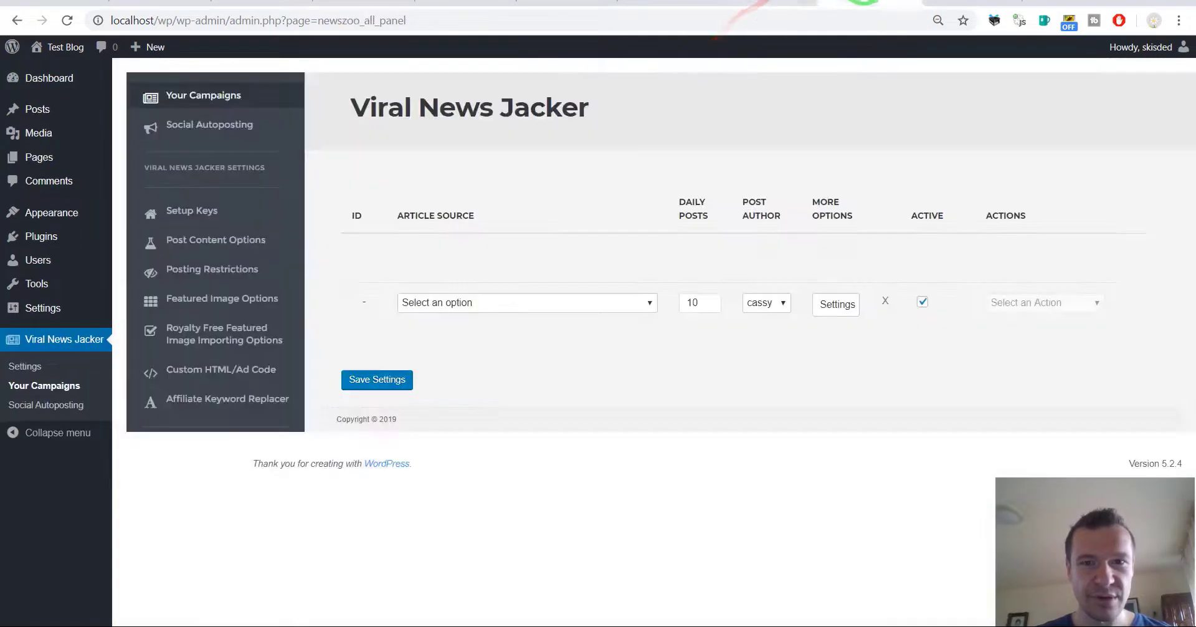
Switch to the browser tab showing Newsomatic's Top News To Posts campaign table
click(526, 302)
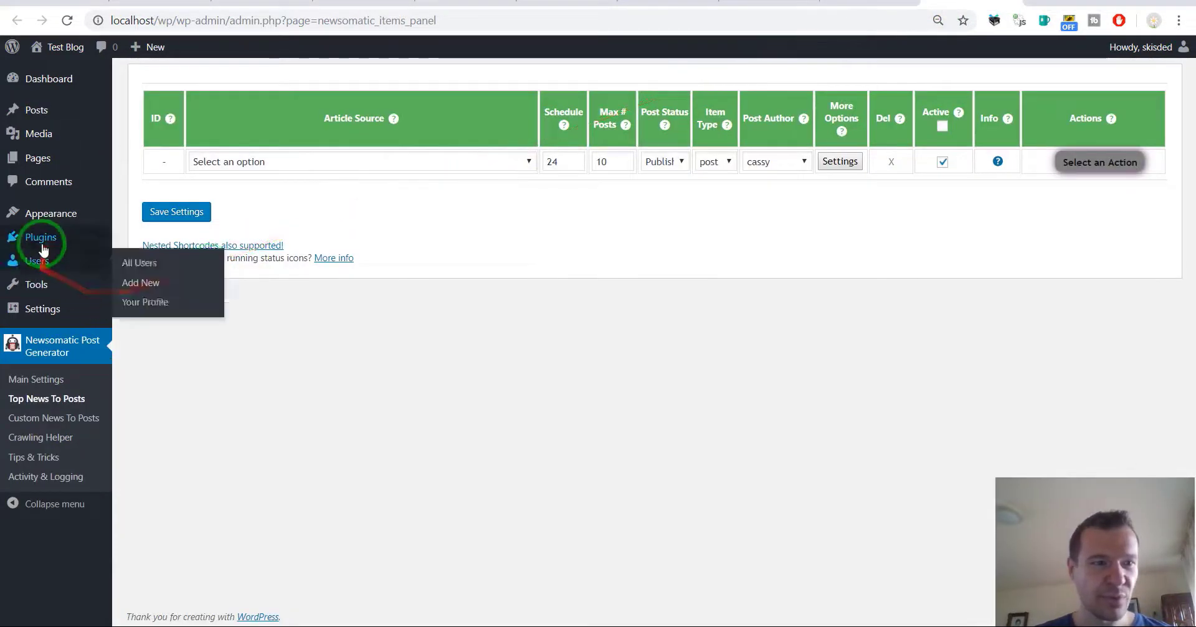
Deactivate Viral News Jacker and activate Newsomatic Automatic Post Generator in the plugins list
click(40, 237)
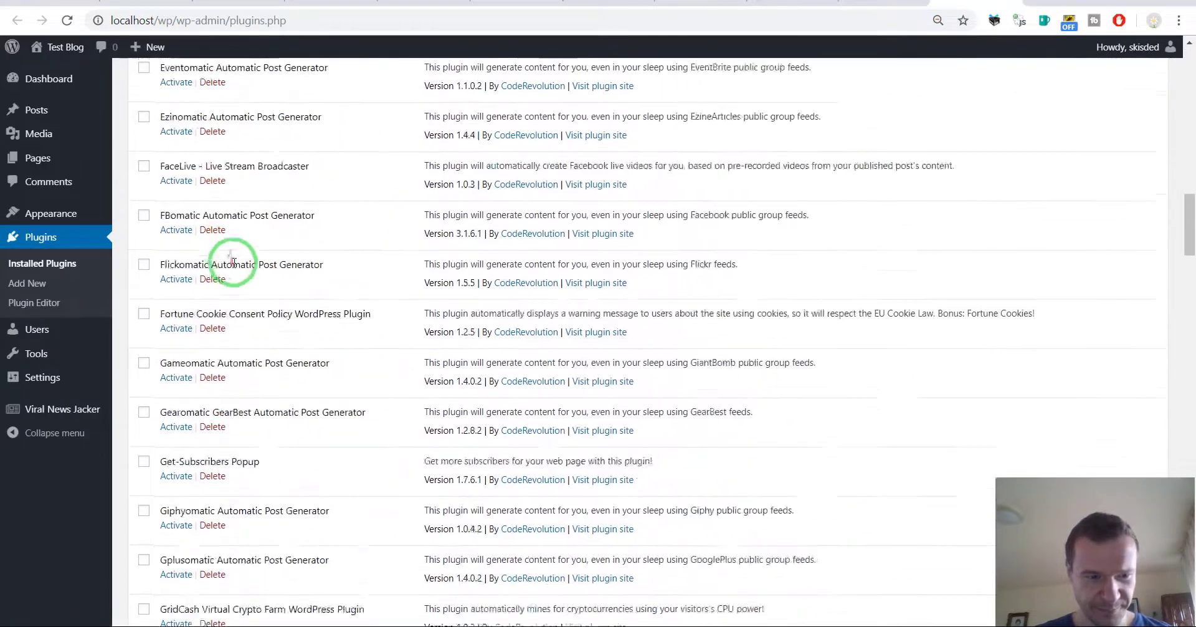
scroll(down, 3)
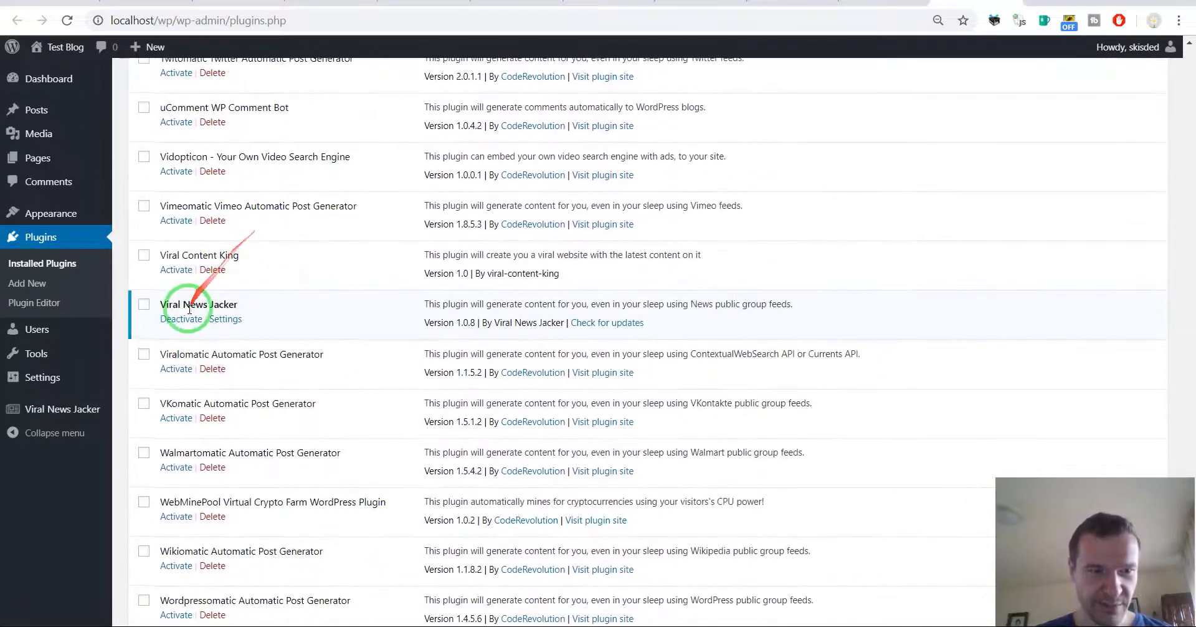
click(180, 319)
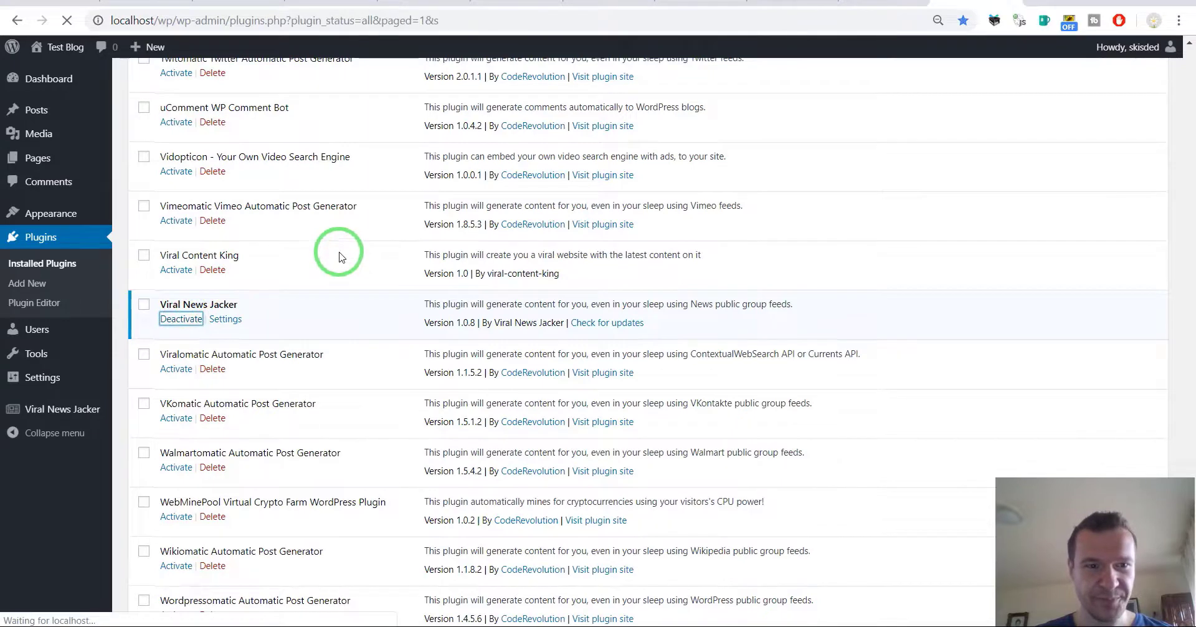
text(newsoma)
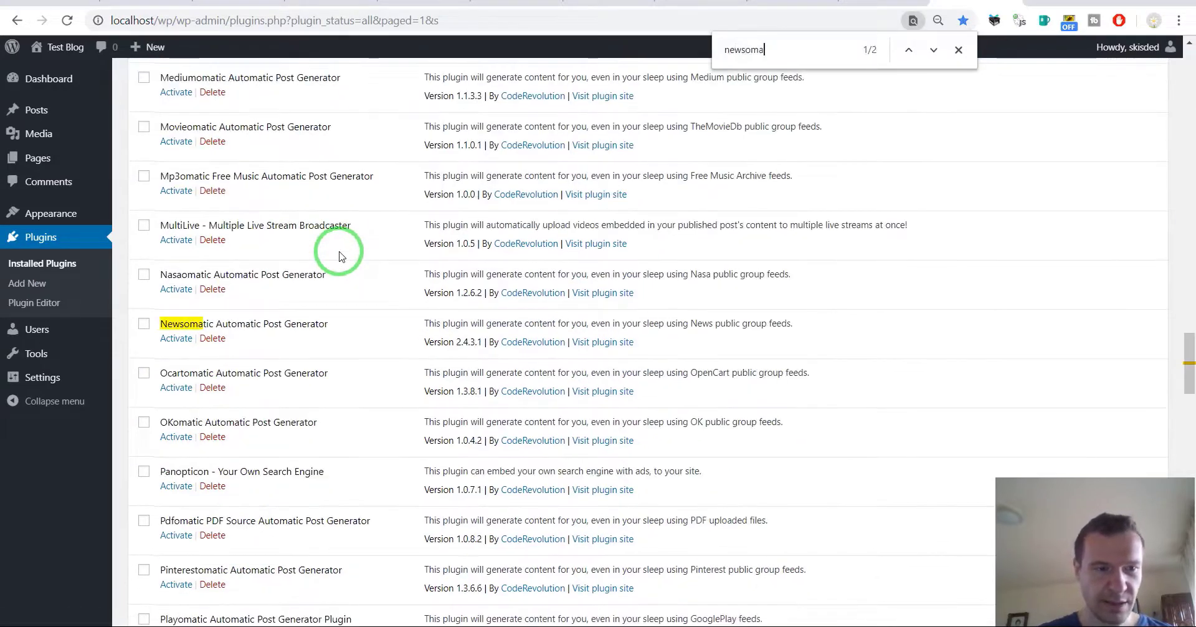
click(176, 338)
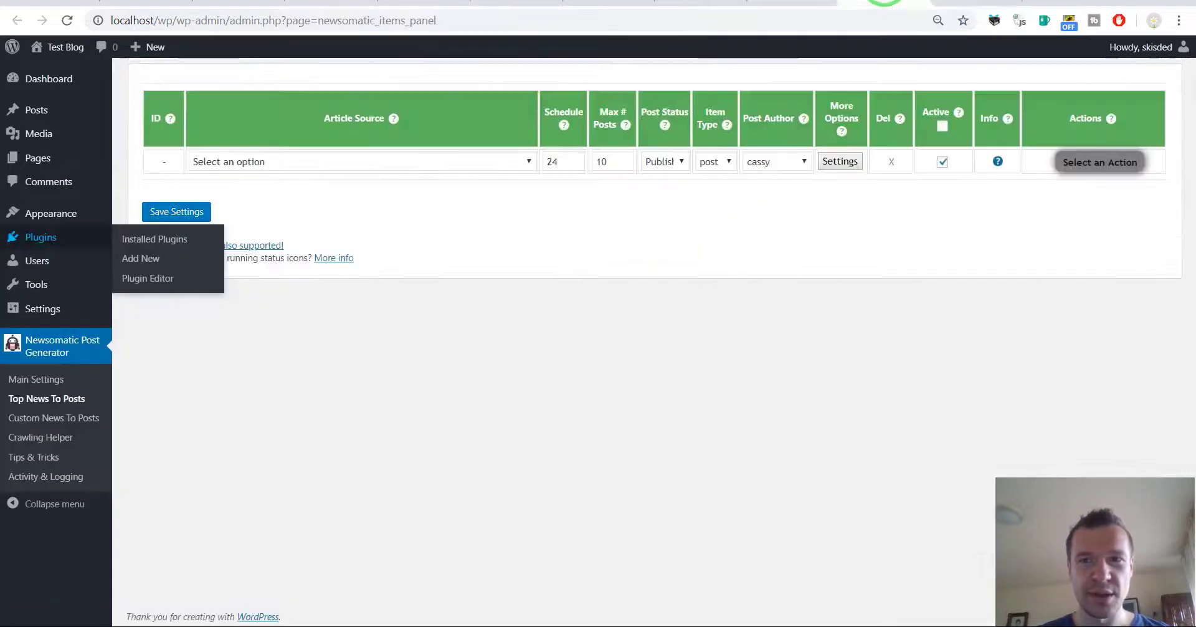
Go to Newsomatic's Custom News To Posts campaigns and expand the article source list
click(53, 417)
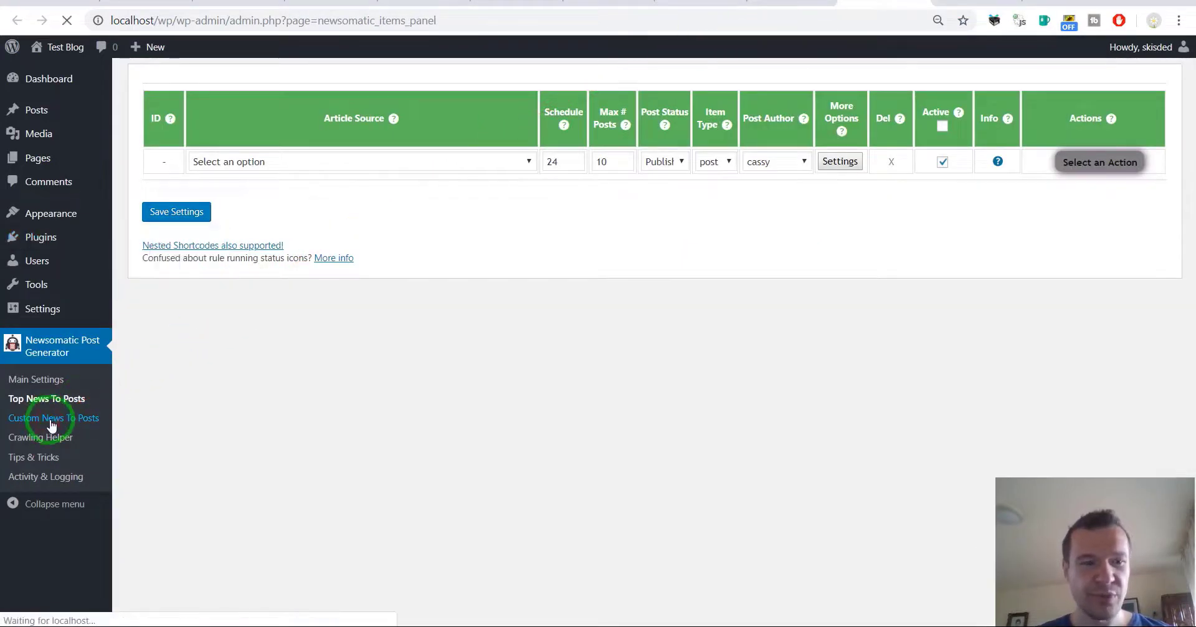
click(53, 418)
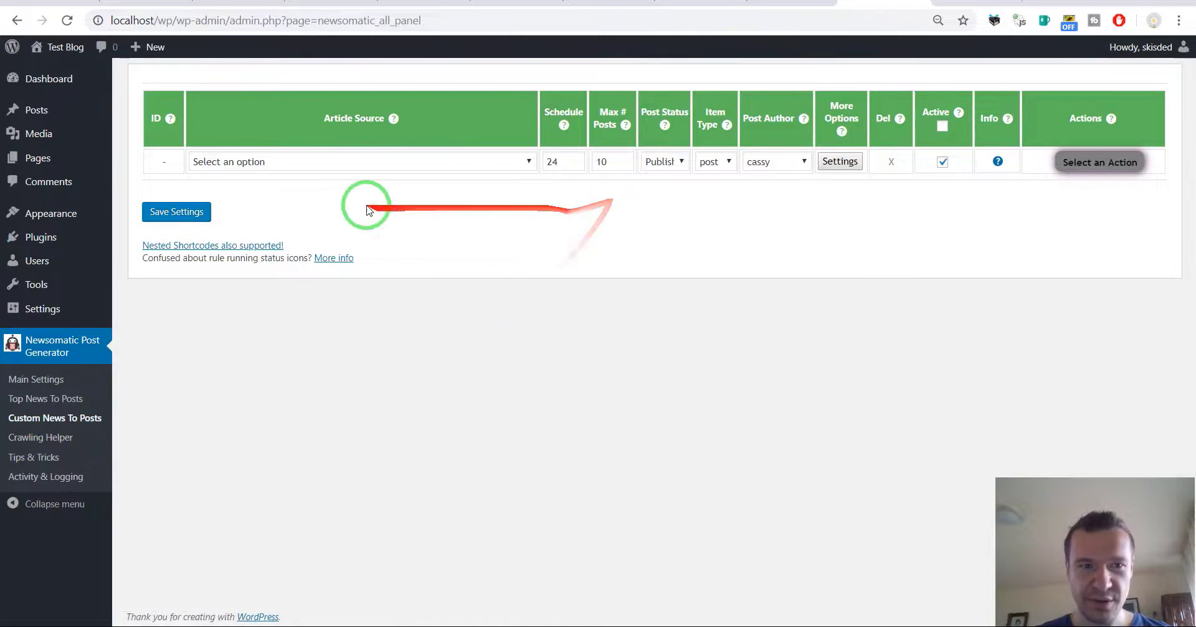
click(362, 162)
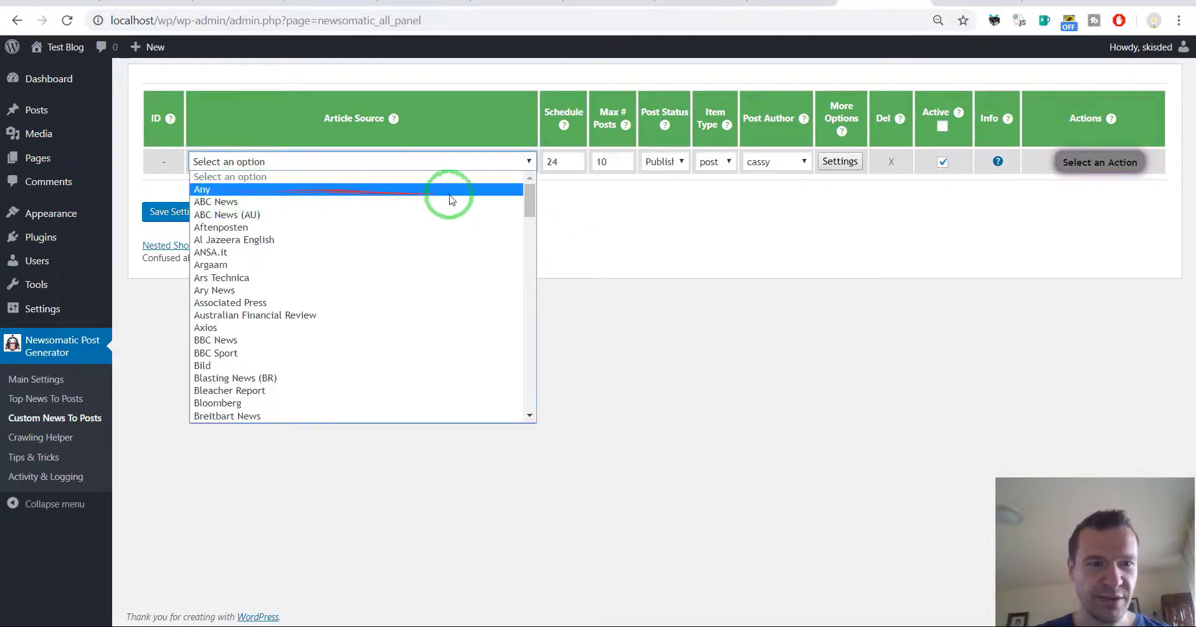
Scroll both plugins' Article Source dropdowns (starting with ABC News) and return to Viral News Jacker's campaigns
scroll(down, 3)
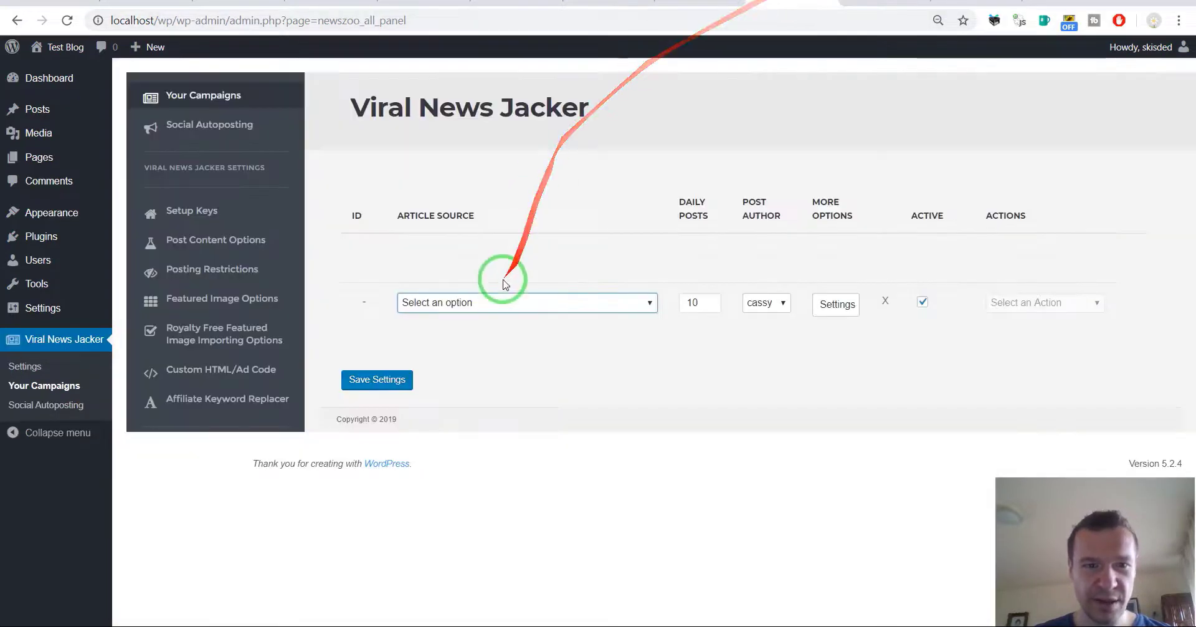
click(526, 302)
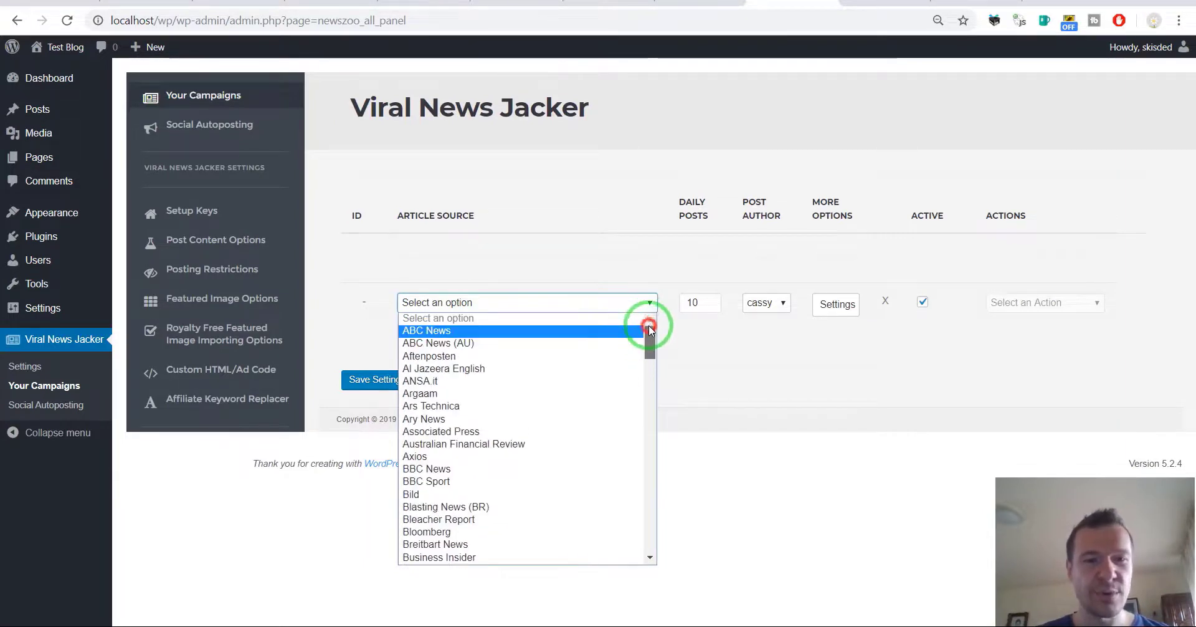
scroll(down, 3)
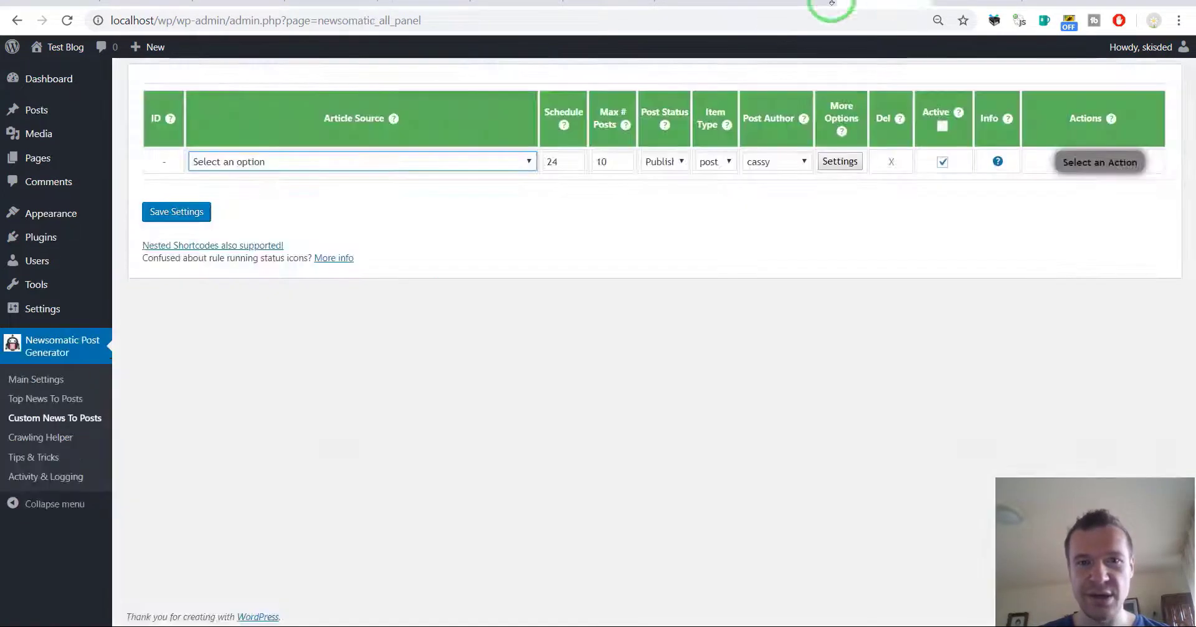
click(362, 161)
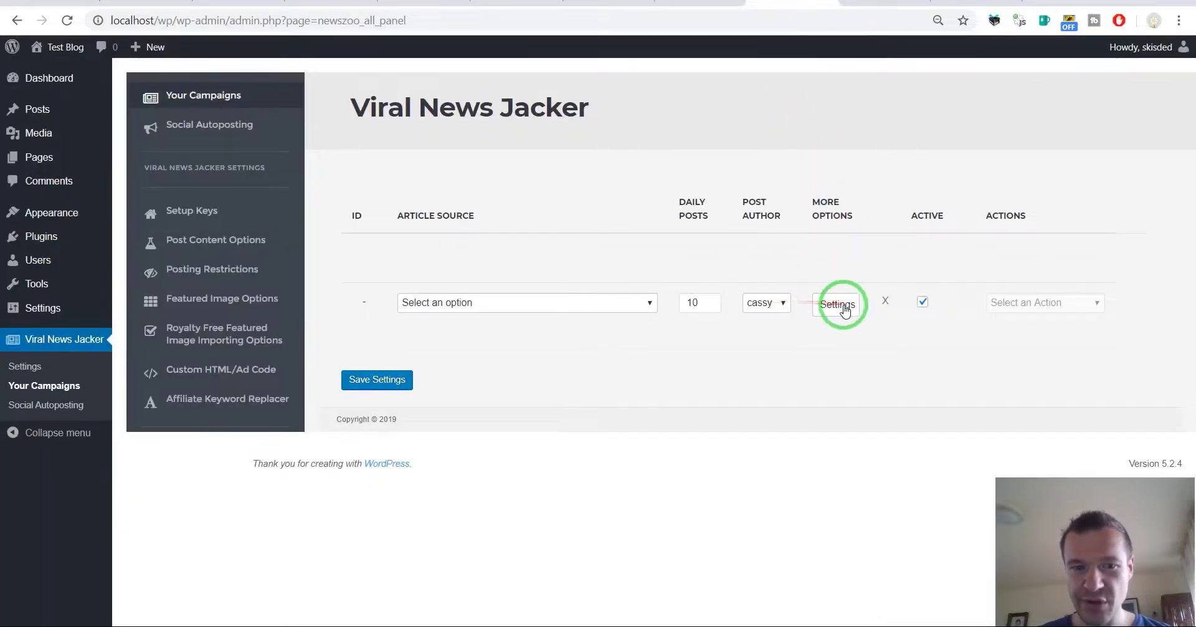
Bring up Viral News Jacker's Campaign Settings and Newsomatic's Advanced Settings dialogs side by side
click(837, 304)
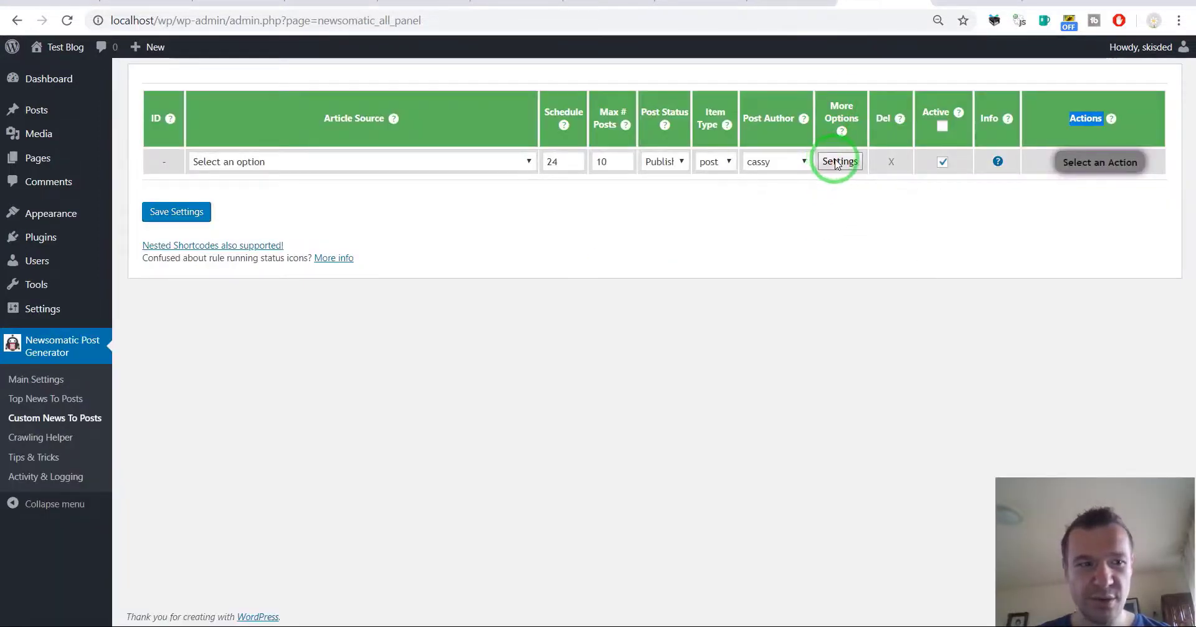
click(840, 161)
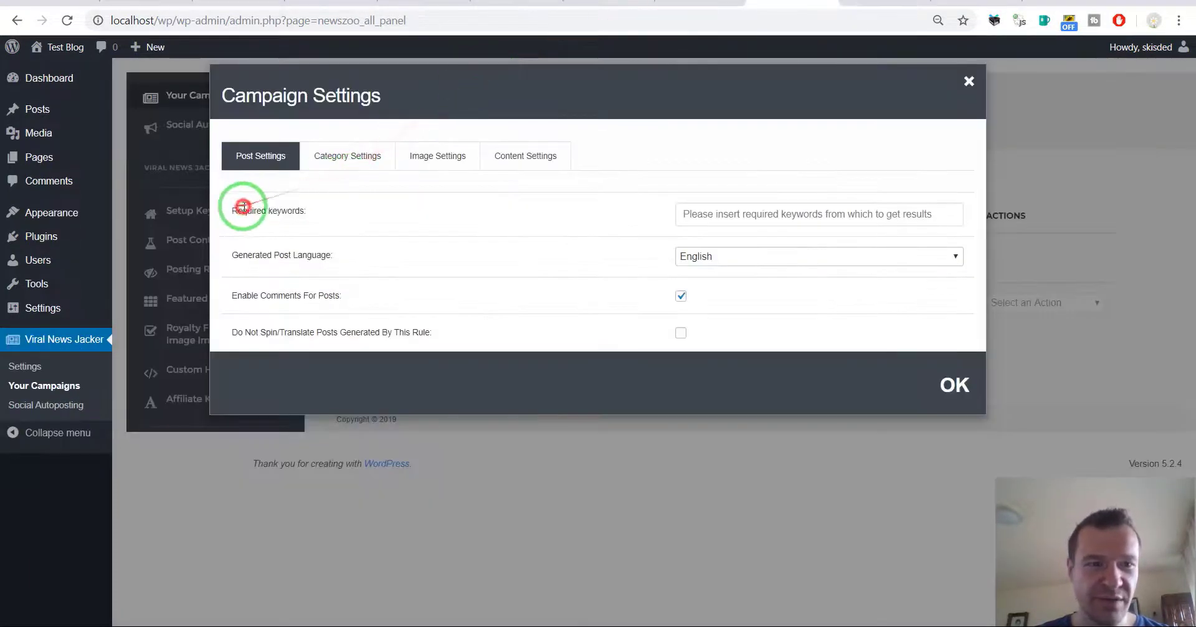
Search Newsomatic's advanced settings for the 'Required keywords' label to match against the campaign settings
double_click(266, 211)
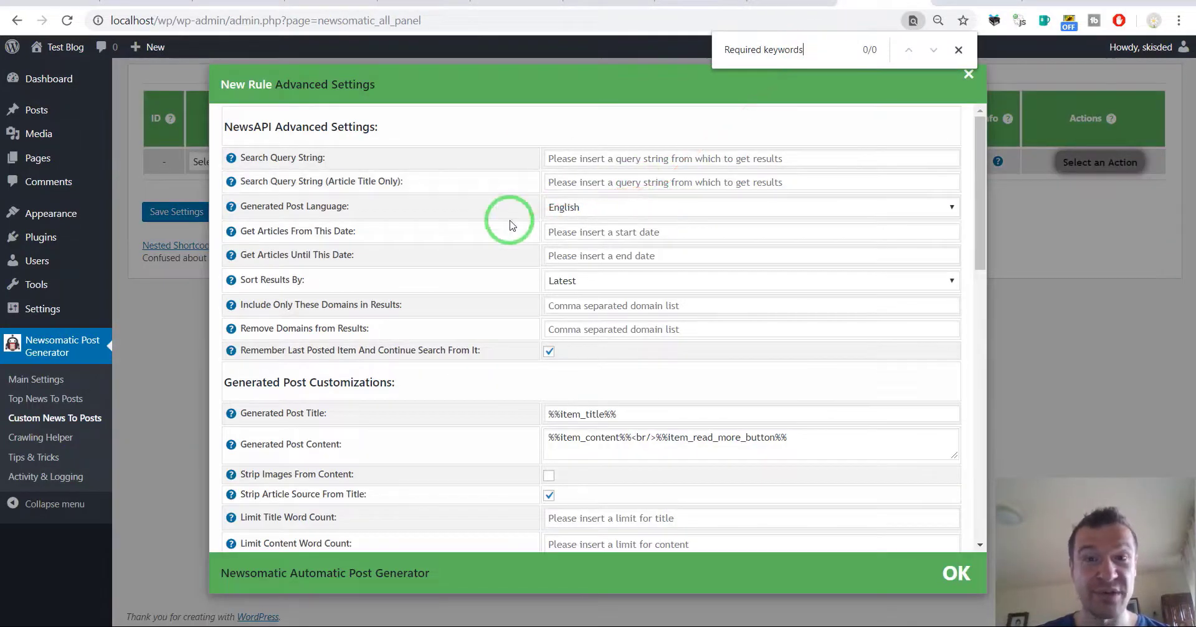
text(r)
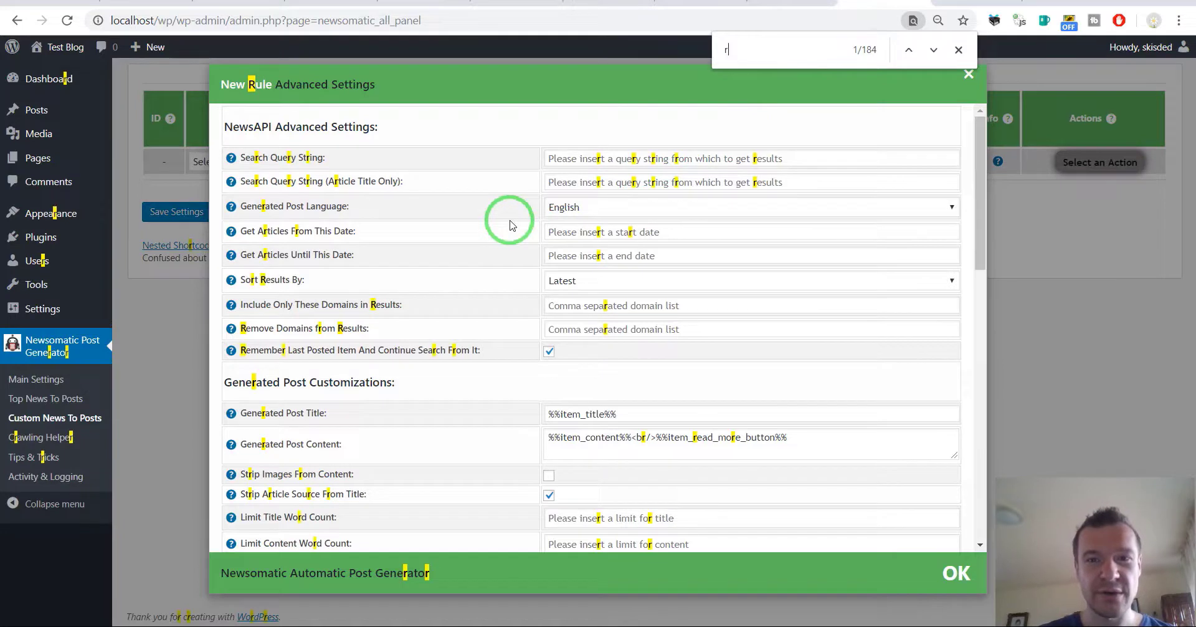
text(equir)
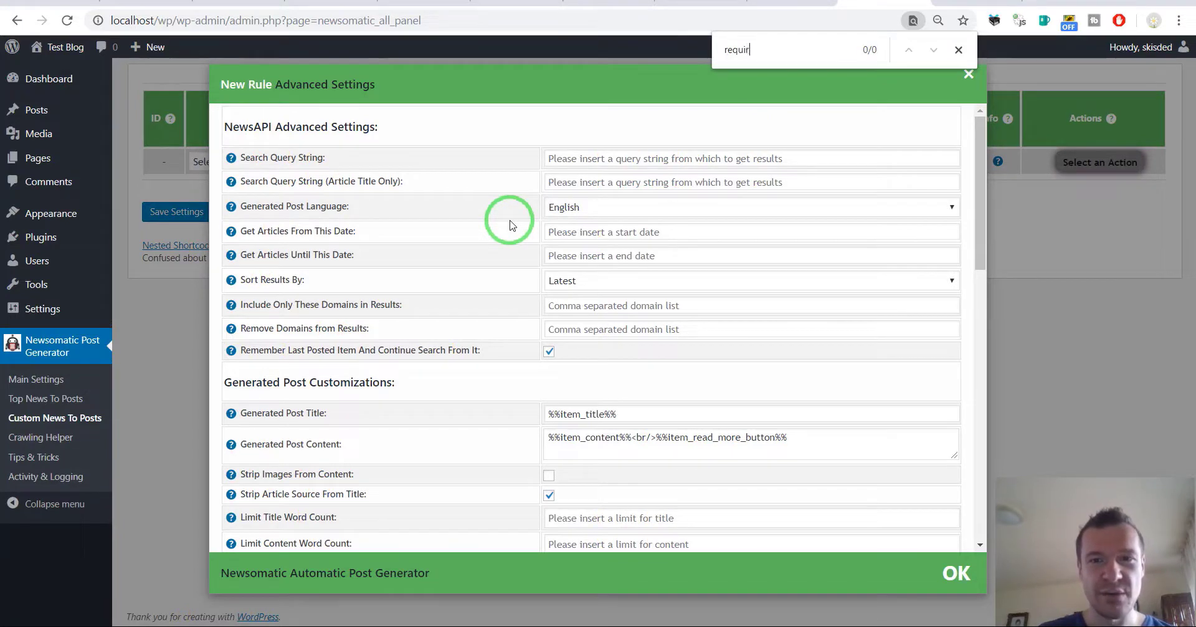
key(Backspace)
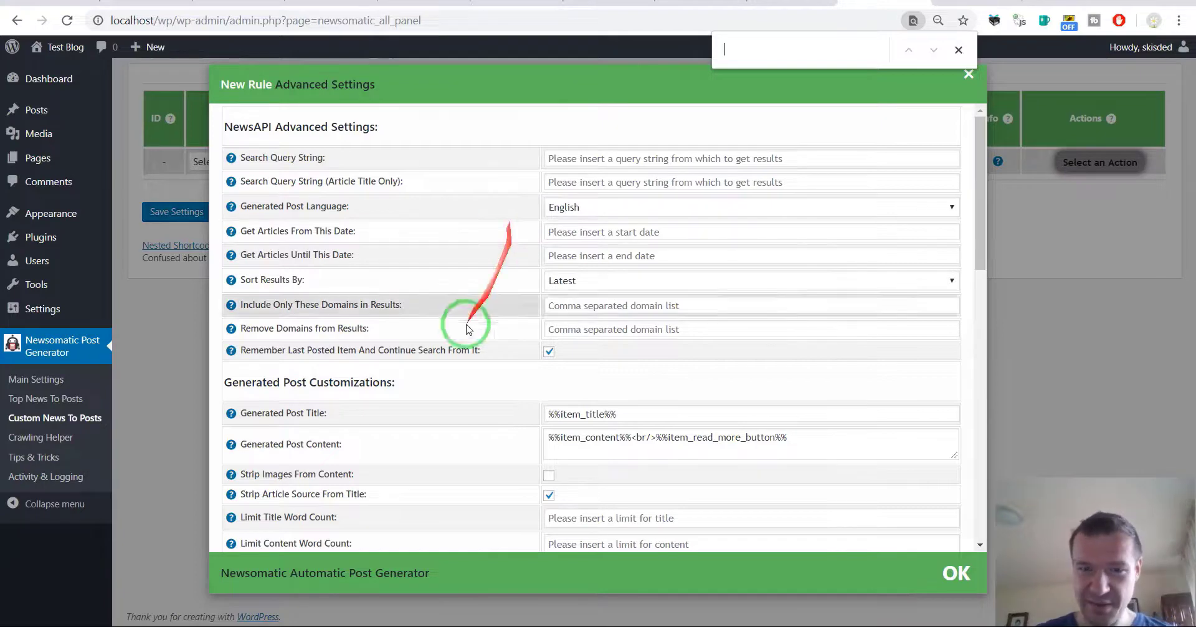
scroll(down, 3)
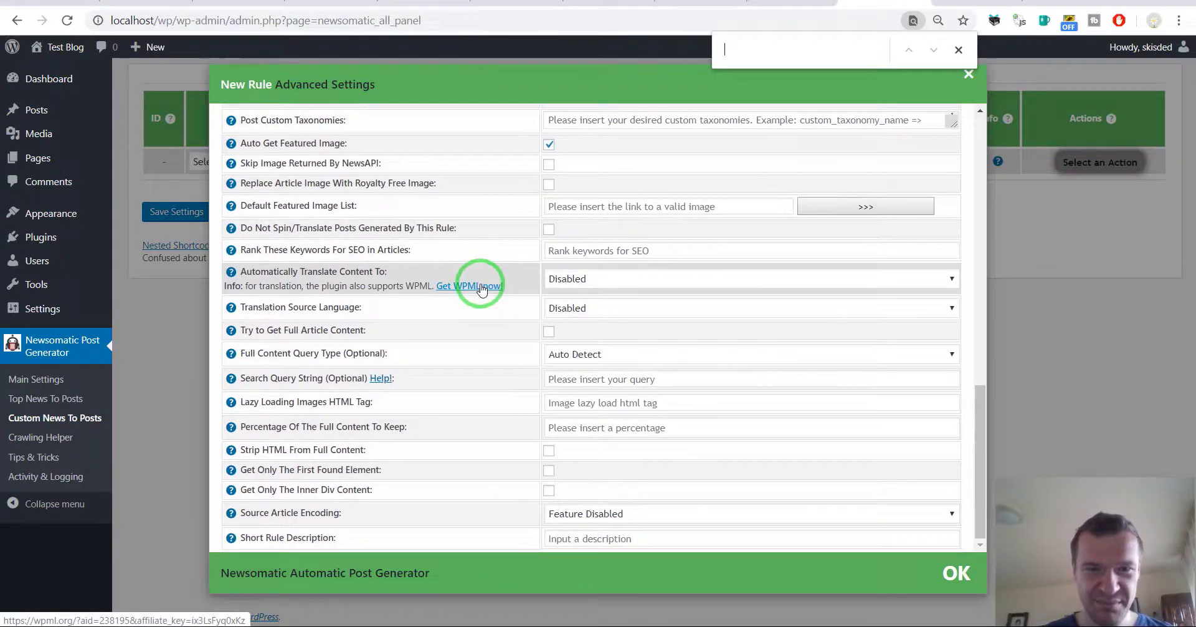
text(re)
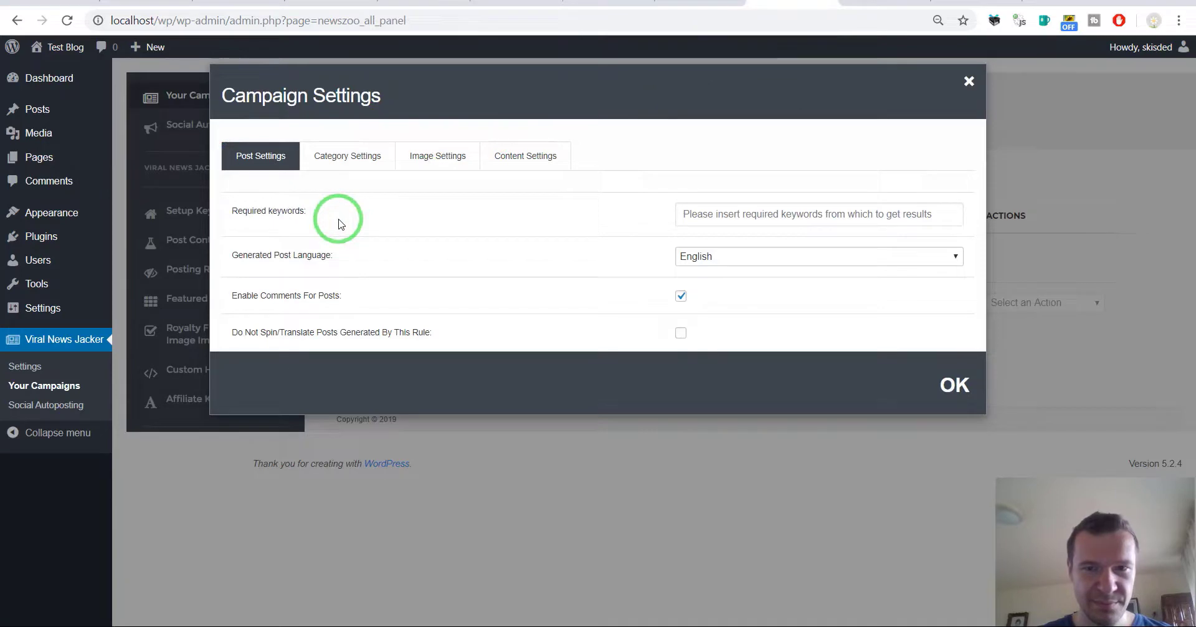
mouse_move(420, 173)
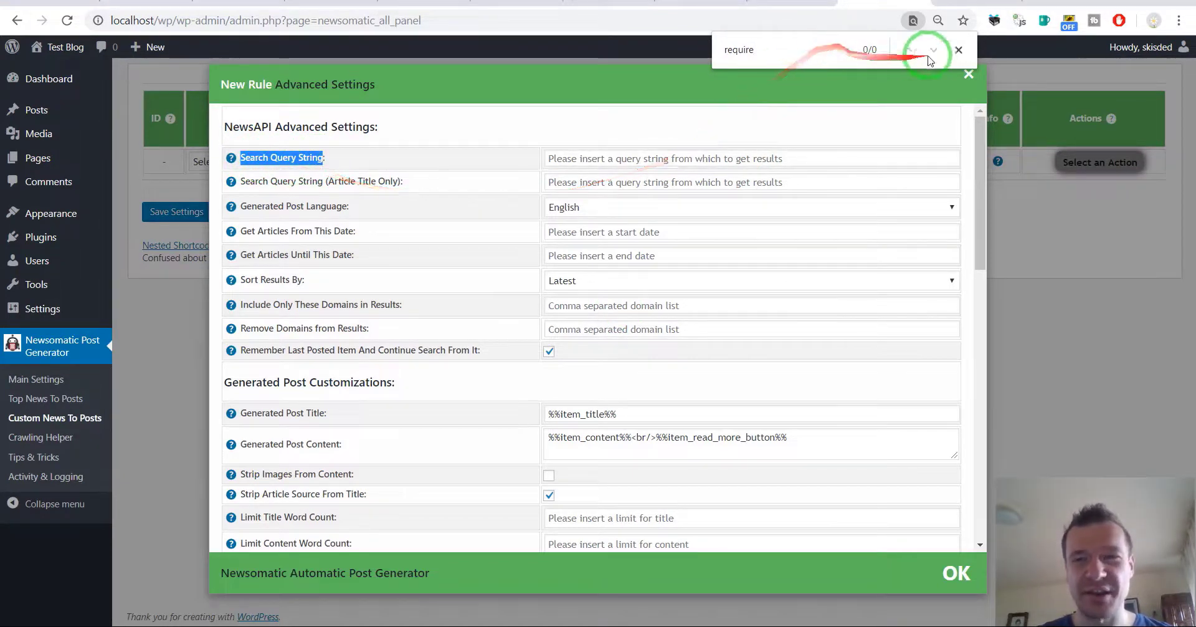
Highlight Newsomatic setting names, including Required keywords, for comparison with the campaign settings
click(958, 49)
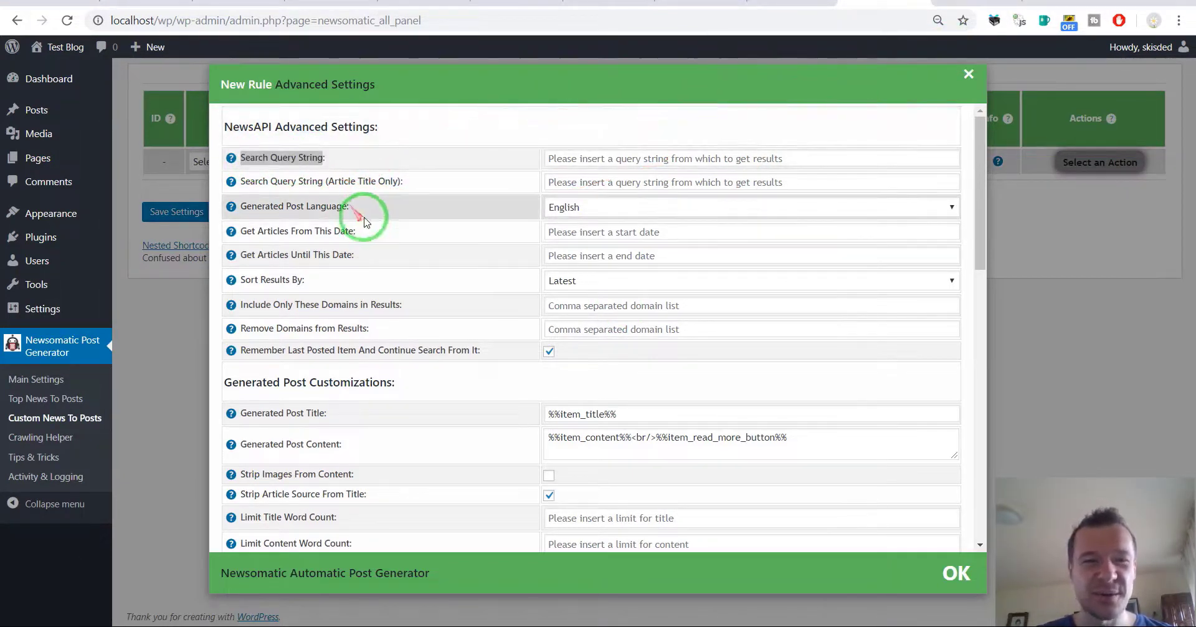
double_click(281, 157)
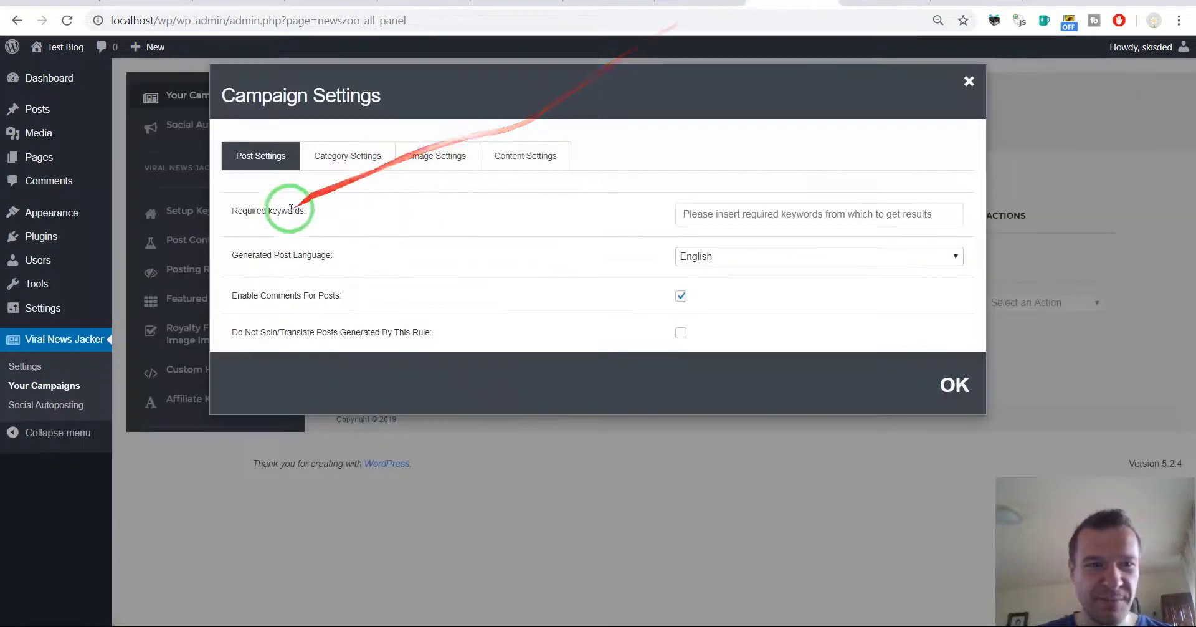
double_click(284, 211)
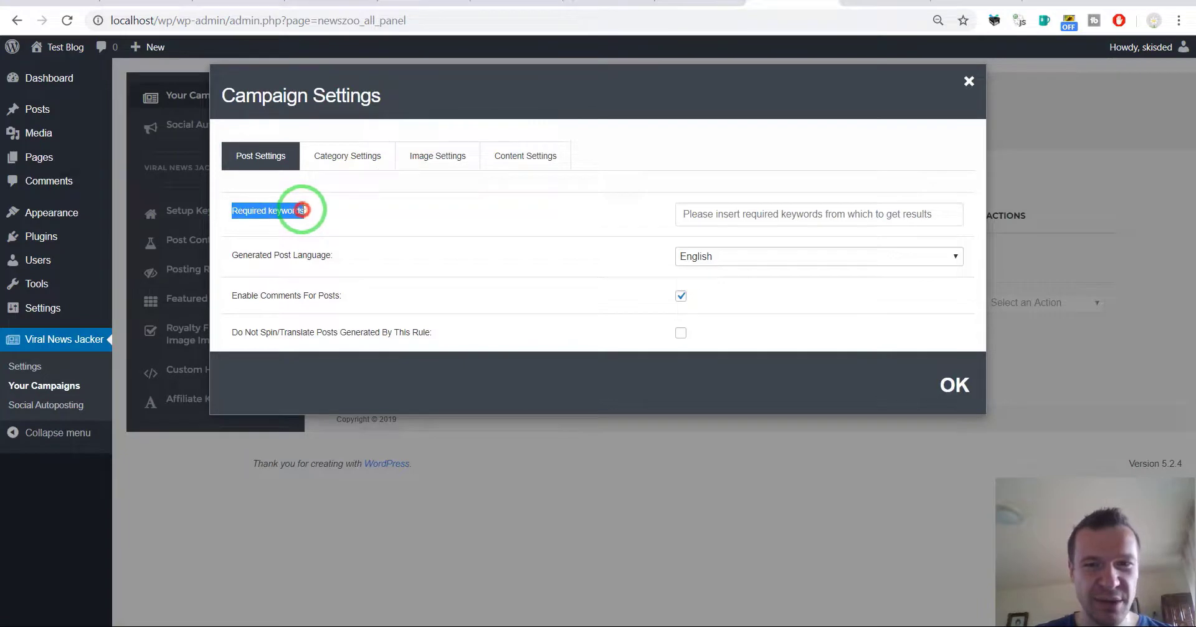
mouse_move(860, 212)
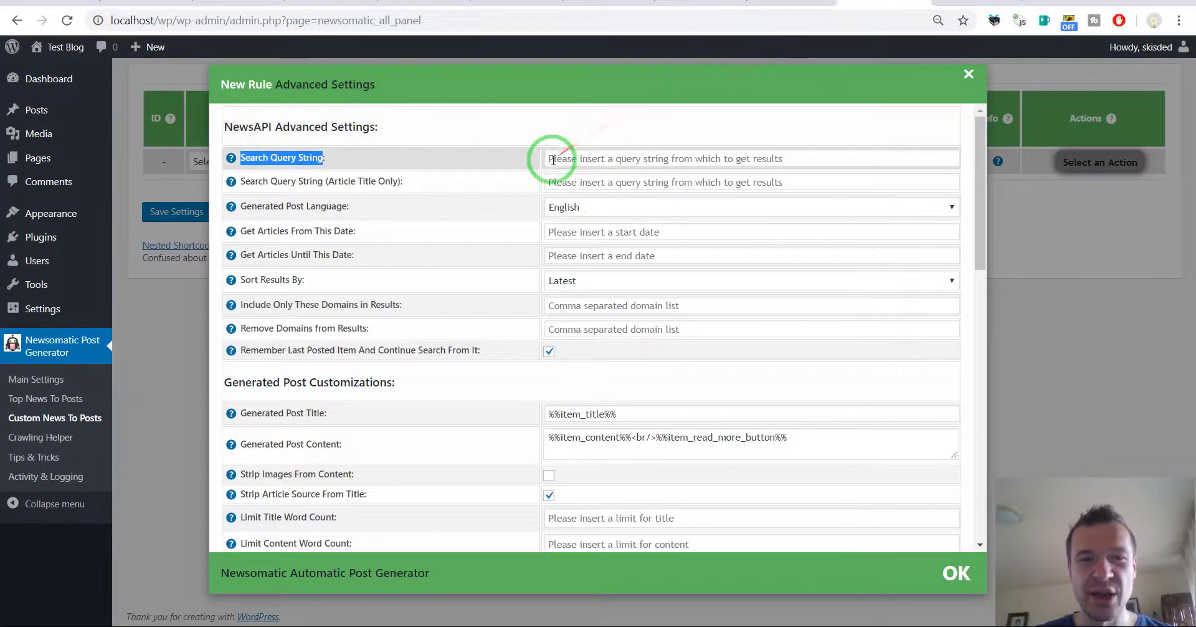
mouse_move(745, 157)
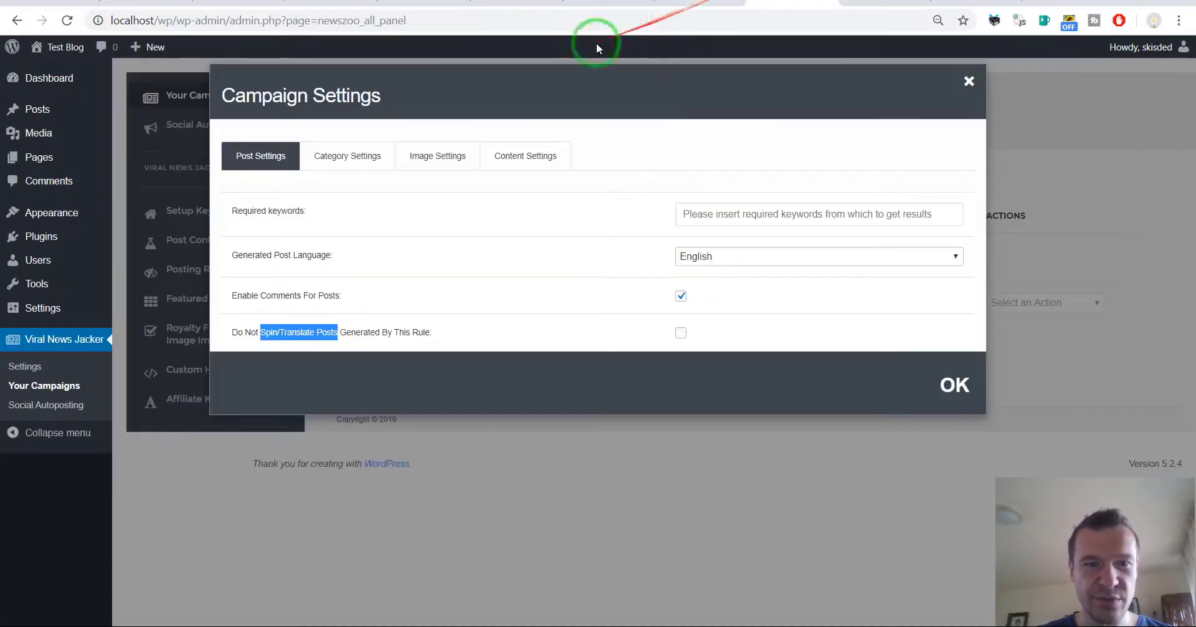
Compare category and content settings between the two dialogs, then close Viral News Jacker's Campaign Settings
click(348, 156)
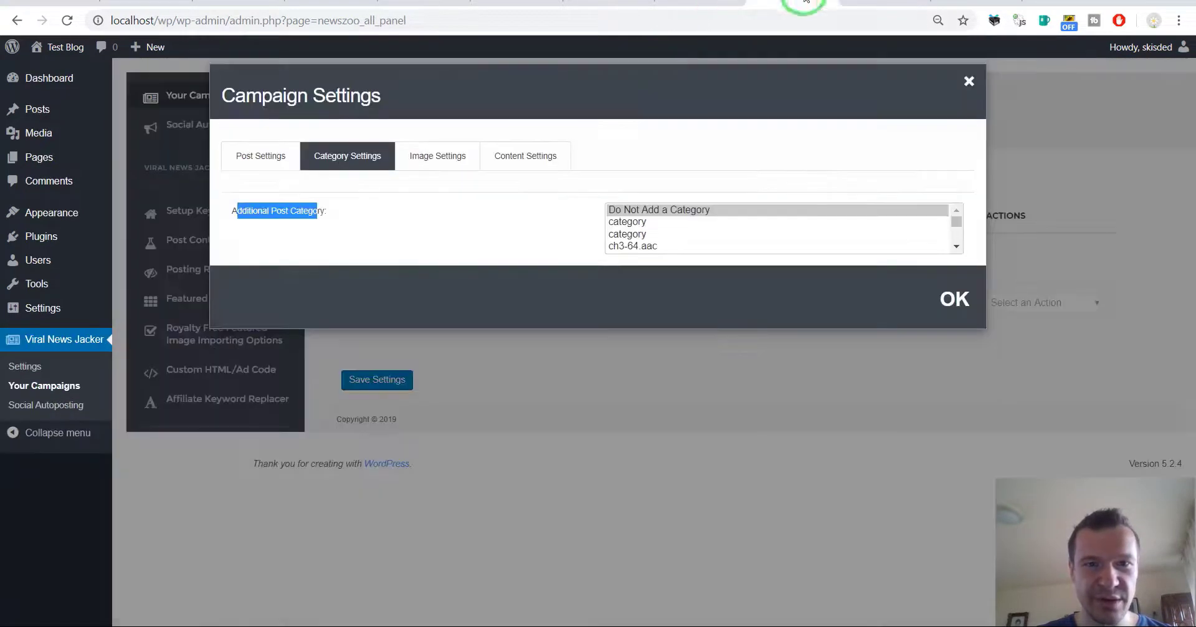
click(437, 155)
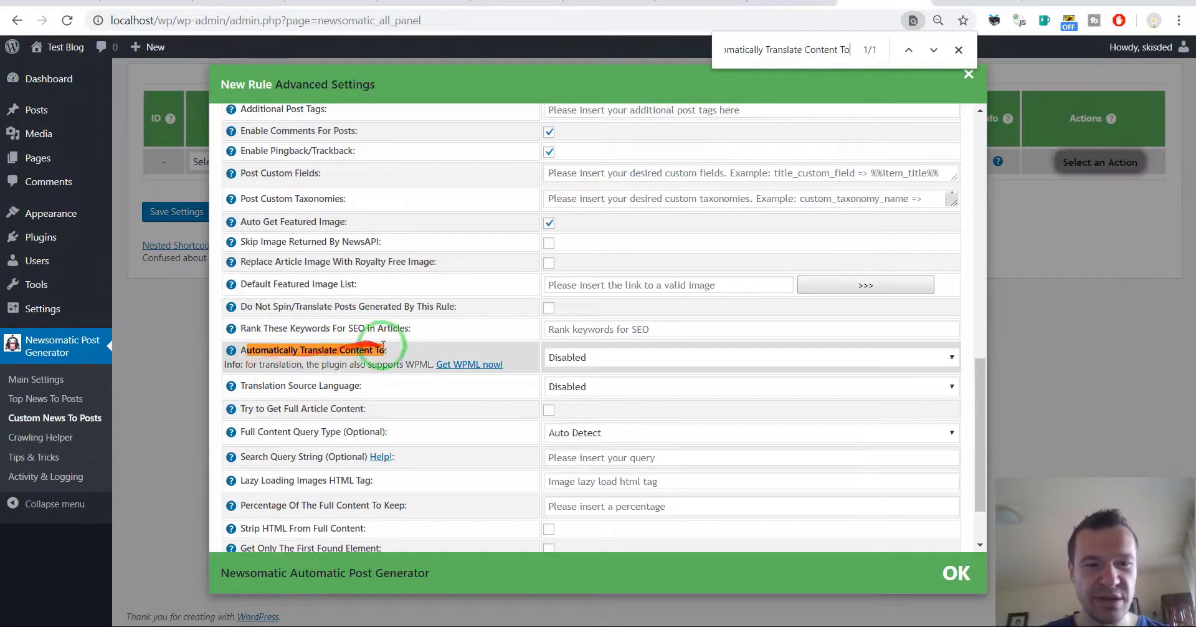
mouse_move(484, 366)
text(ranslation Source Language)
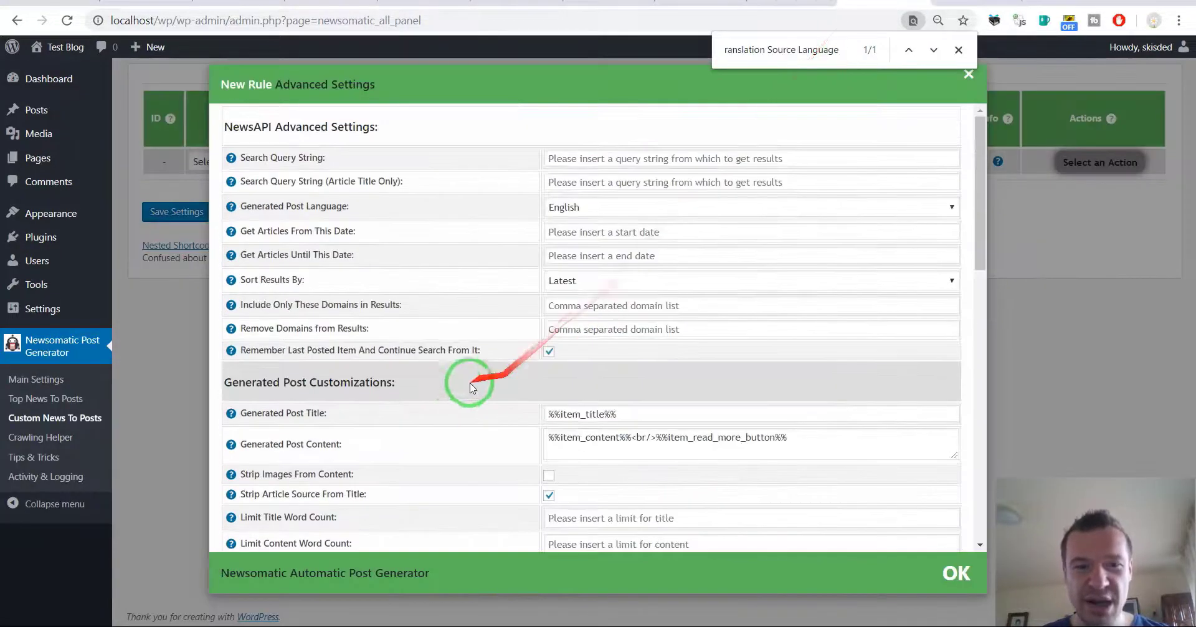
scroll(down, 3)
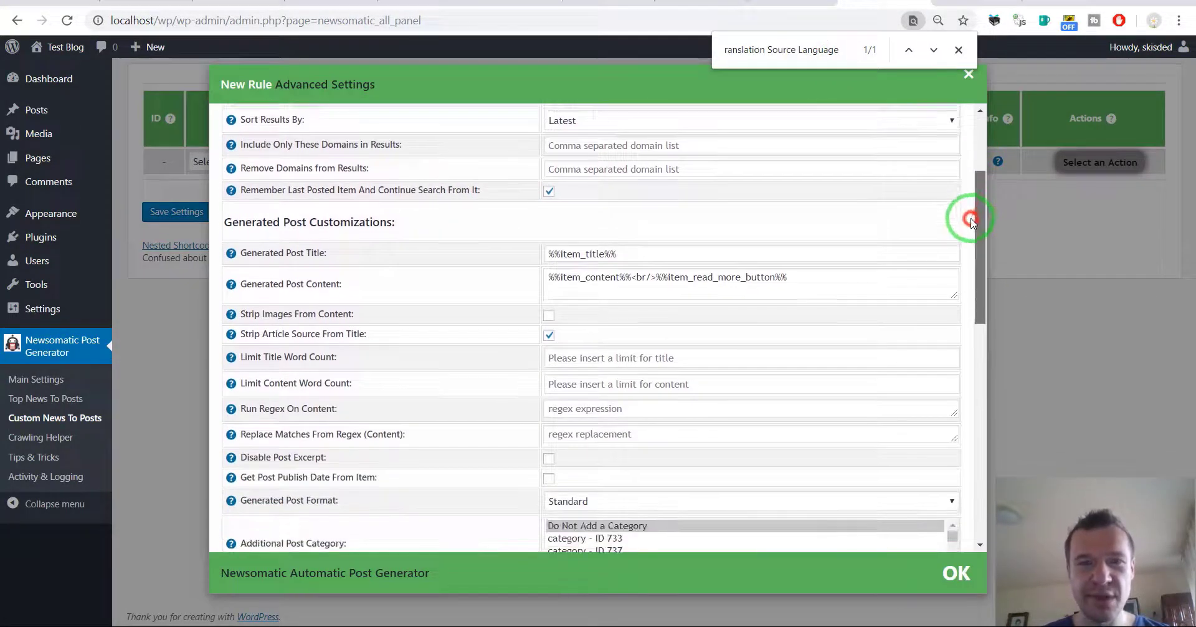
scroll(down, 3)
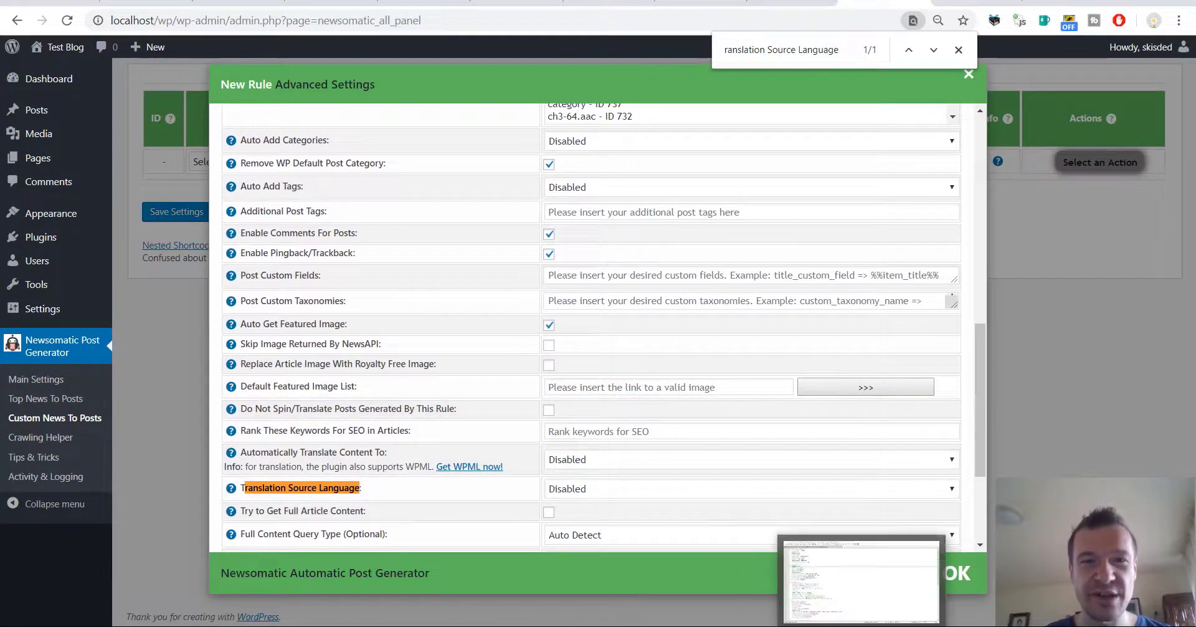
scroll(up, 3)
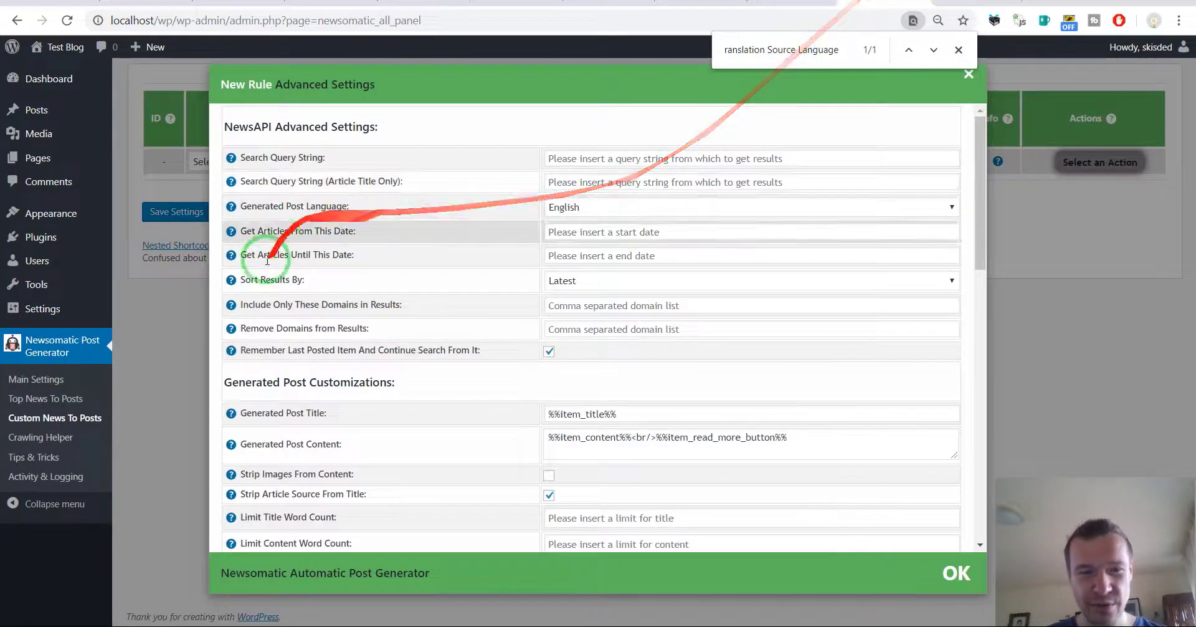
scroll(down, 3)
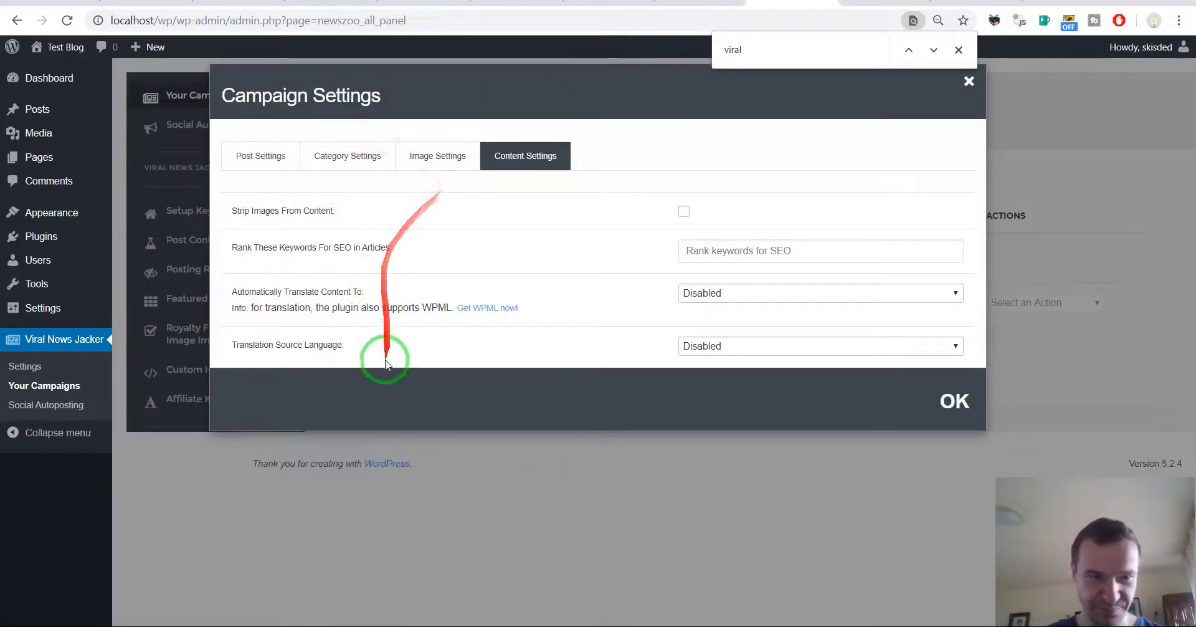
click(955, 400)
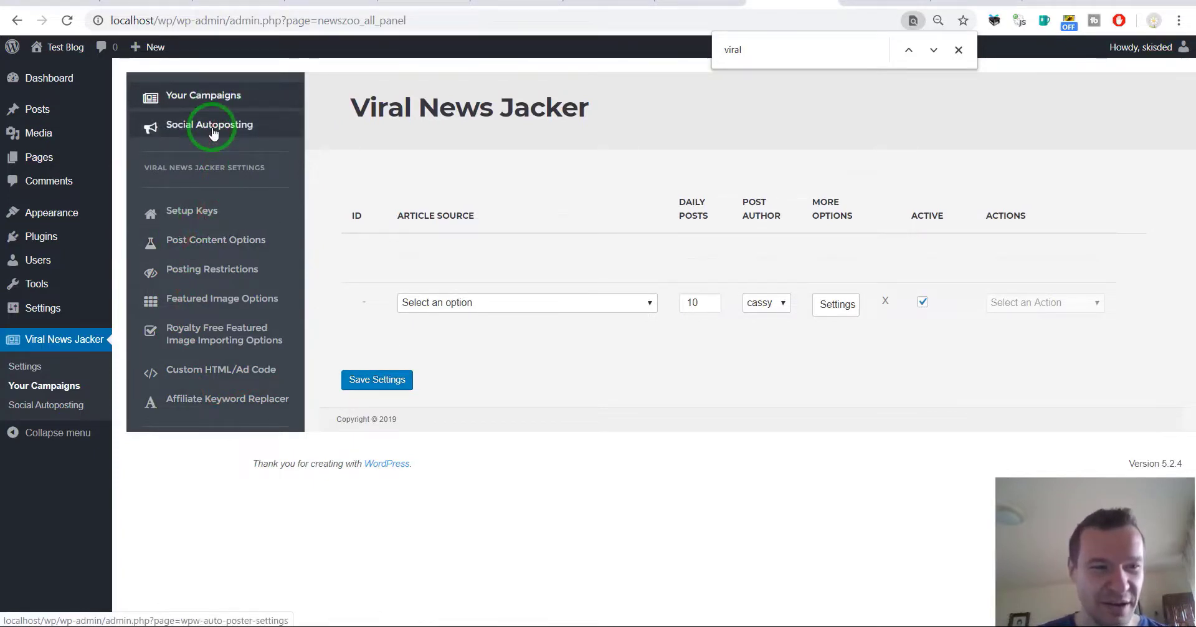
Deactivate Newsomatic on the Plugins page and locate Viral News Jacker by searching 'viral'
click(211, 124)
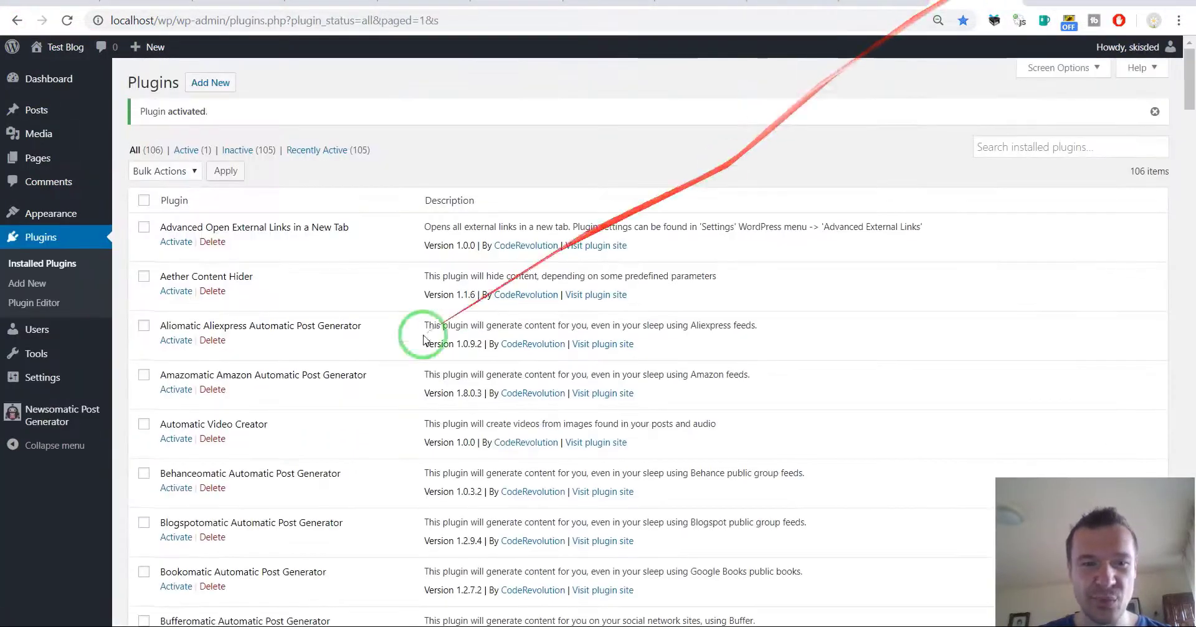
scroll(down, 3)
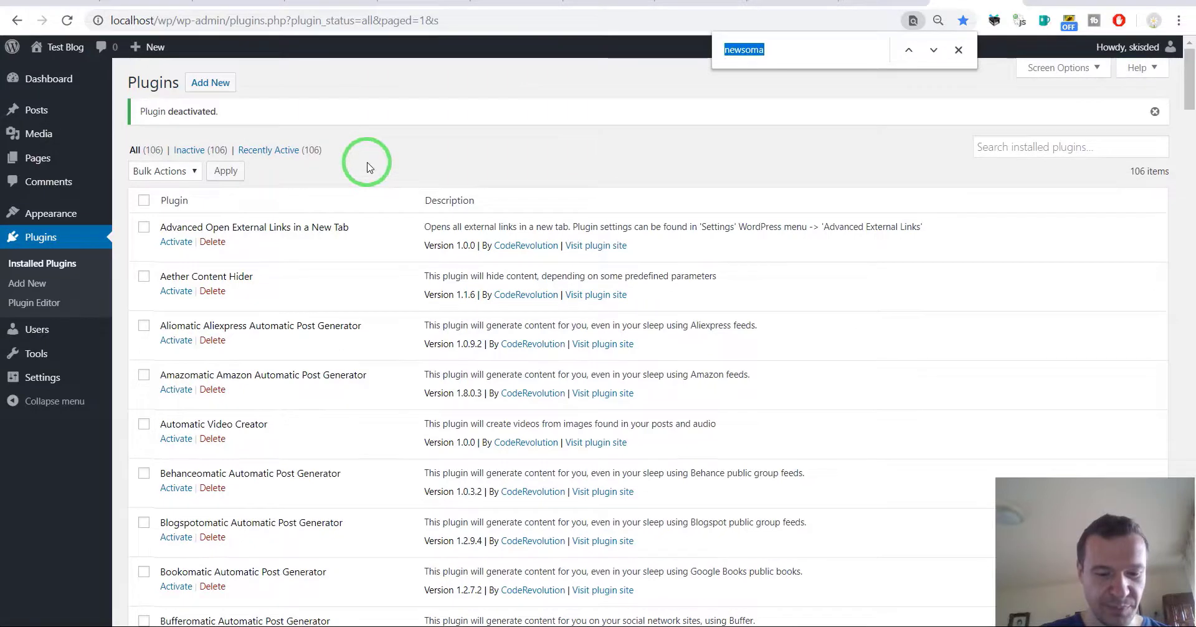
text(viral)
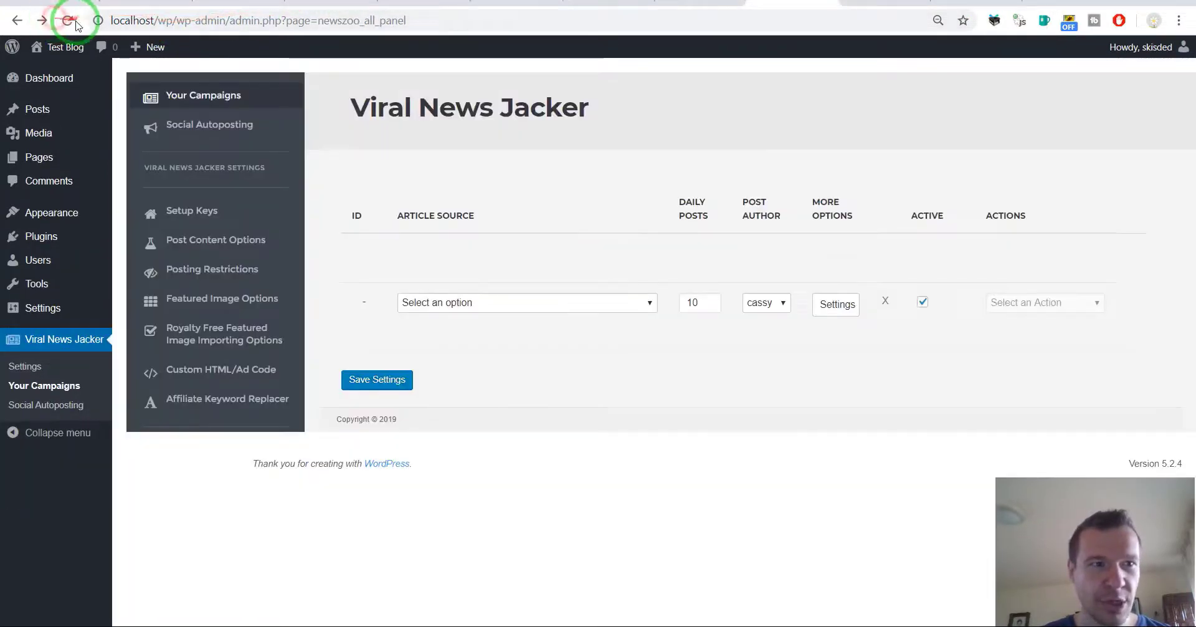
Reload and review Viral News Jacker's Setup Keys and Post Content Options settings sections
click(65, 20)
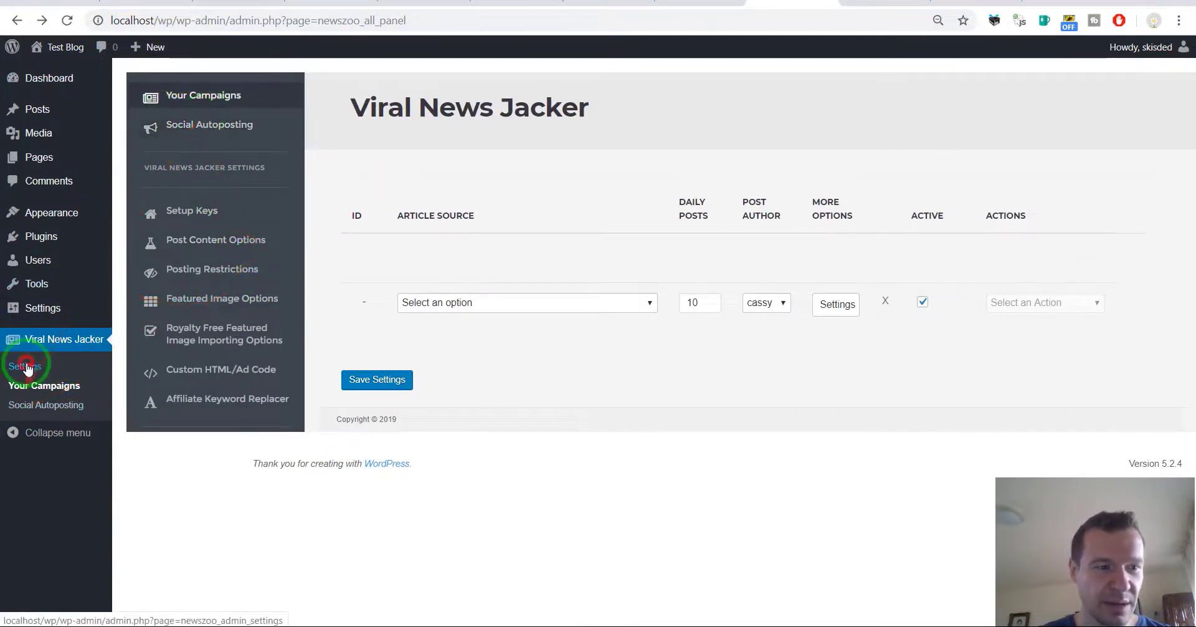
click(26, 366)
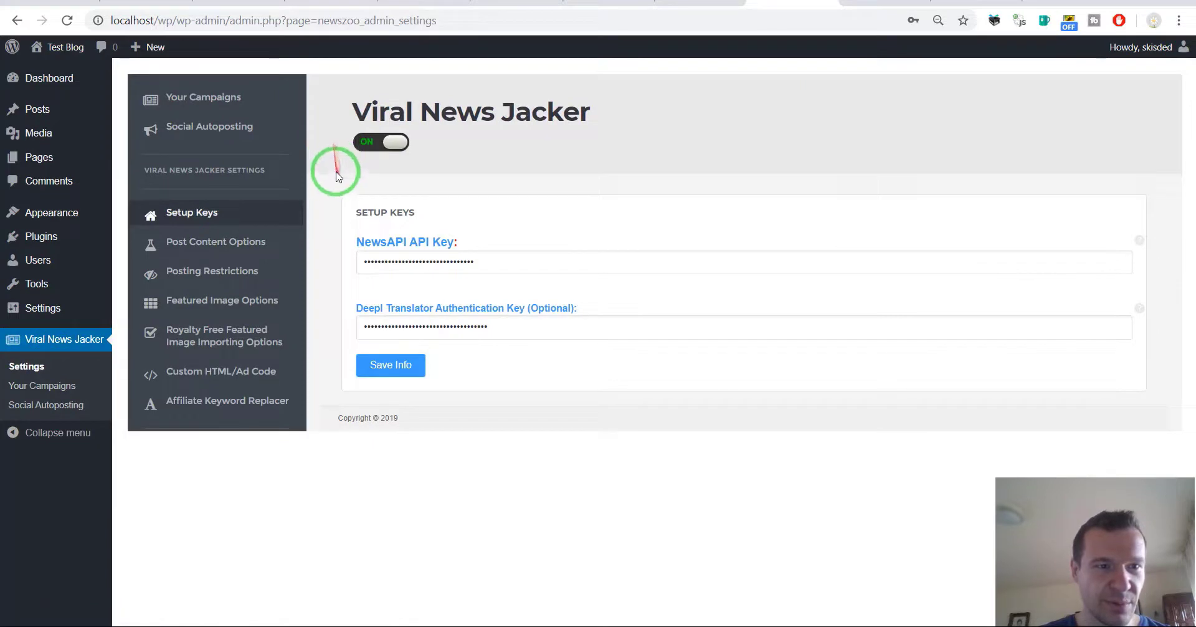
mouse_move(425, 248)
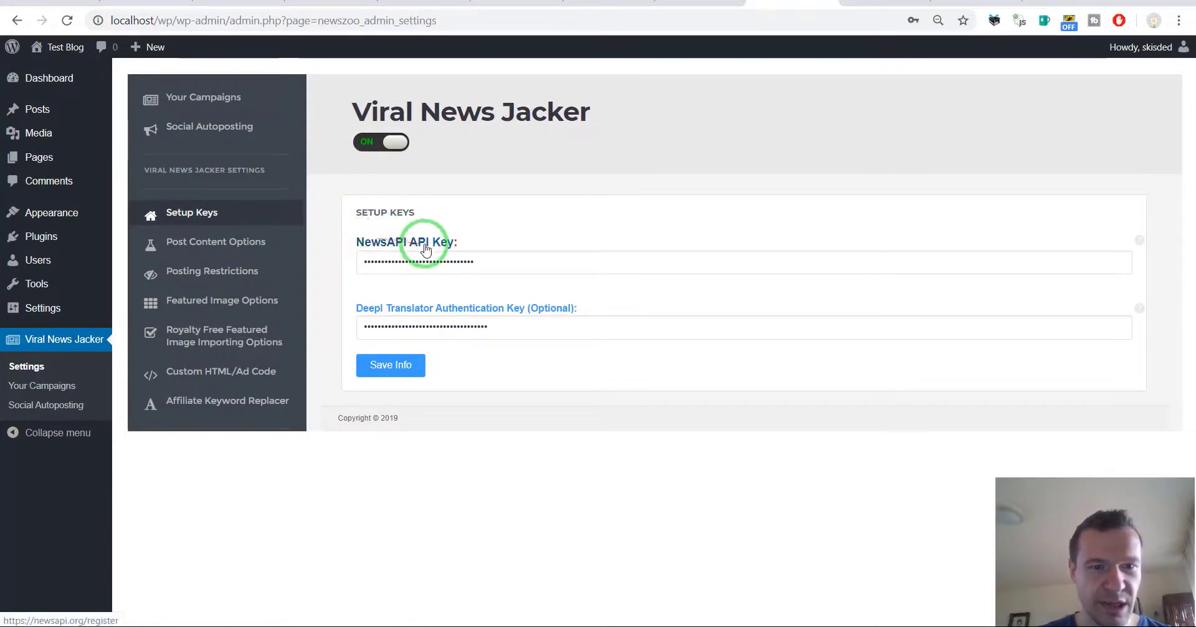
mouse_move(375, 315)
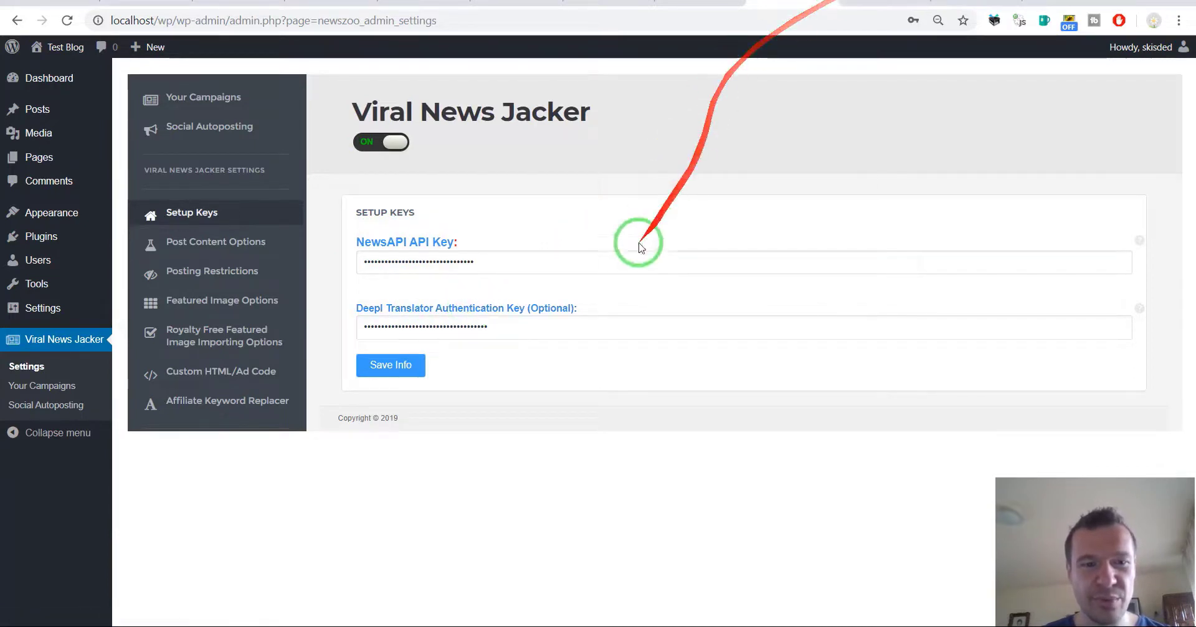
click(193, 242)
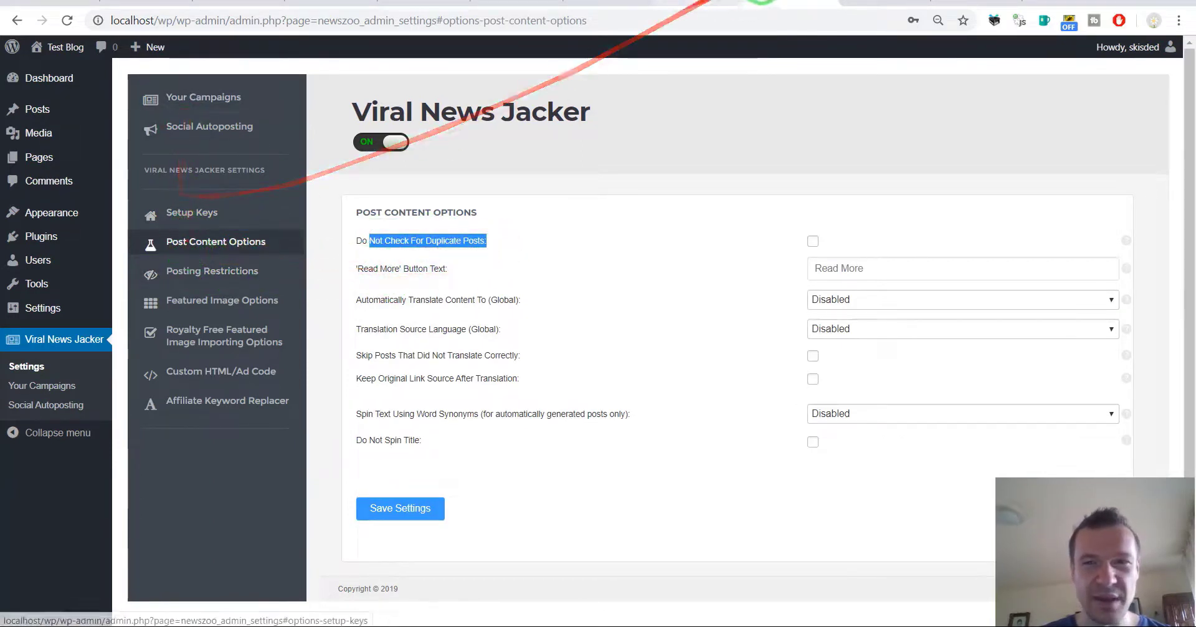
mouse_move(873, 19)
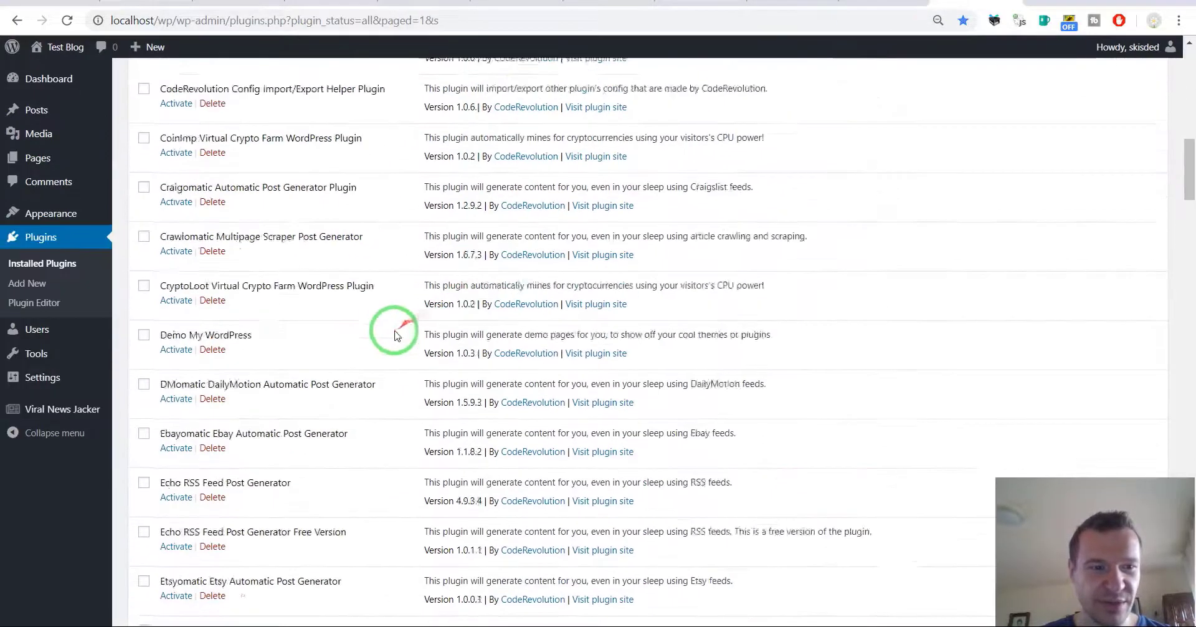
Find 'newsoma' in the plugins list, activate Newsomatic and review its Main Settings page
scroll(down, 3)
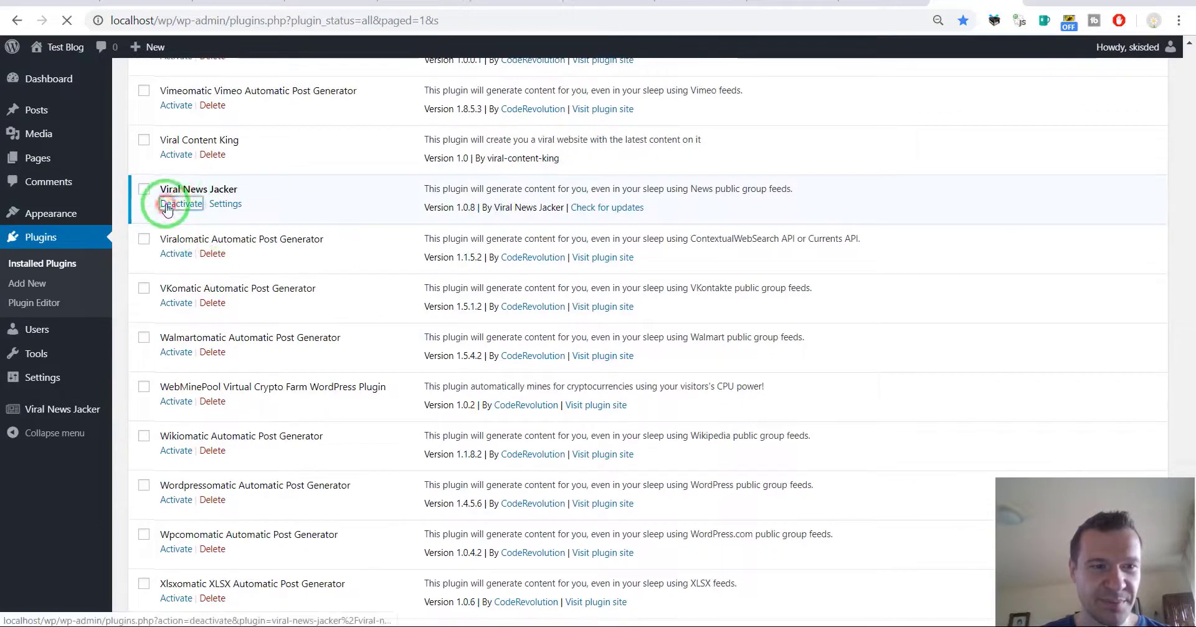
click(179, 203)
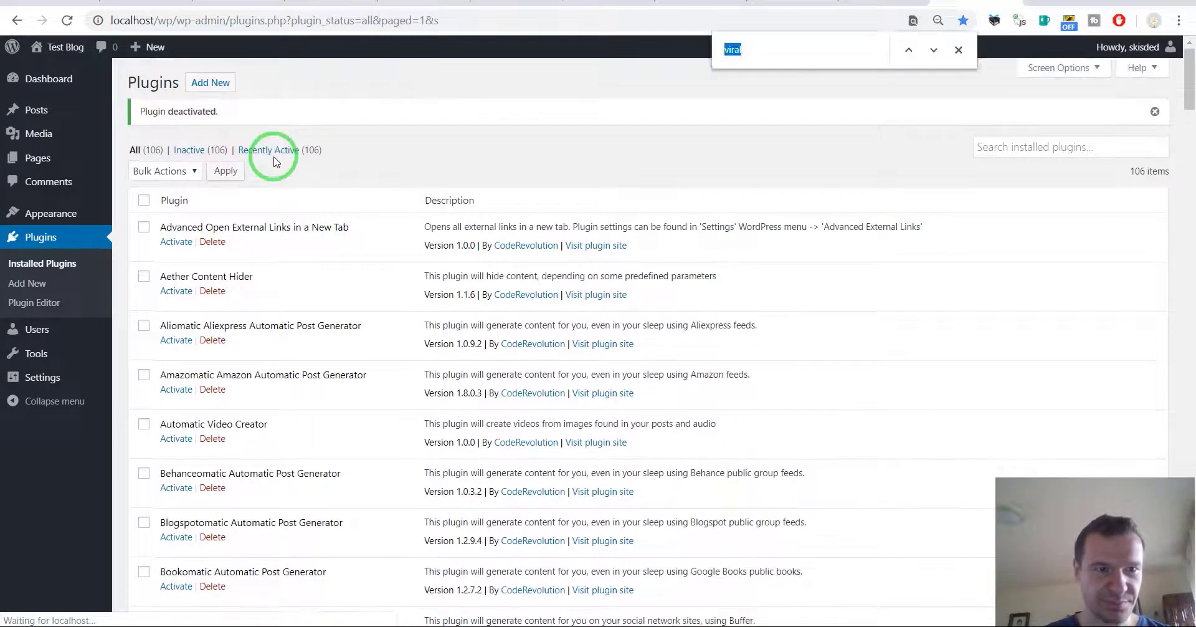
text(newsoma)
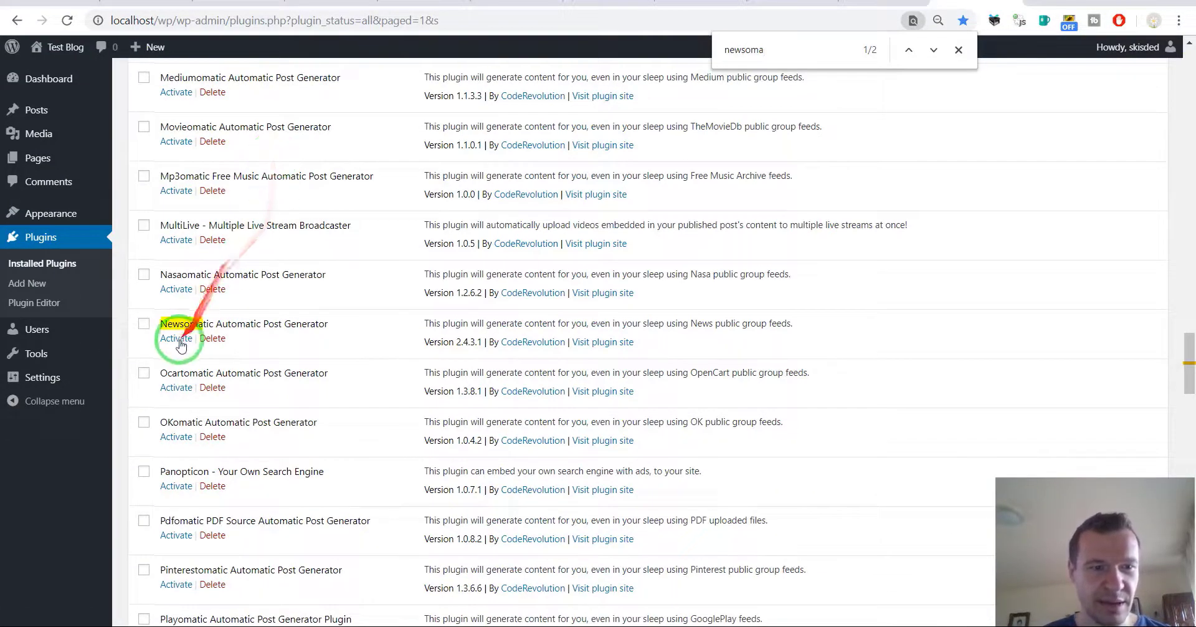
click(176, 338)
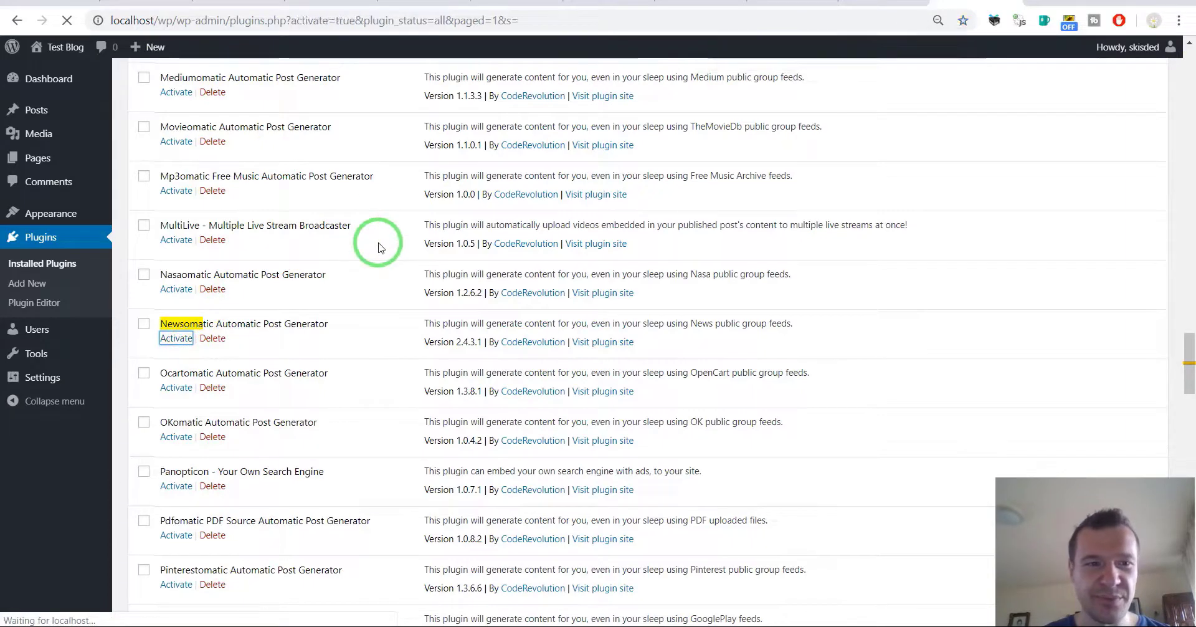
click(176, 338)
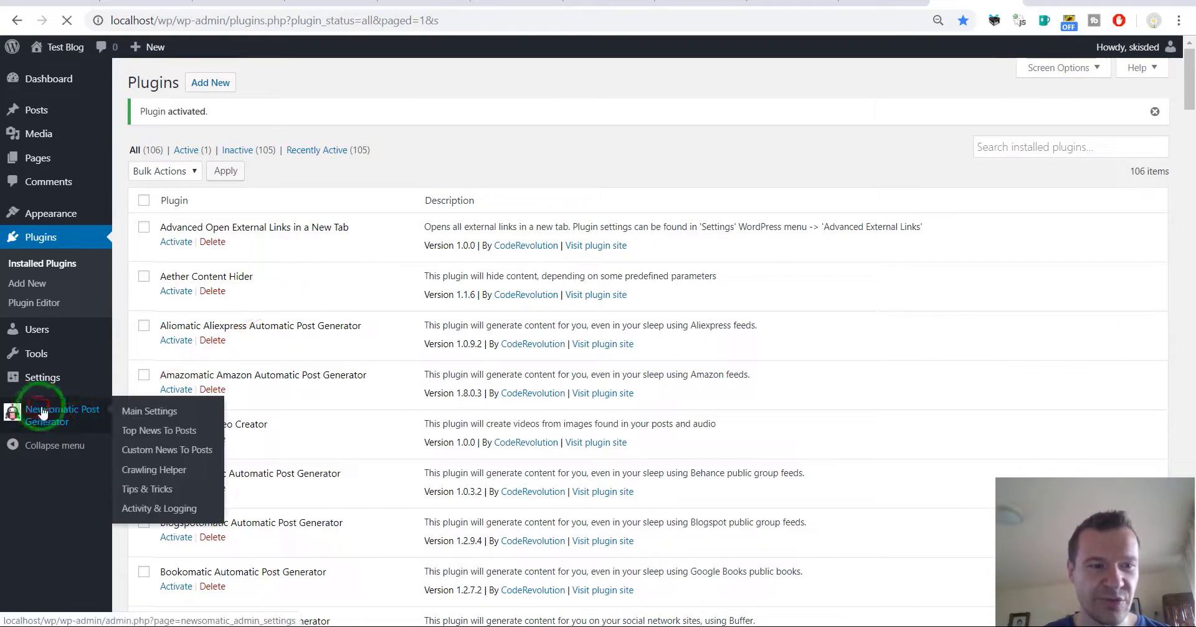
click(150, 411)
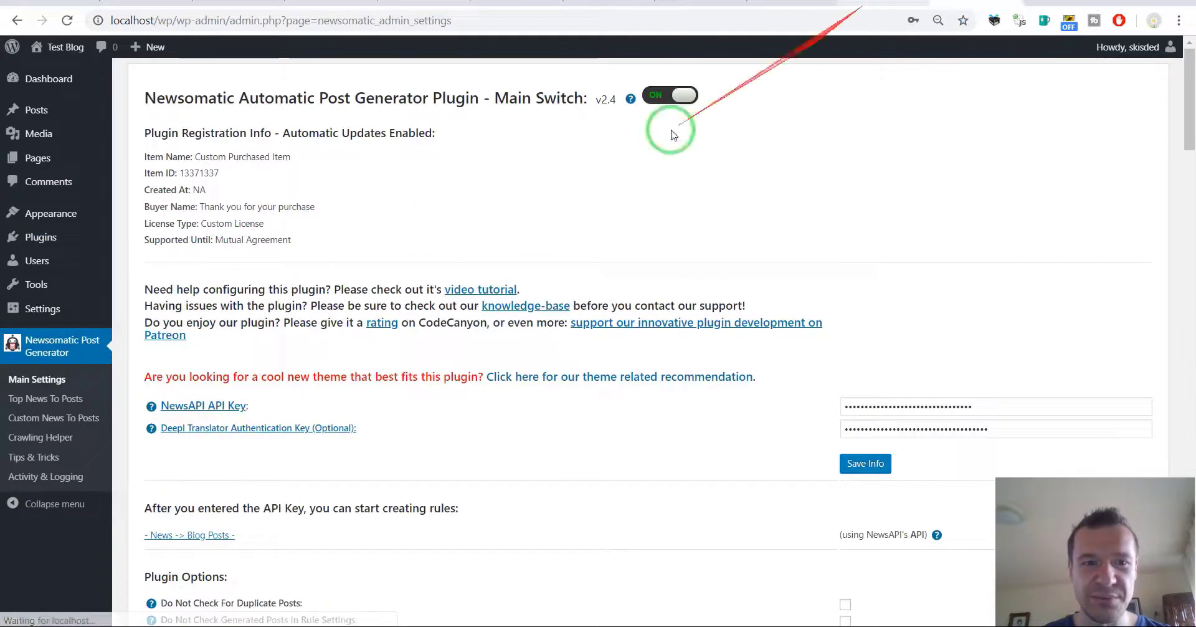
scroll(down, 3)
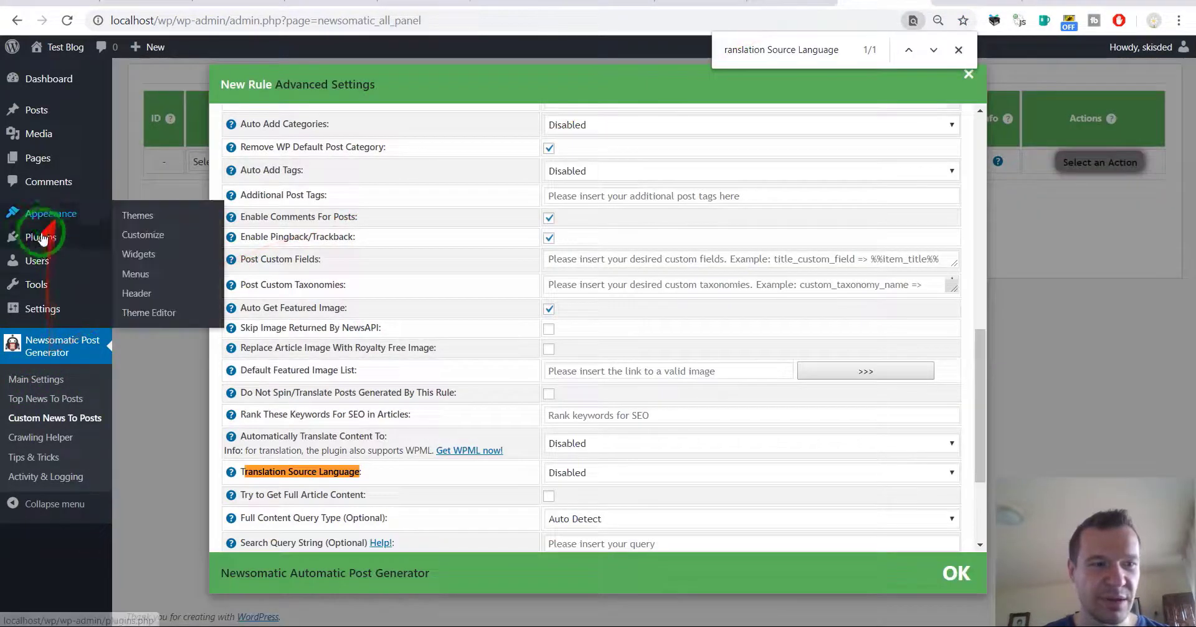
Return to the plugins list, find Newsomatic again and deactivate it
click(39, 237)
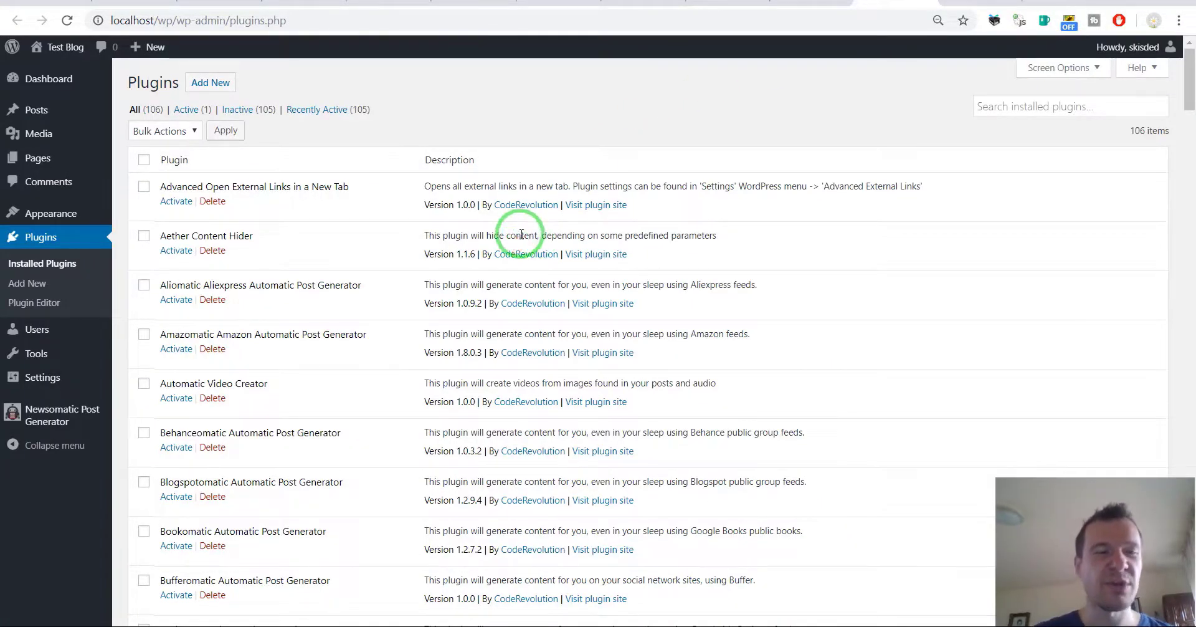
text(newsoma)
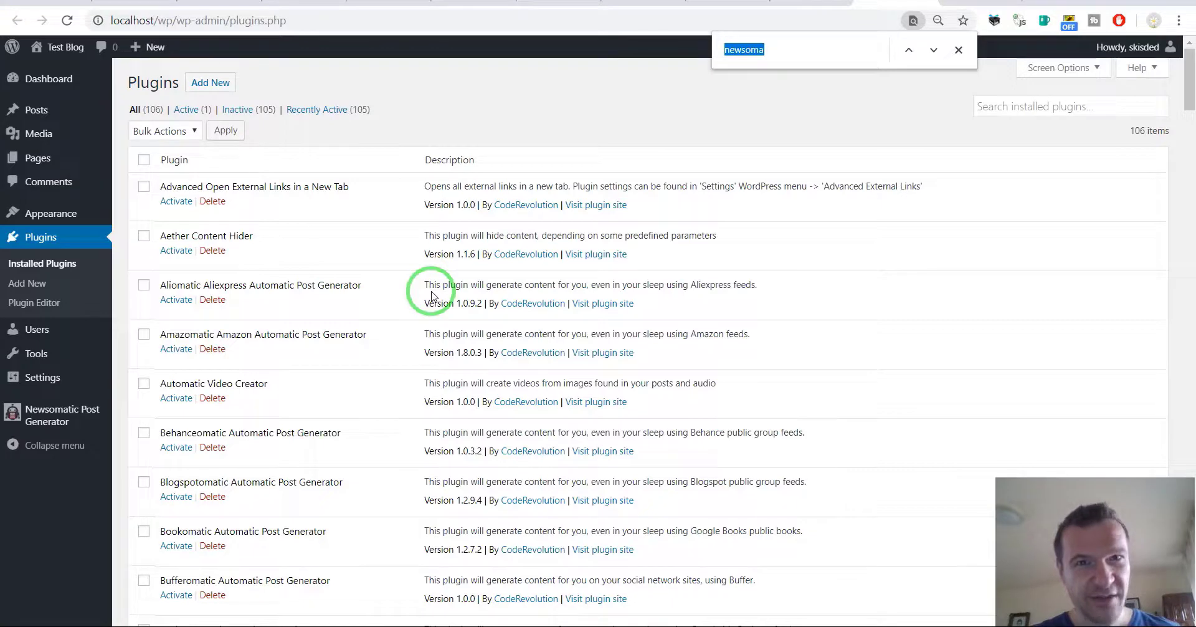
text(new)
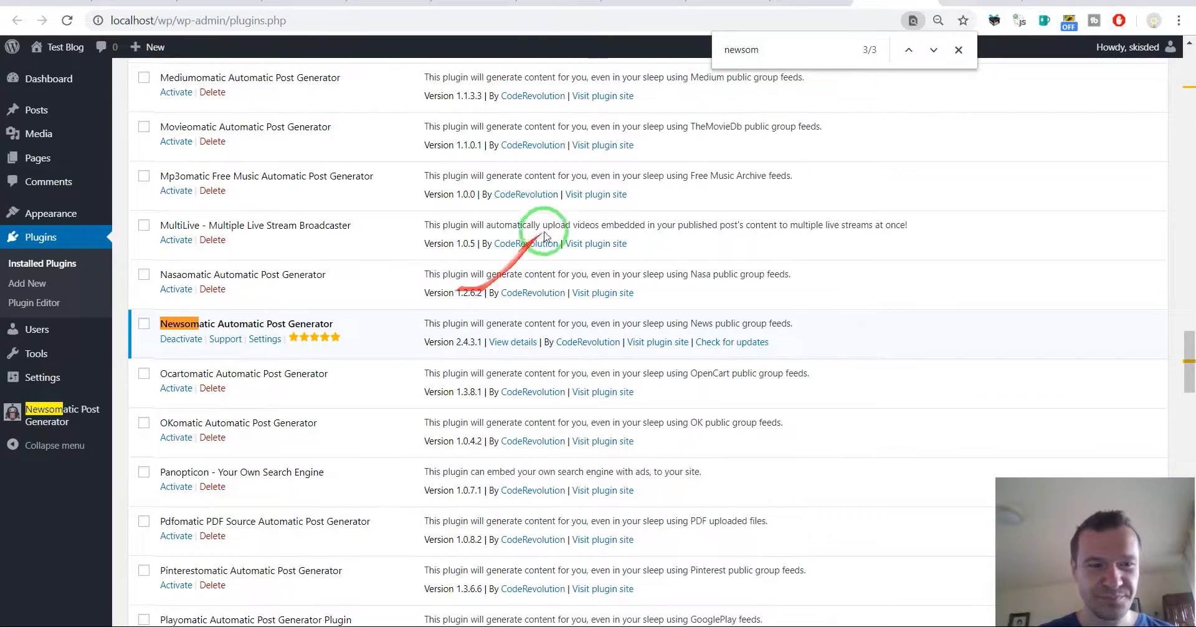
click(181, 338)
text(viral)
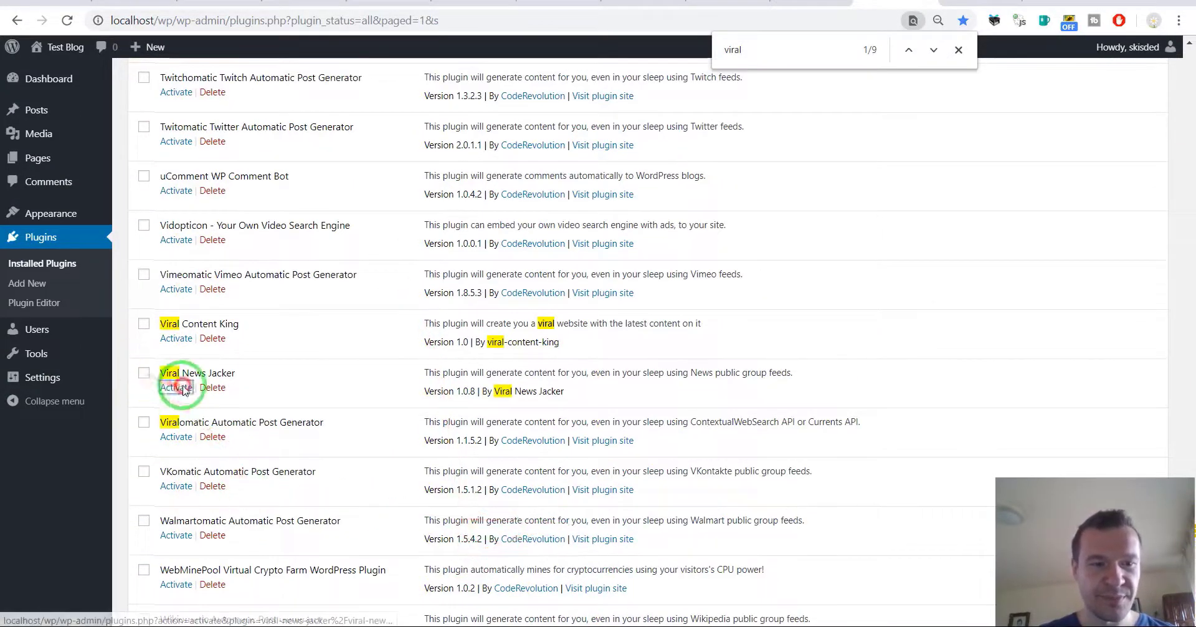
Activate Viral News Jacker and review its Posting Restrictions, Featured Image and Royalty Free Image settings
click(176, 387)
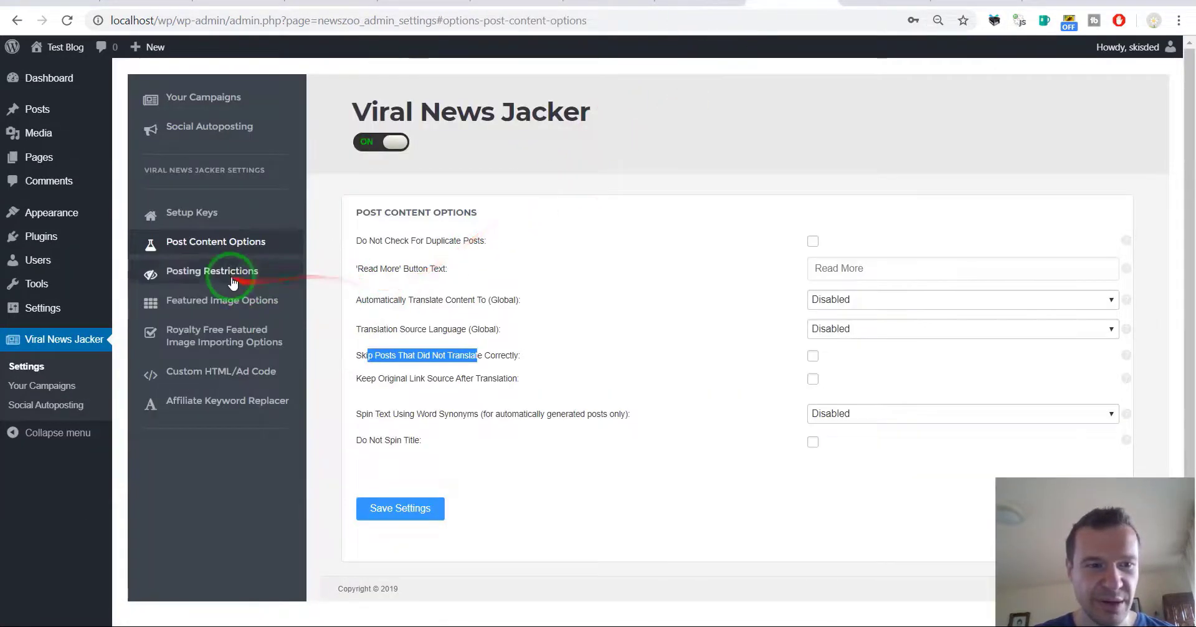
click(212, 271)
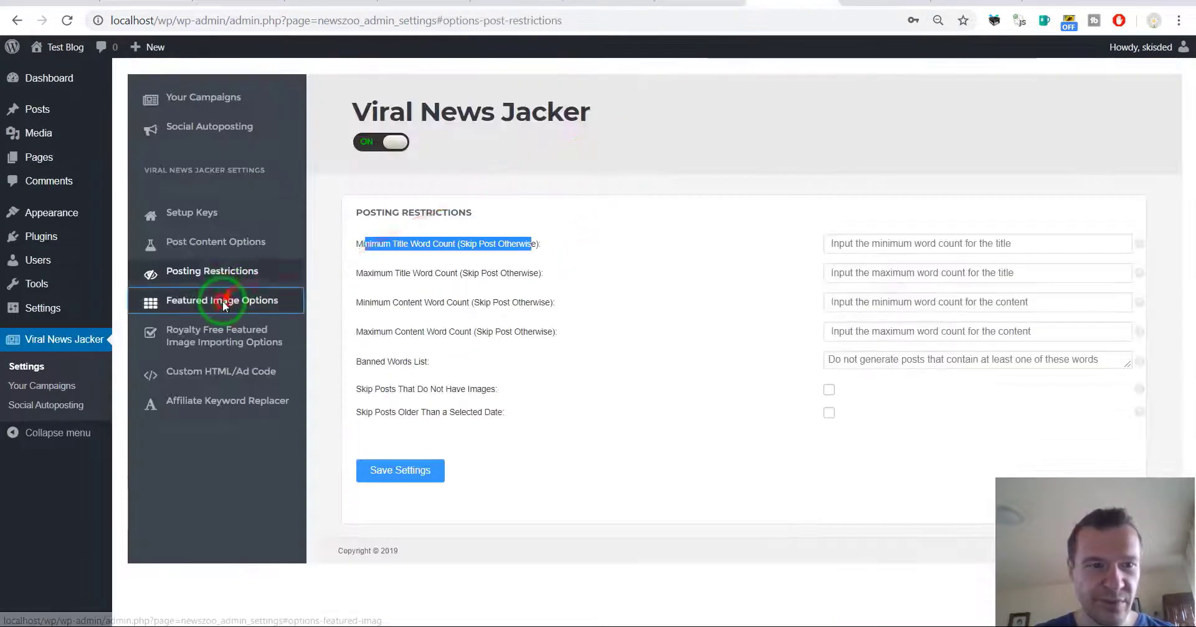
click(222, 300)
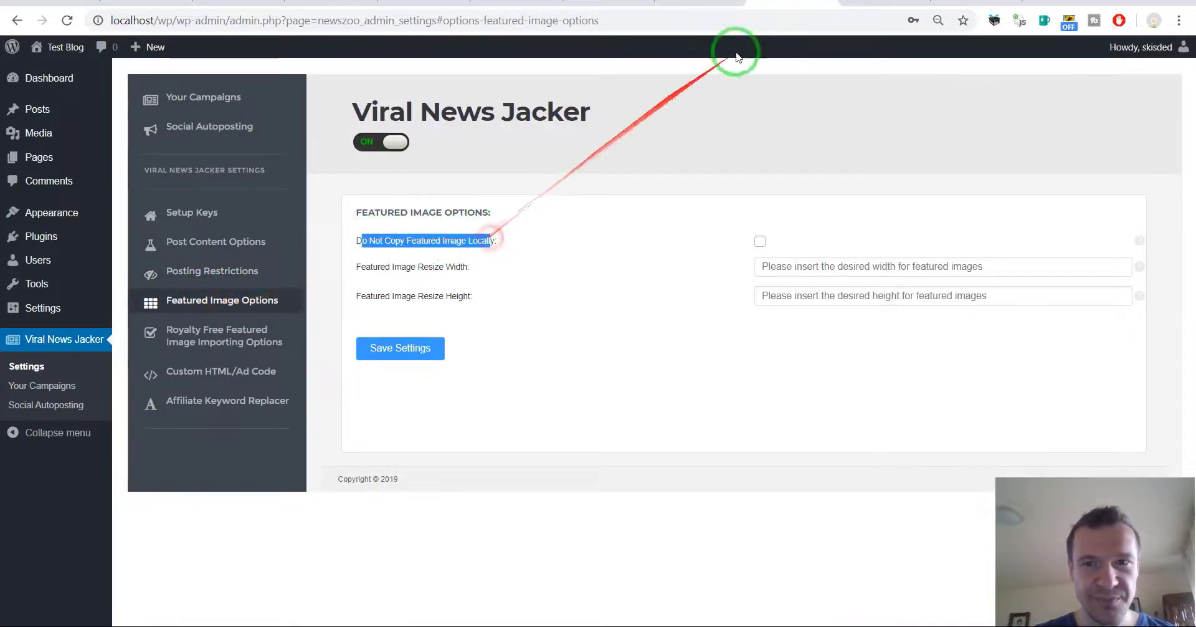
mouse_move(644, 86)
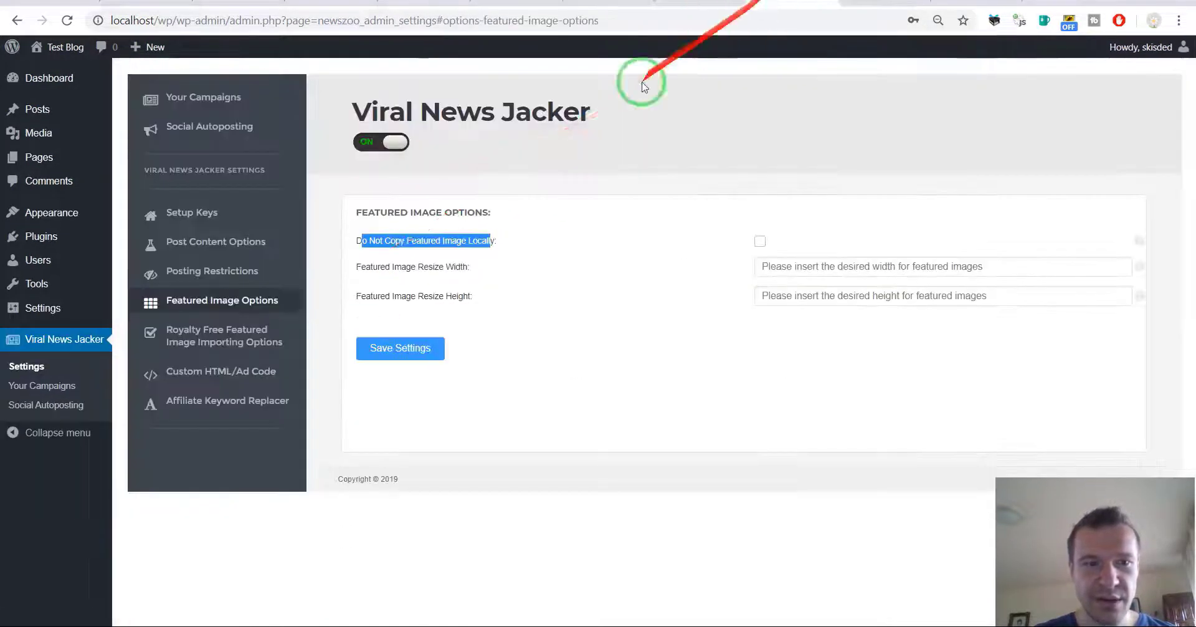
click(224, 335)
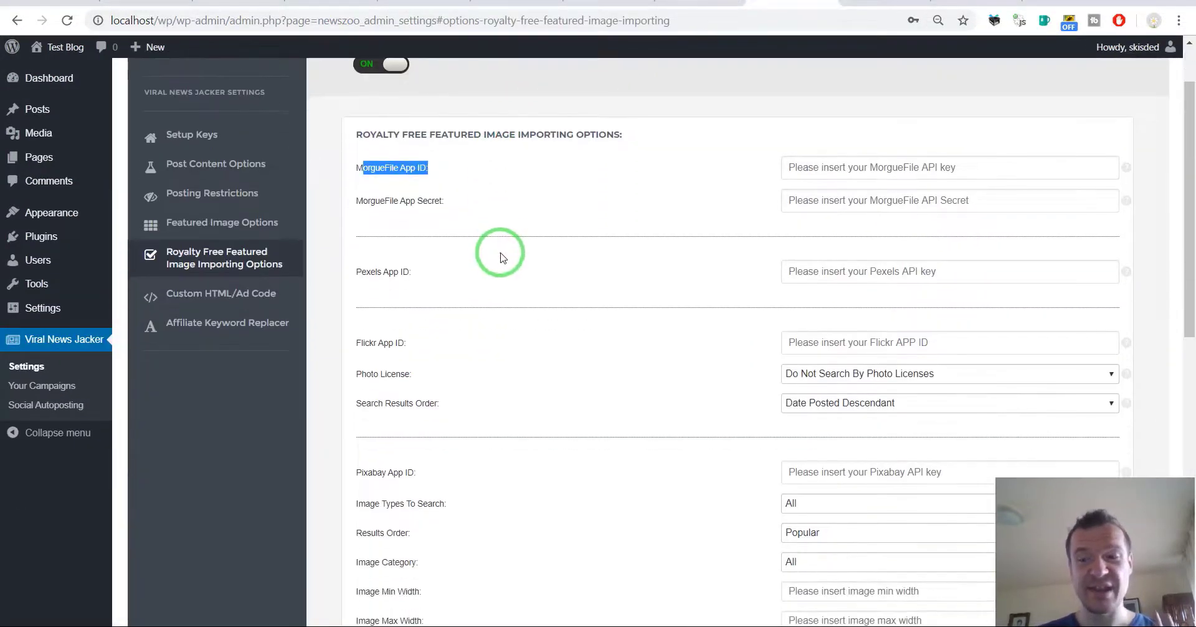
Review the Affiliate Keyword Replacer settings, then go to the Social Autoposting settings
click(219, 371)
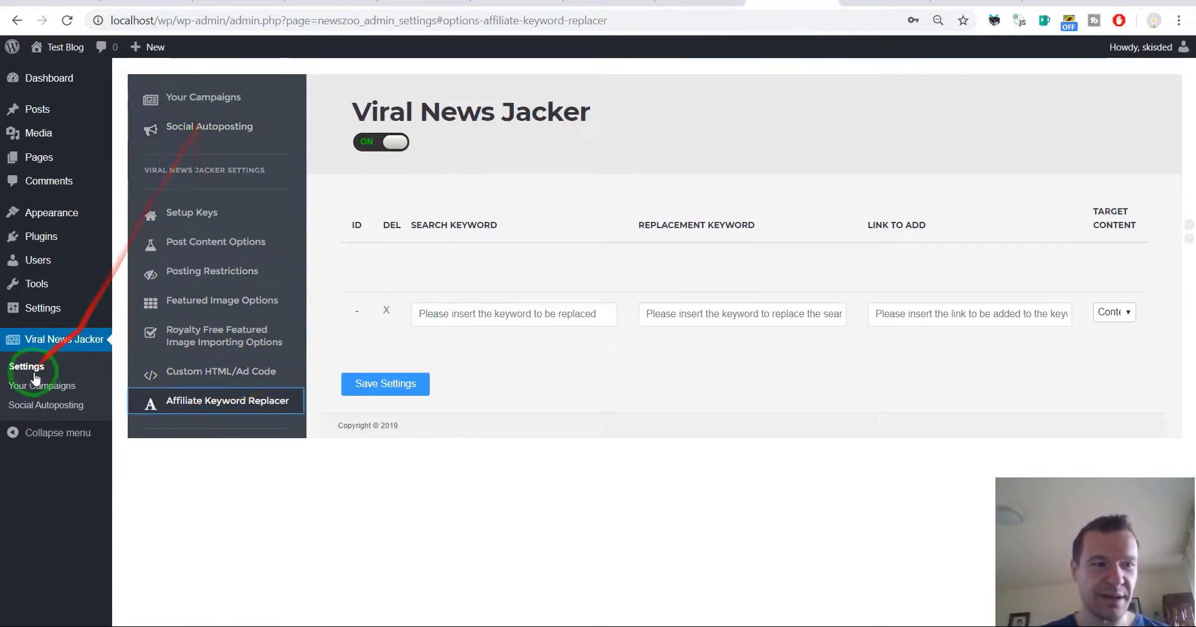
click(45, 405)
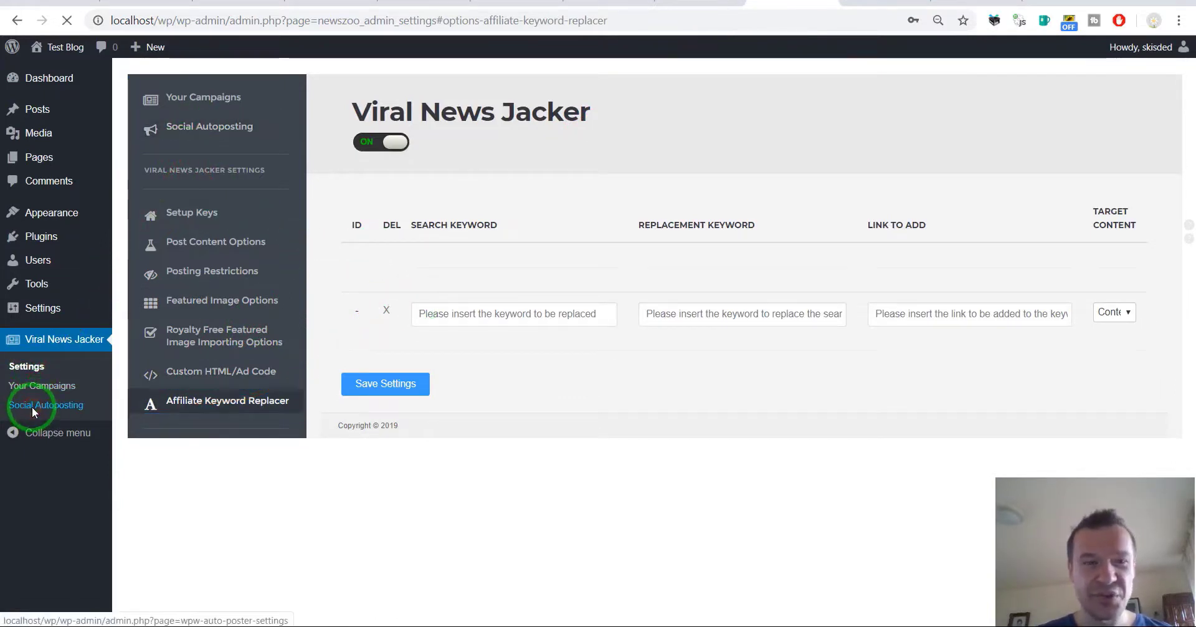
click(47, 405)
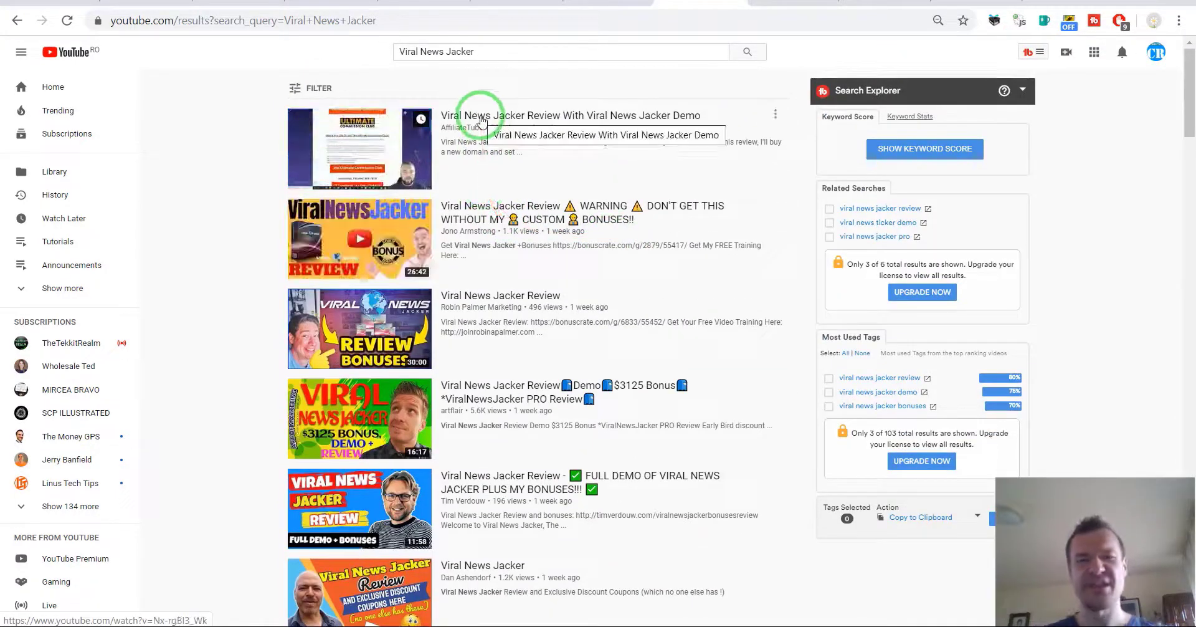
Scroll down through YouTube's search results for Viral News Jacker review and demo videos
scroll(down, 3)
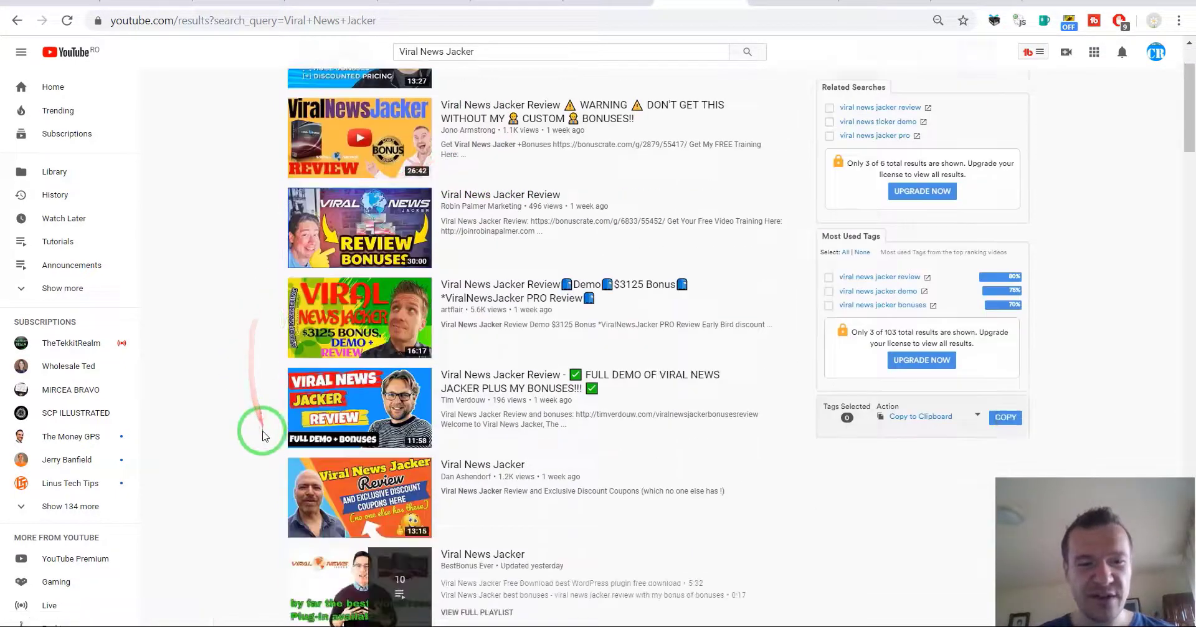
scroll(down, 3)
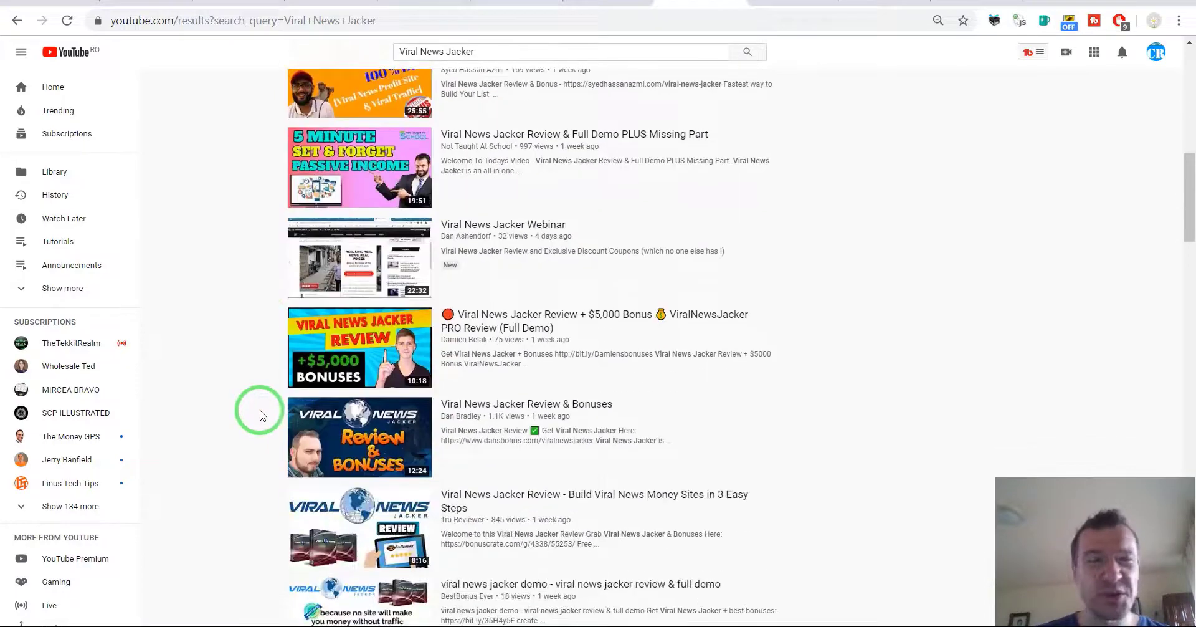
scroll(down, 3)
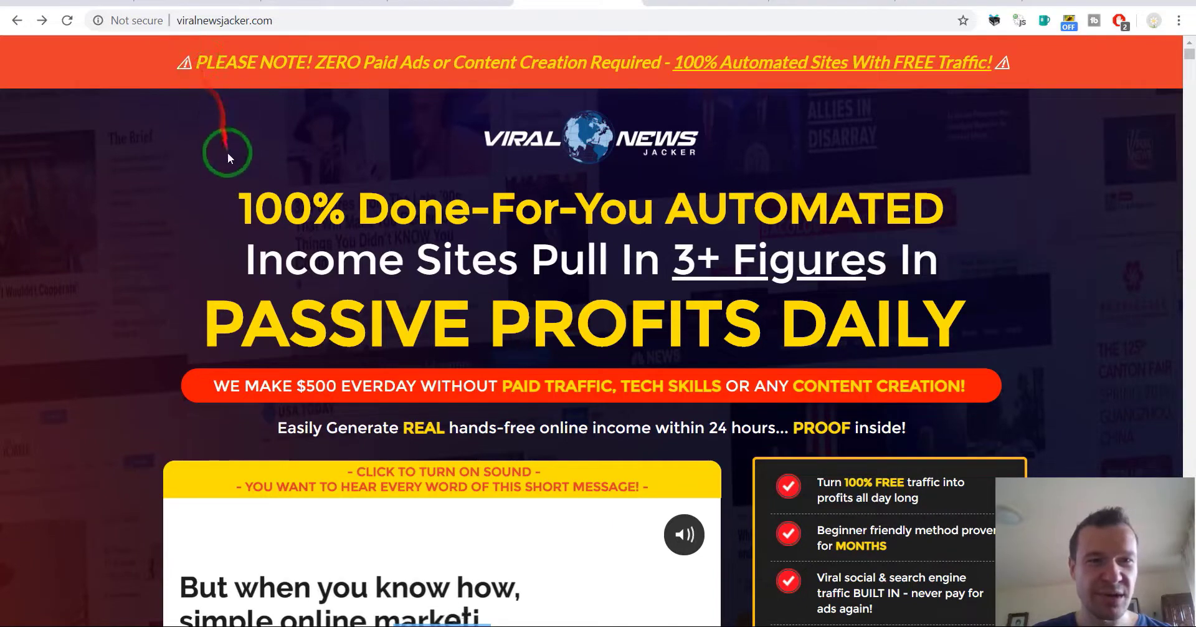
mouse_move(92, 271)
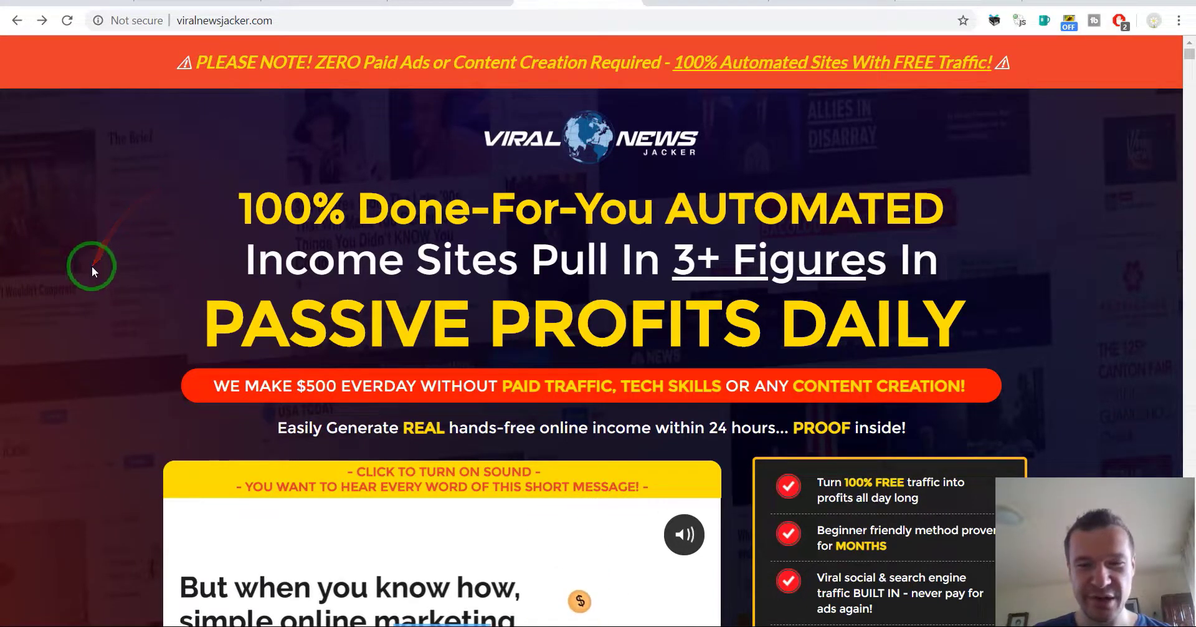
Scroll the sales page past the countdown offer, three-step graphic and earnings table to the testimonials
scroll(down, 3)
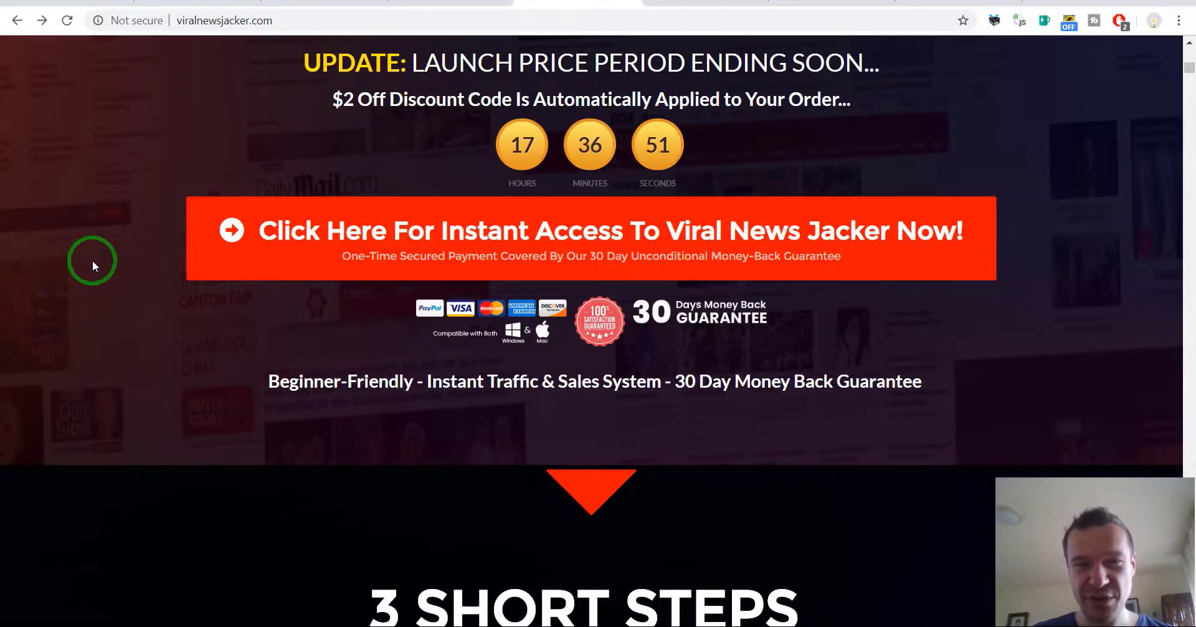
scroll(down, 3)
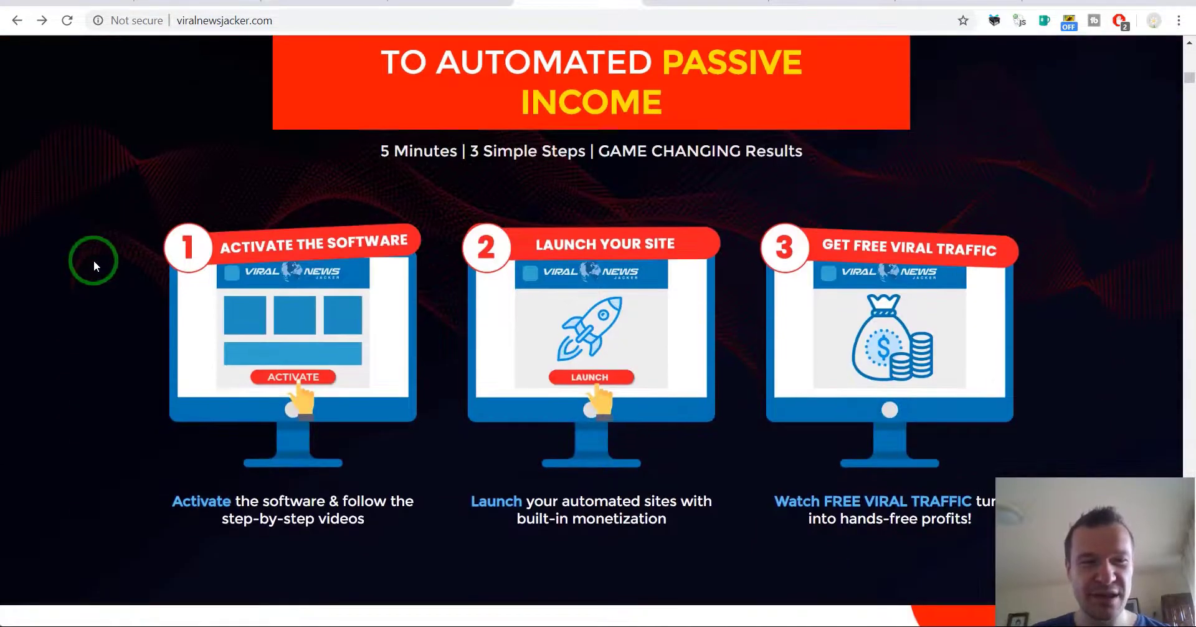
scroll(down, 3)
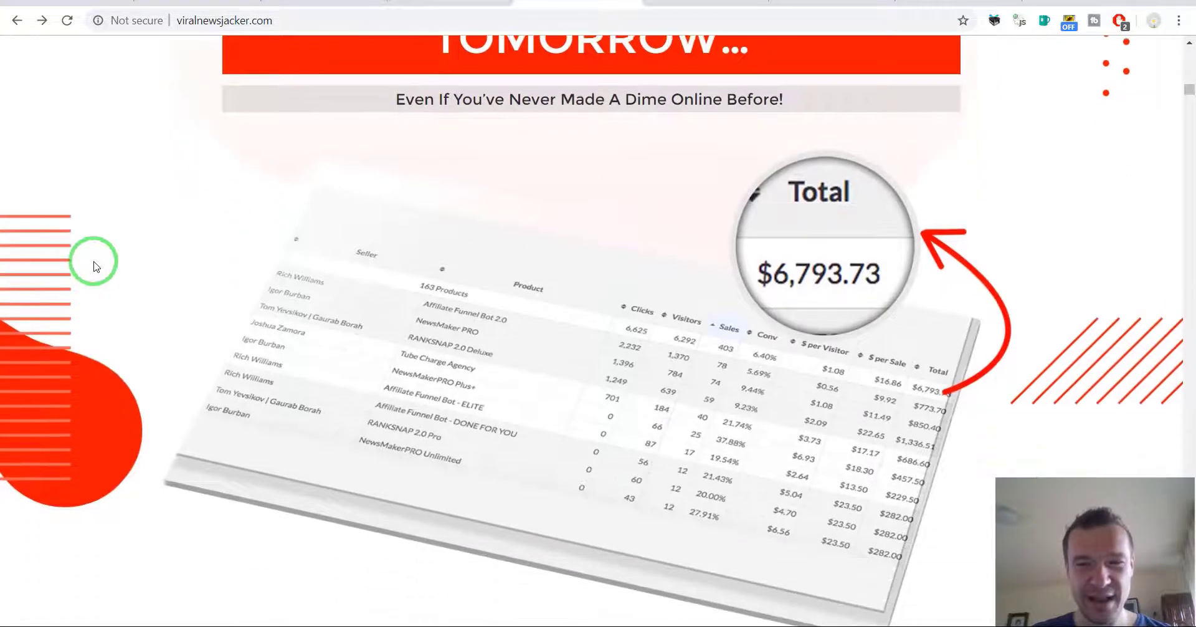
scroll(down, 3)
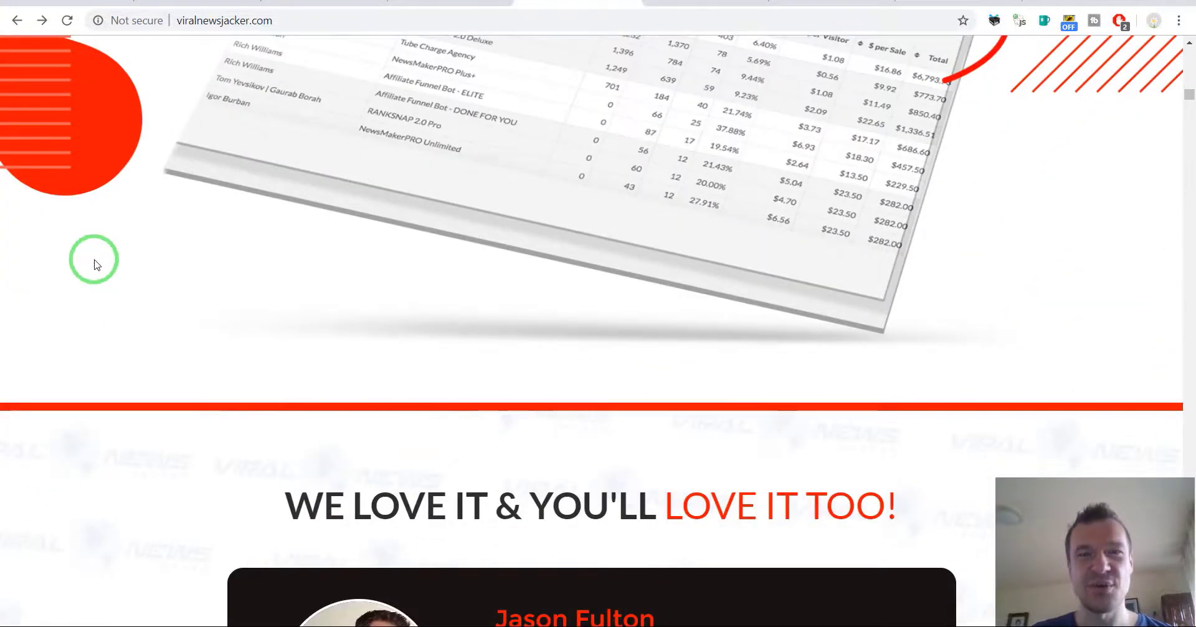